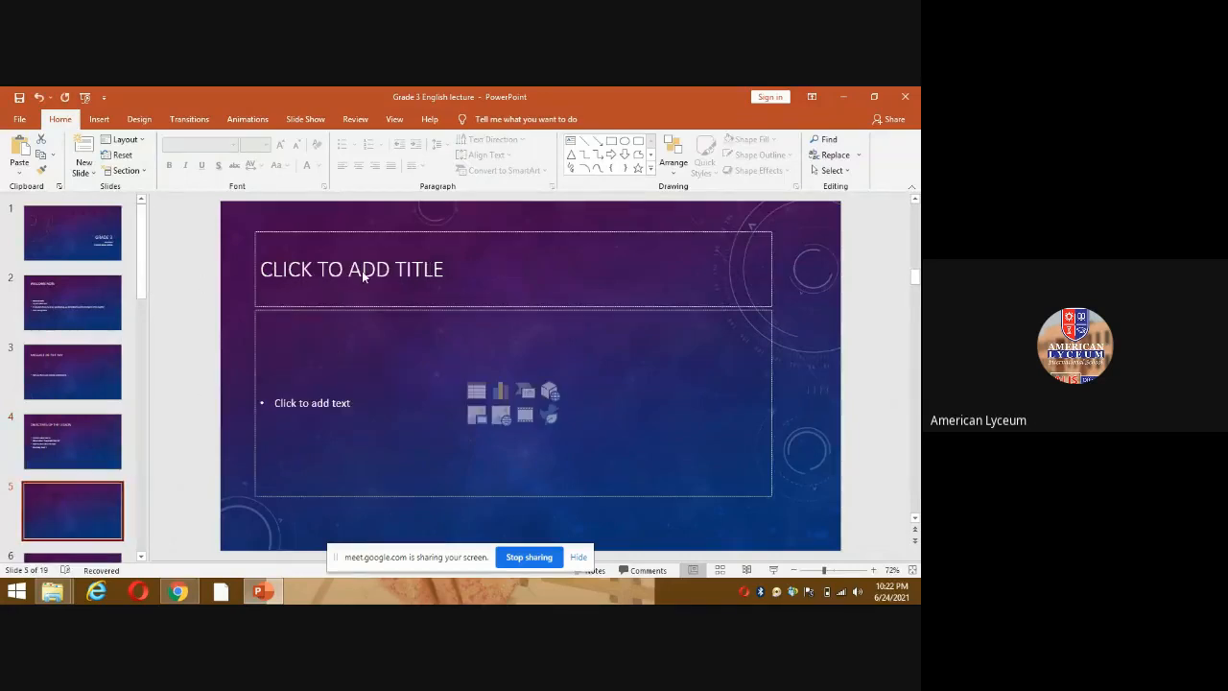
- Enter the slide 5 title 'ENGLISH B ACTIVITY SHEET NO 44,45'
{"action": "left_click", "coordinate": [351, 269]}
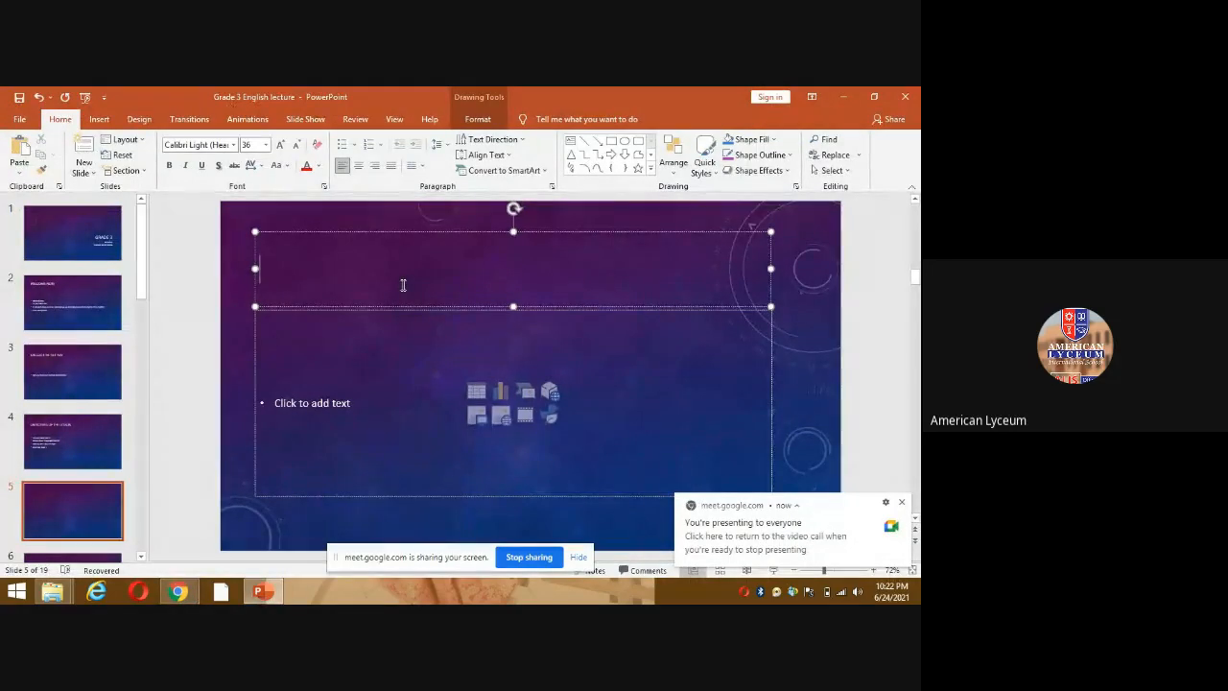
{"action": "type", "text": "ENGLI"}
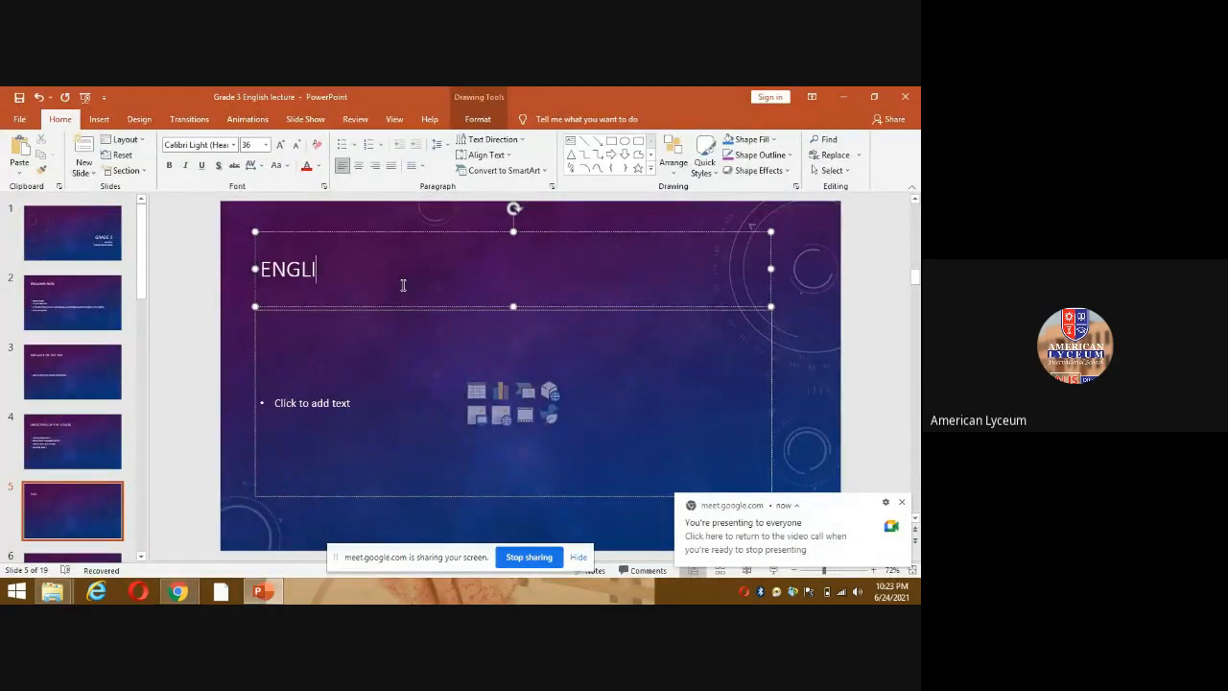
{"action": "type", "text": "SH B AC"}
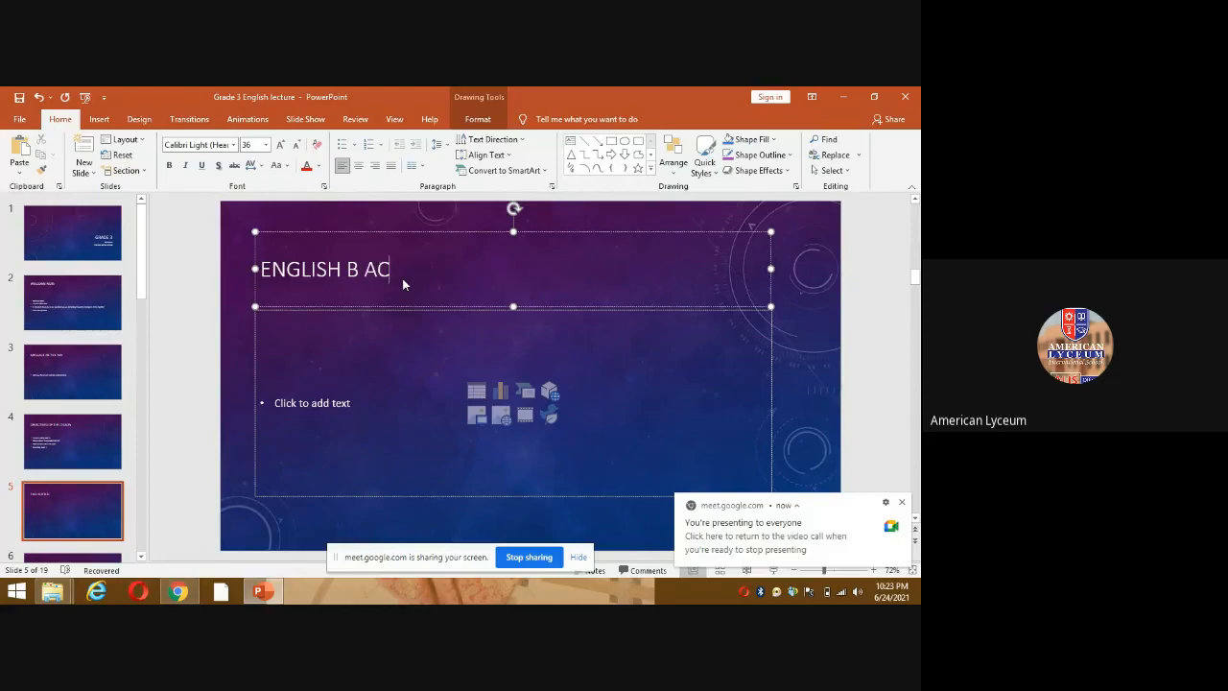
{"action": "type", "text": "TIV"}
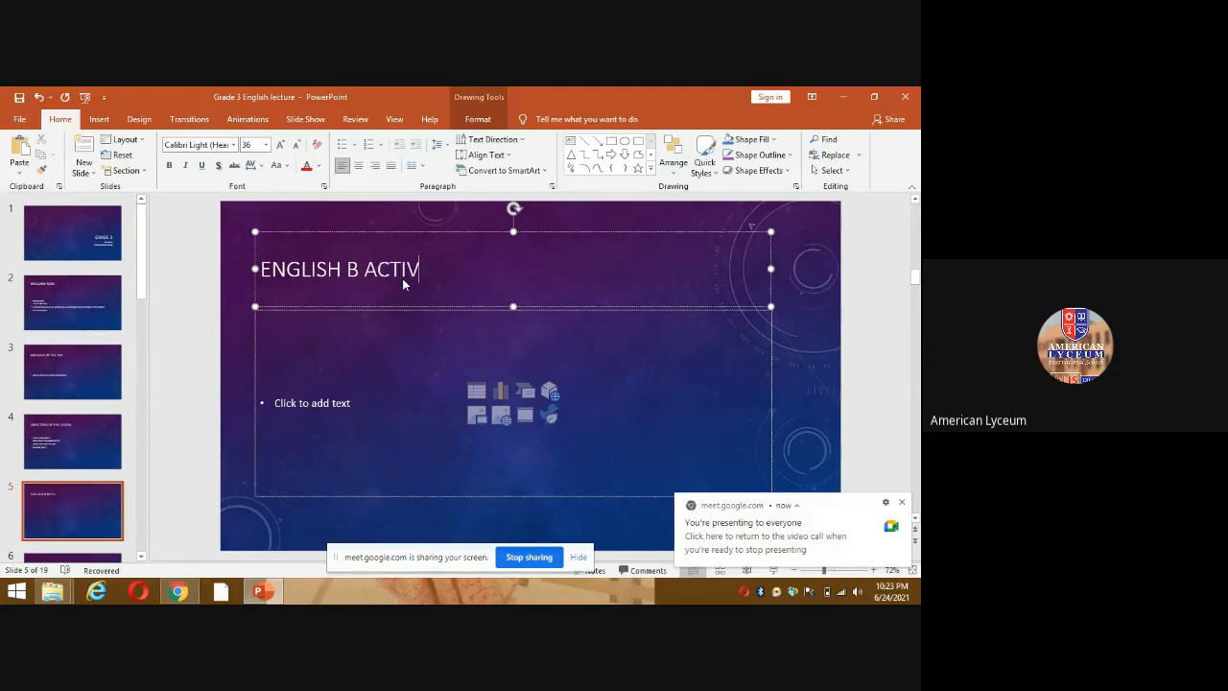
{"action": "type", "text": "ITY SHEET N"}
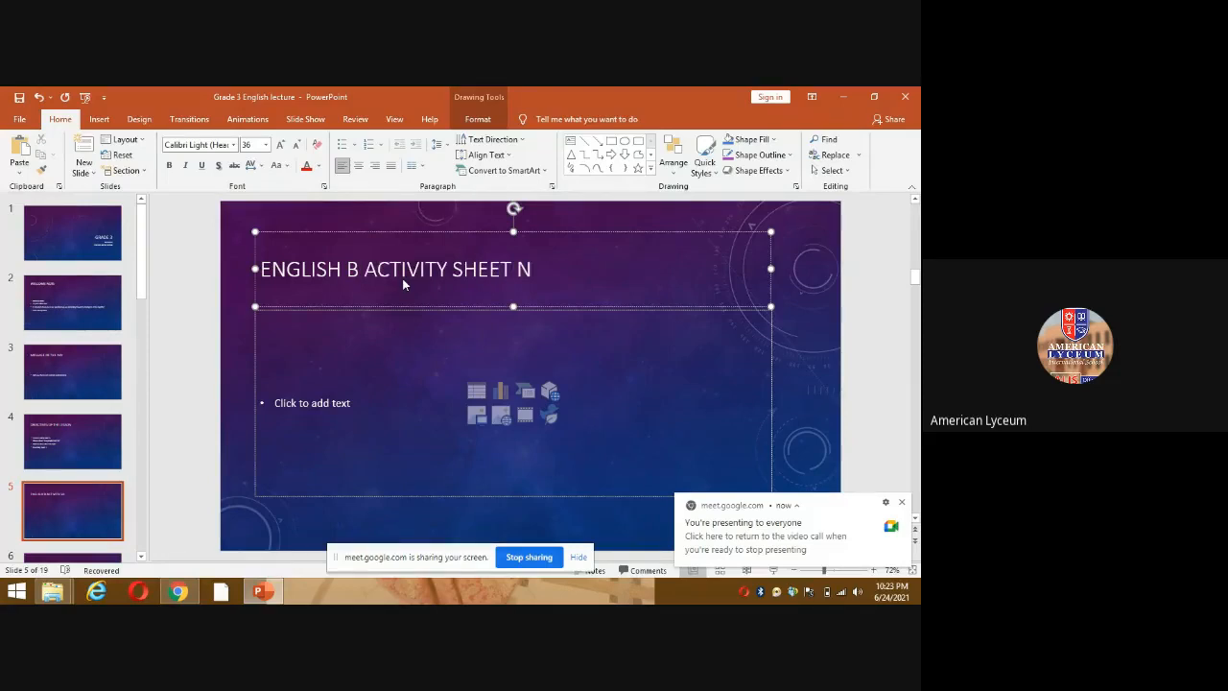
{"action": "type", "text": "O0"}
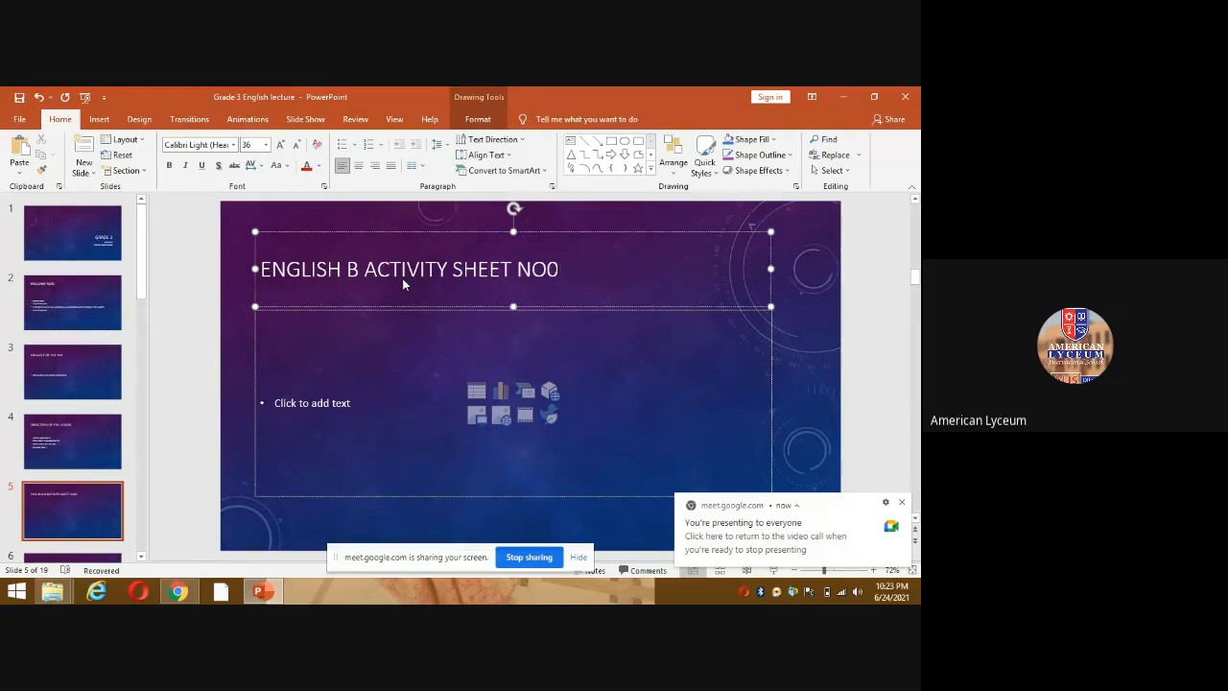
{"action": "type", "text": "44,45"}
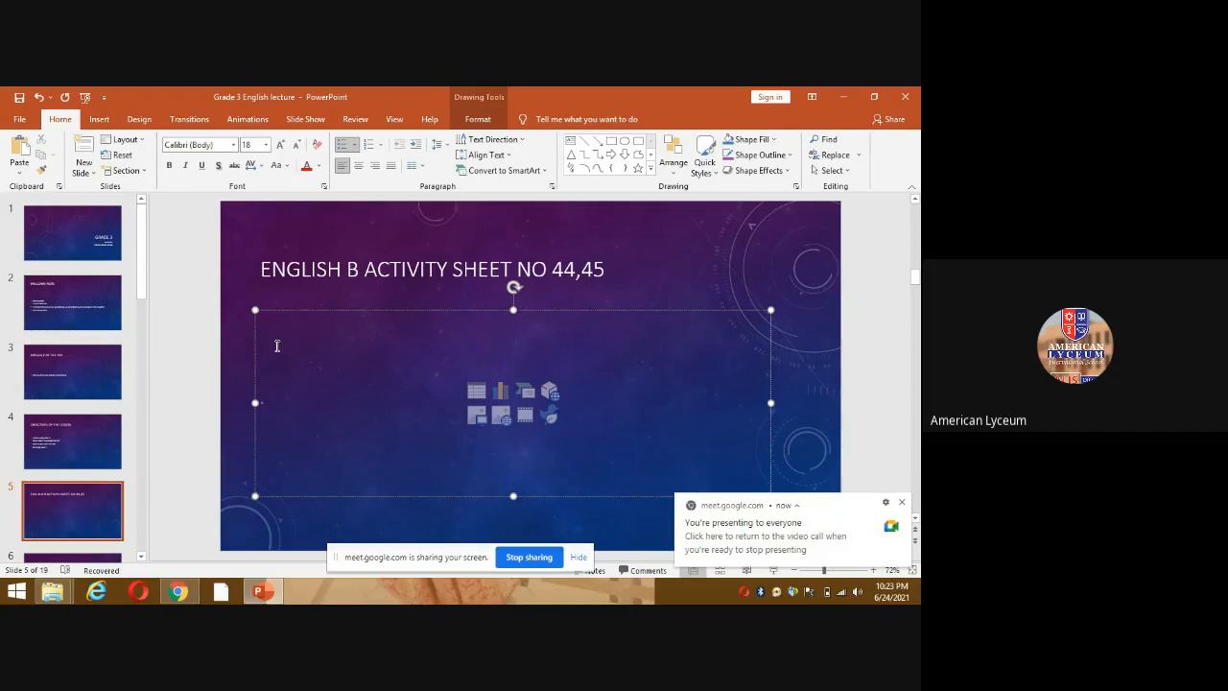
- Switch to the WhatsApp chat in the browser and scroll through the worksheet photo
{"action": "left_click", "coordinate": [275, 403]}
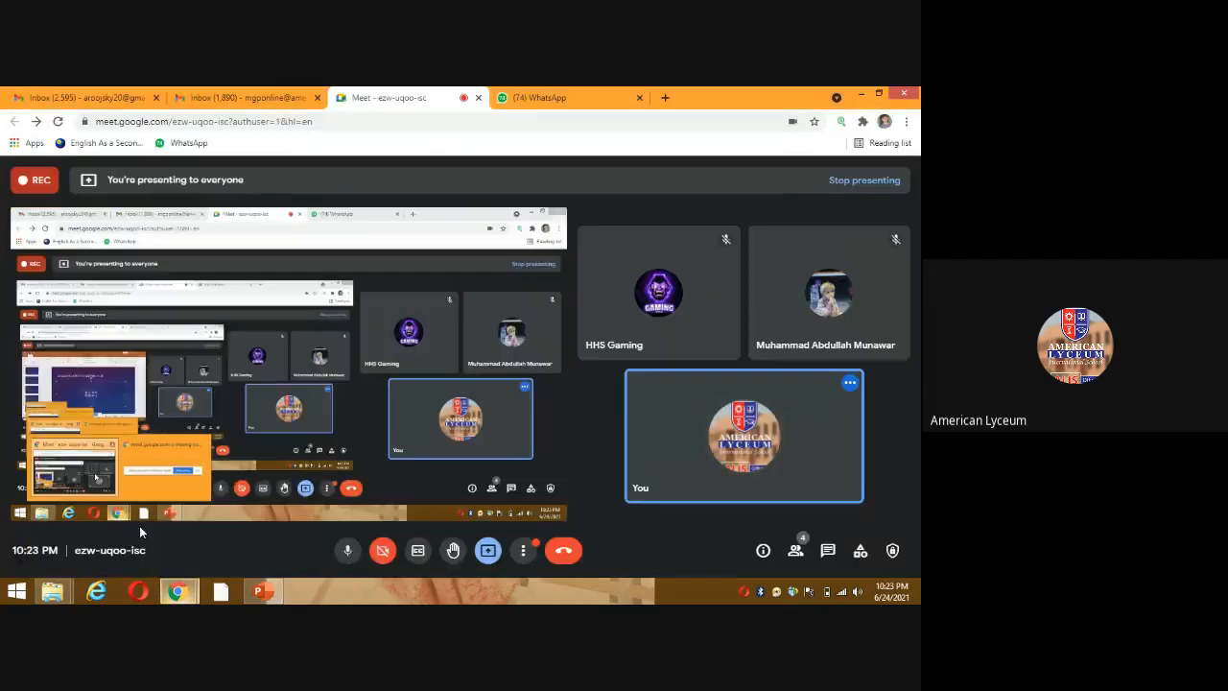
{"action": "left_click", "coordinate": [566, 96]}
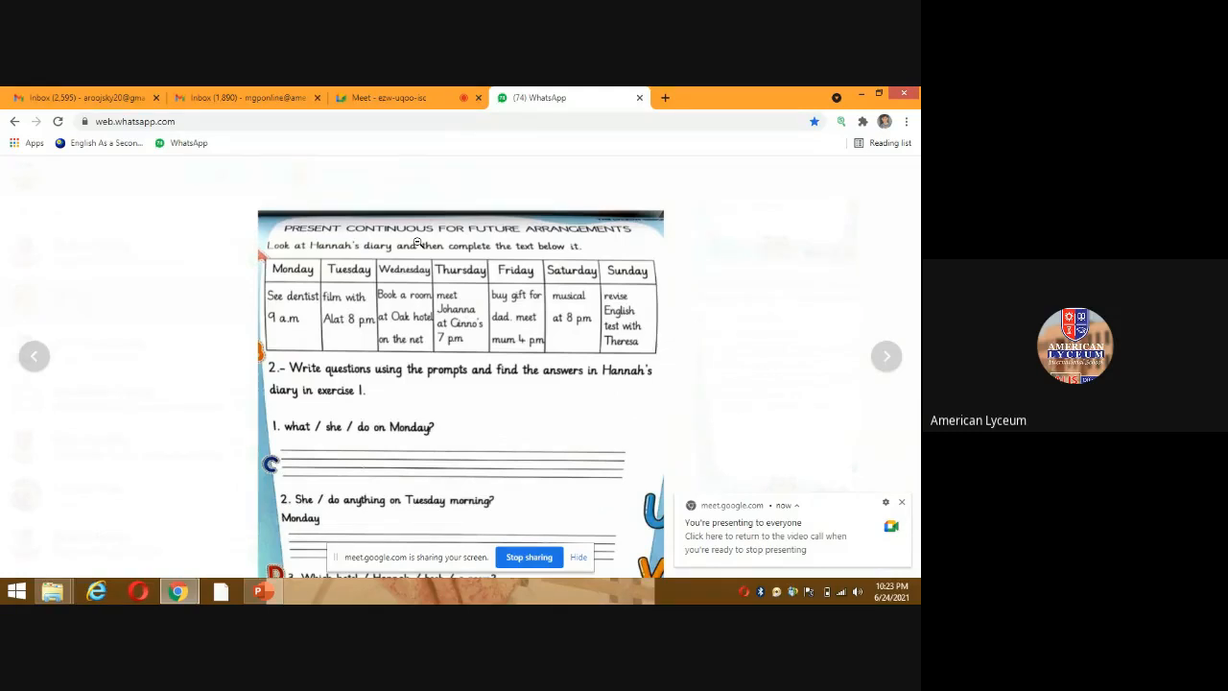
{"action": "scroll", "scroll_direction": "down", "scroll_amount": 3}
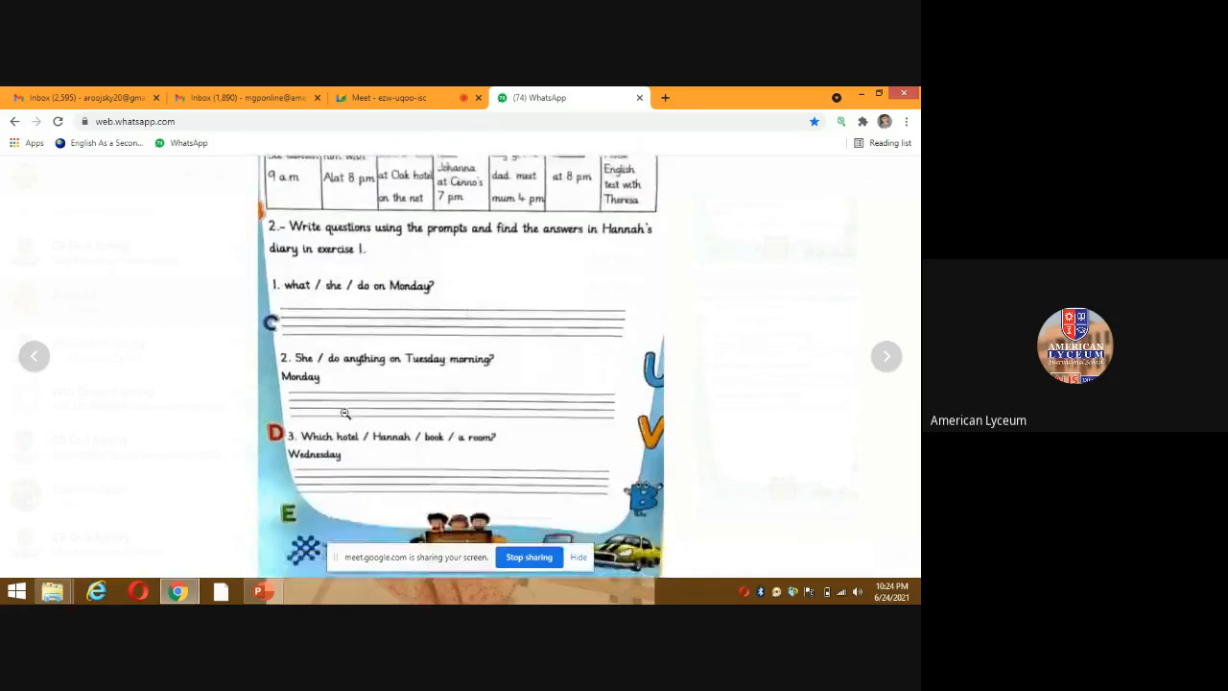
{"action": "scroll", "scroll_direction": "down", "scroll_amount": 3}
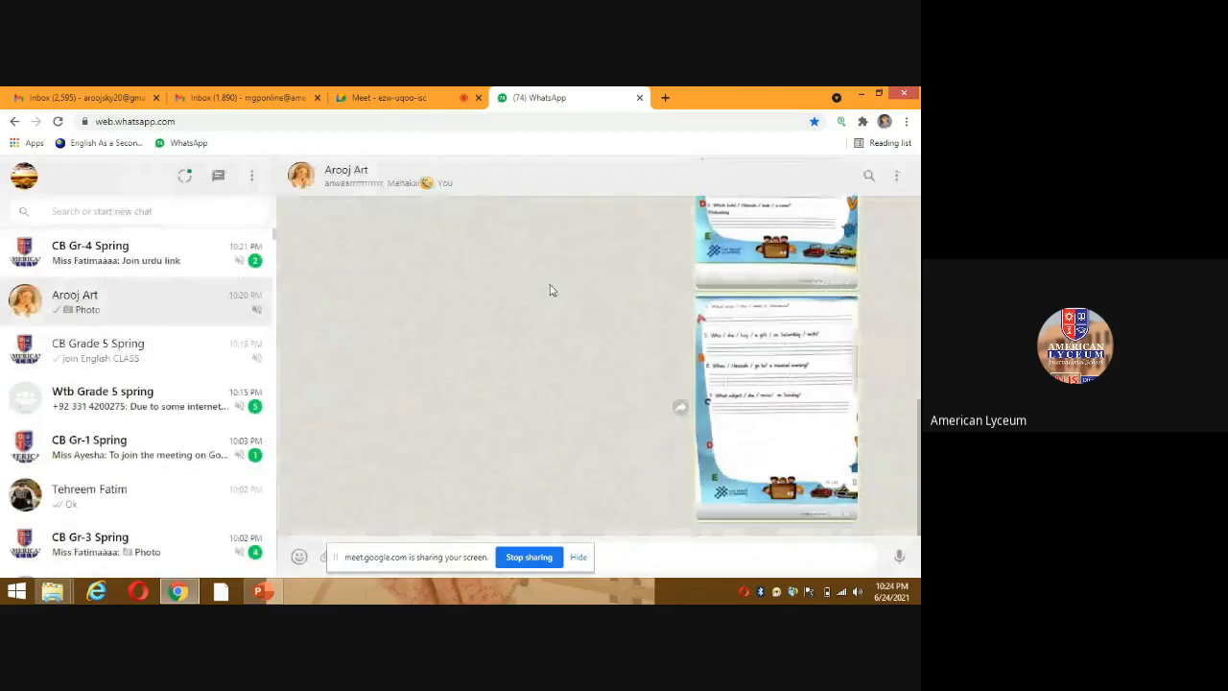
- View the worksheet photo full-size, then return to the presentation slide
{"action": "left_click", "coordinate": [775, 403]}
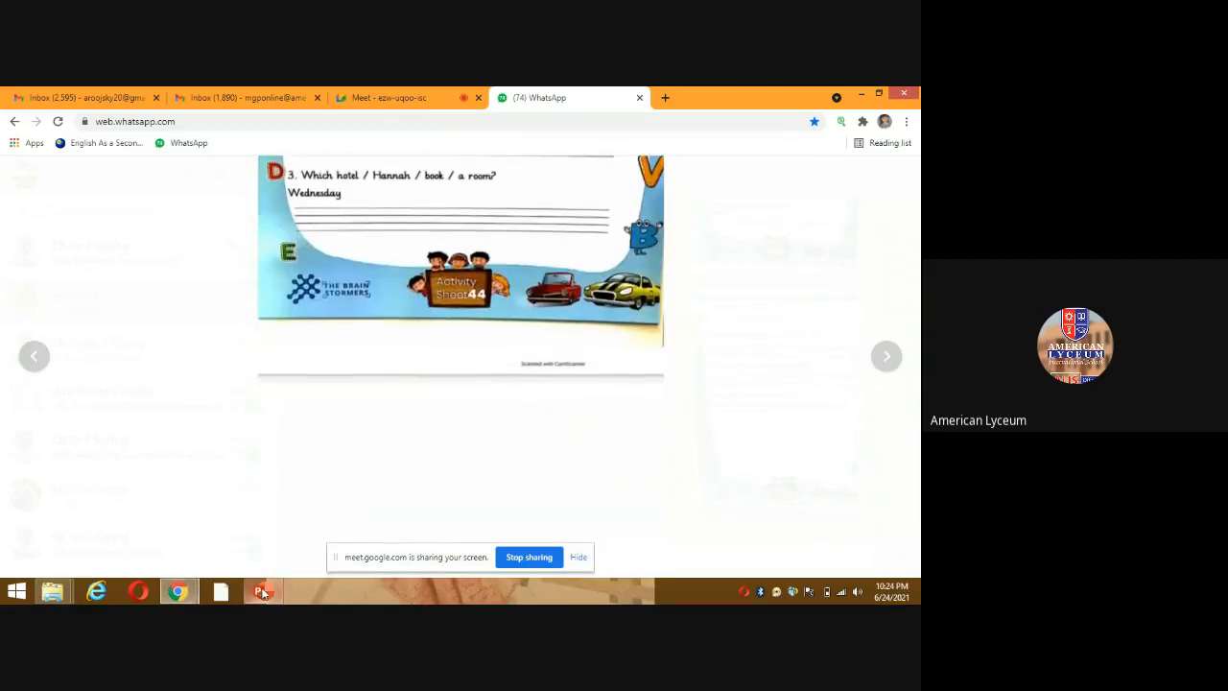
{"action": "left_click", "coordinate": [261, 591]}
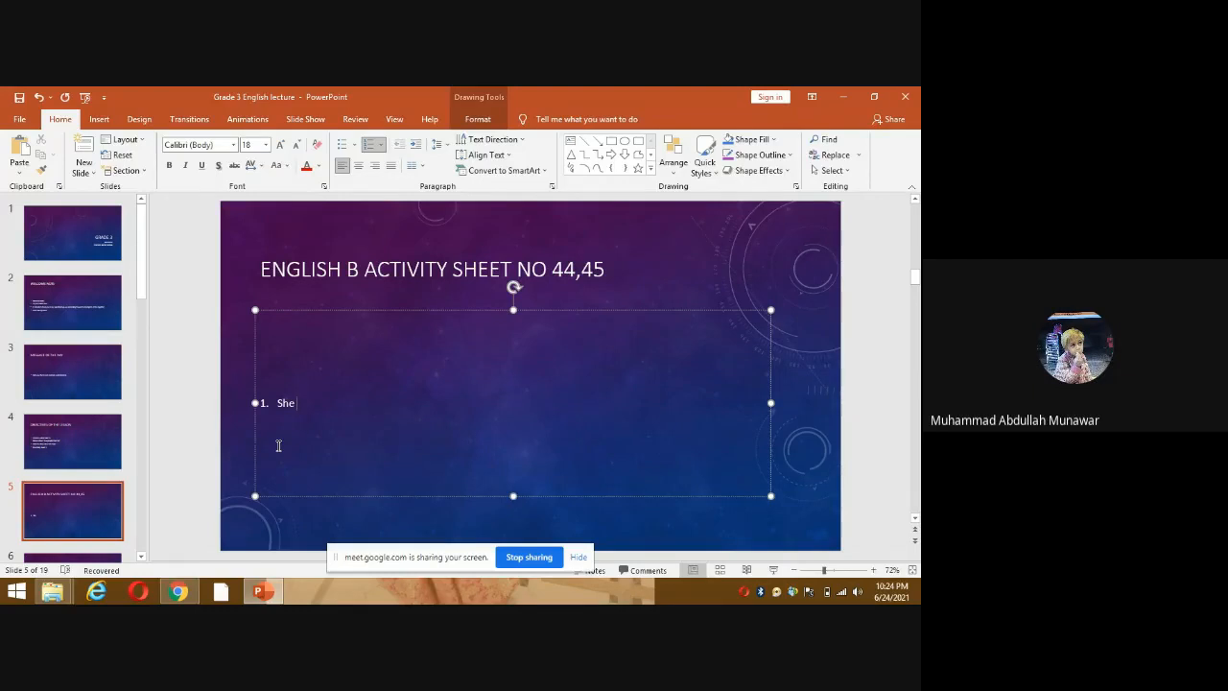
- Complete answer 1 as 'She is going to see dentist at 9 a.m.' and start line 2
{"action": "type", "text": "is go"}
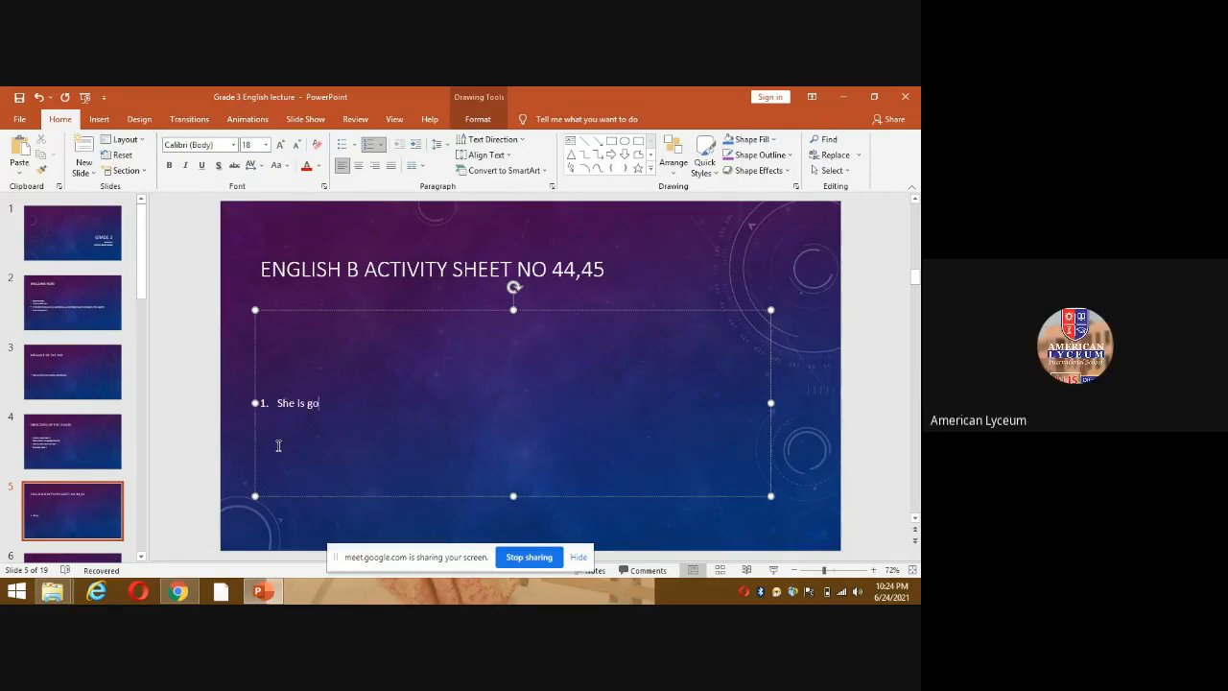
{"action": "type", "text": "ing"}
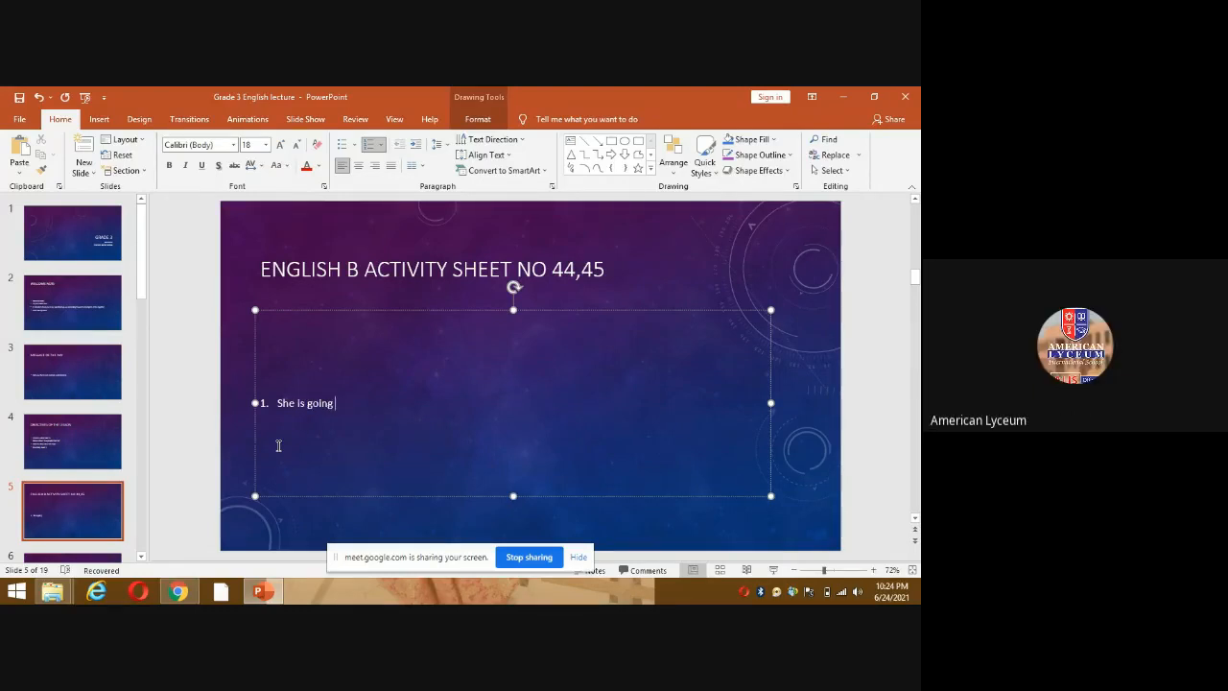
{"action": "type", "text": "to"}
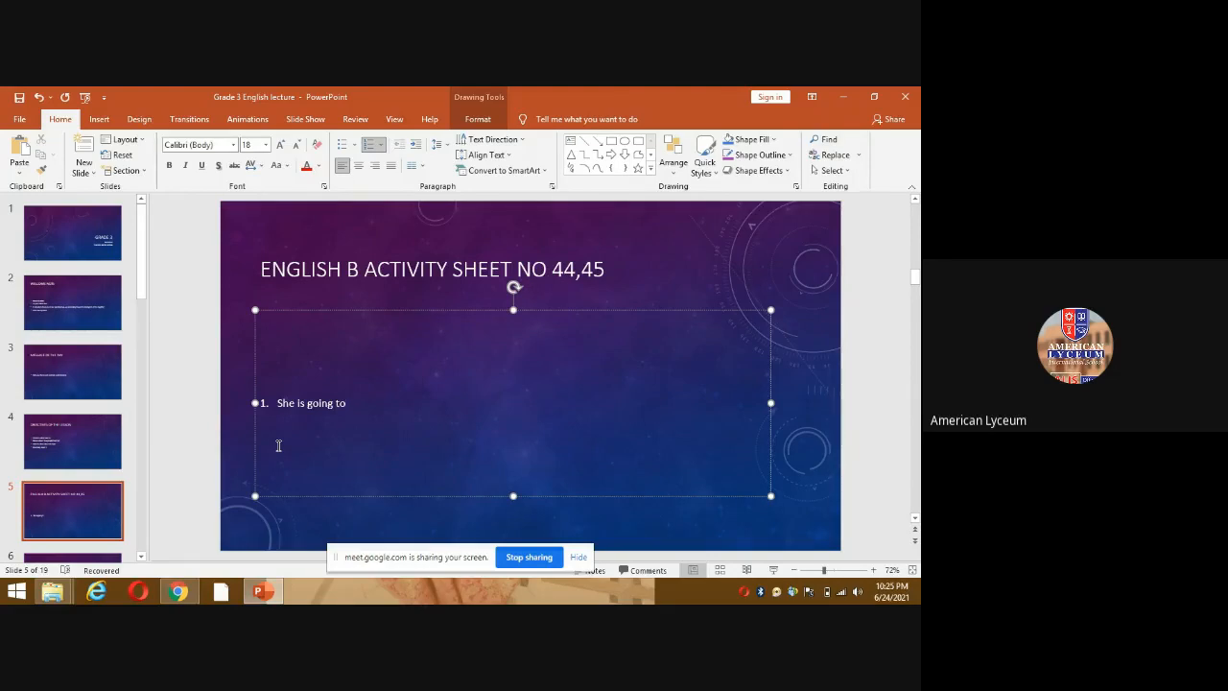
{"action": "type", "text": "see"}
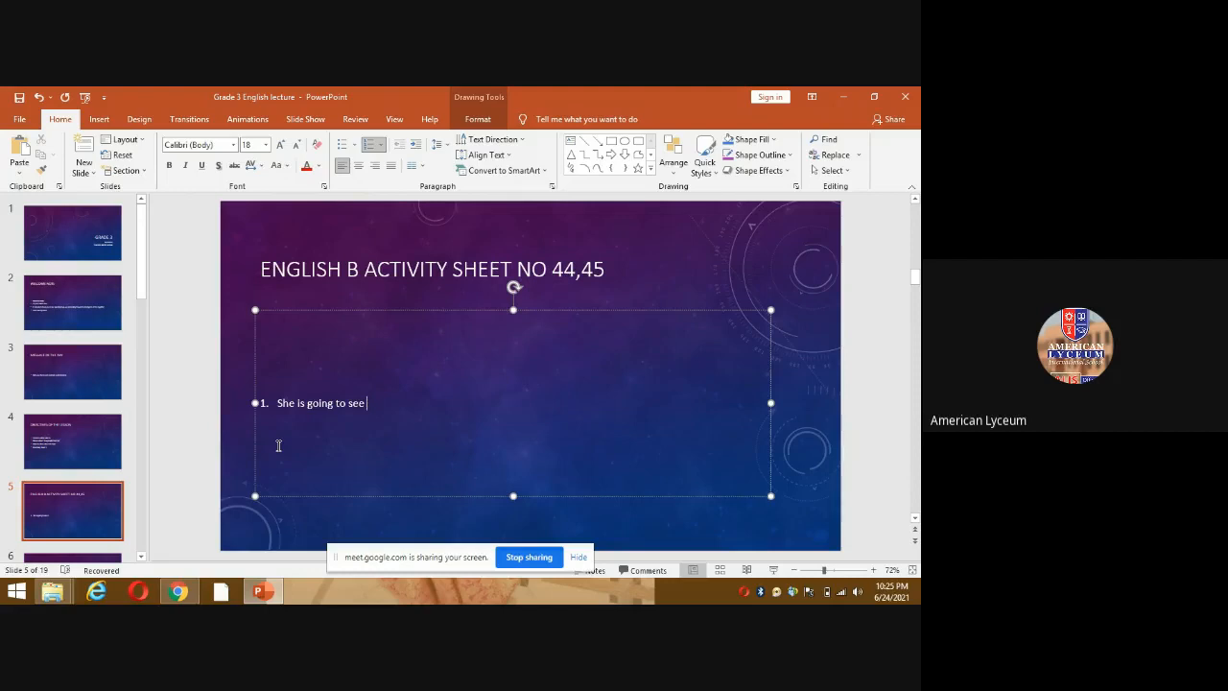
{"action": "type", "text": "Di"}
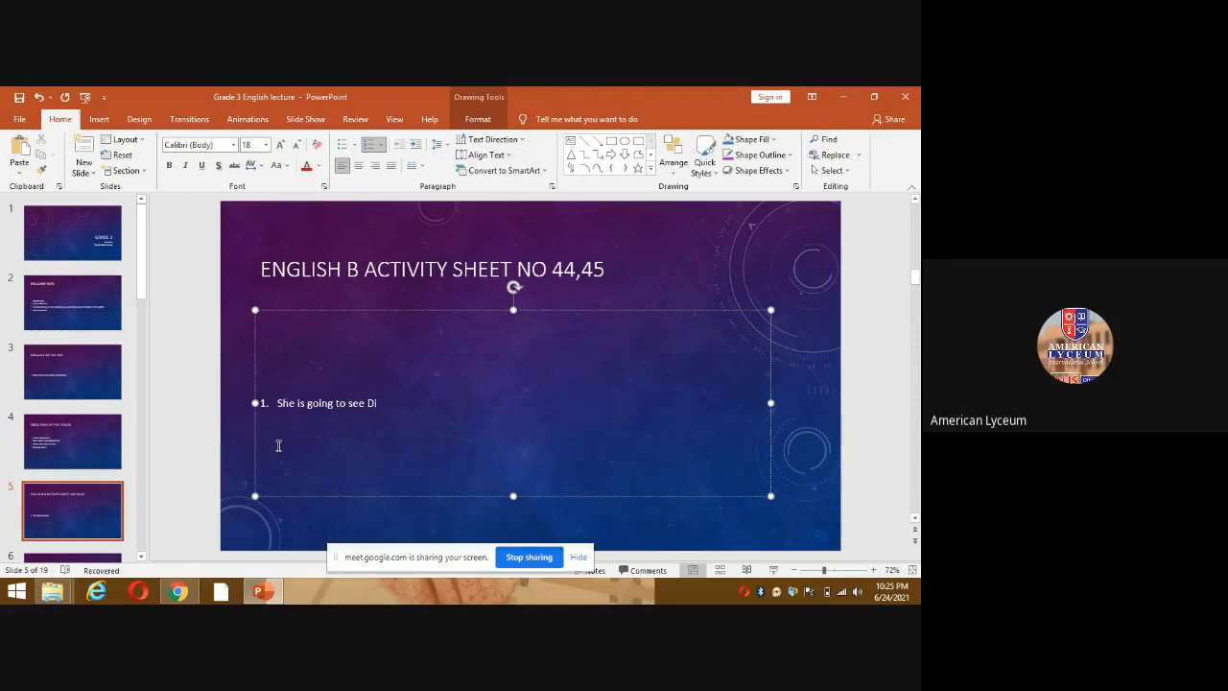
{"action": "type", "text": "entist"}
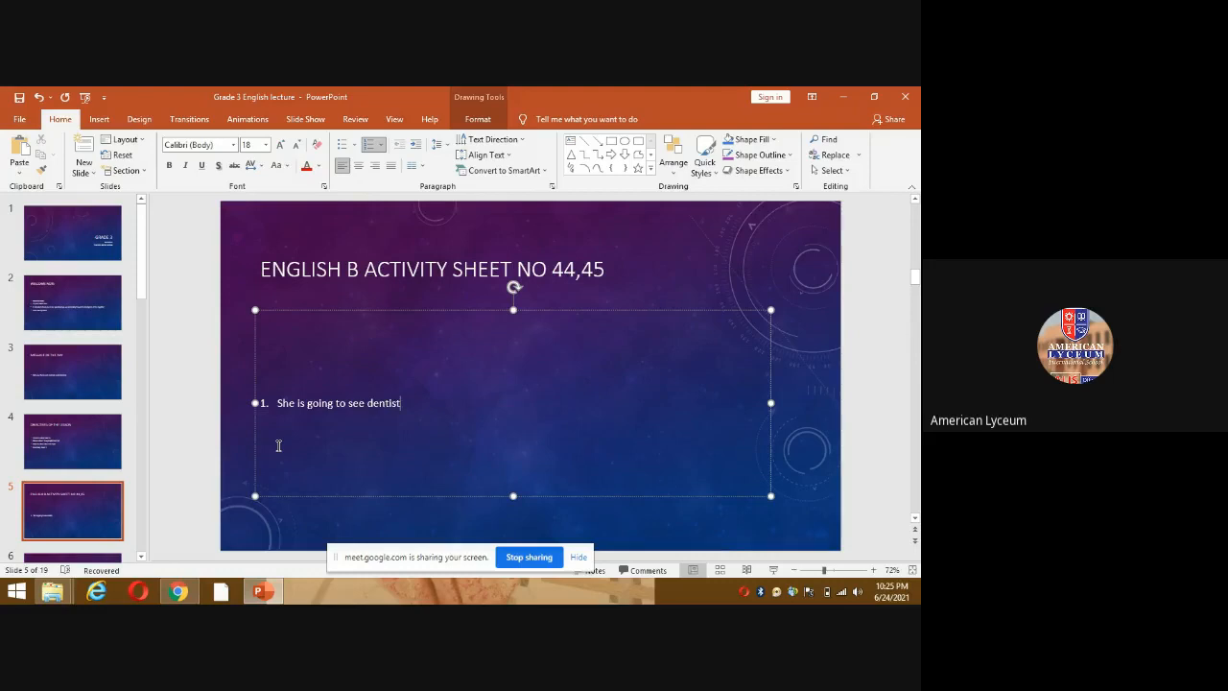
{"action": "type", "text": "at"}
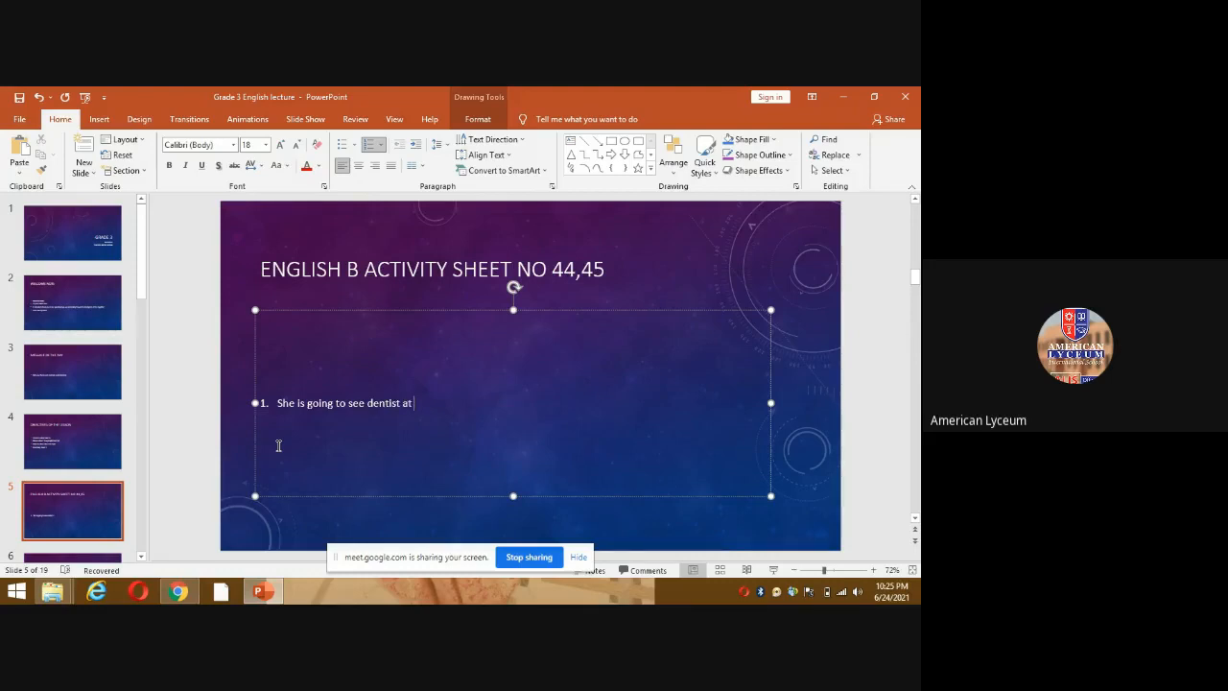
{"action": "type", "text": "9"}
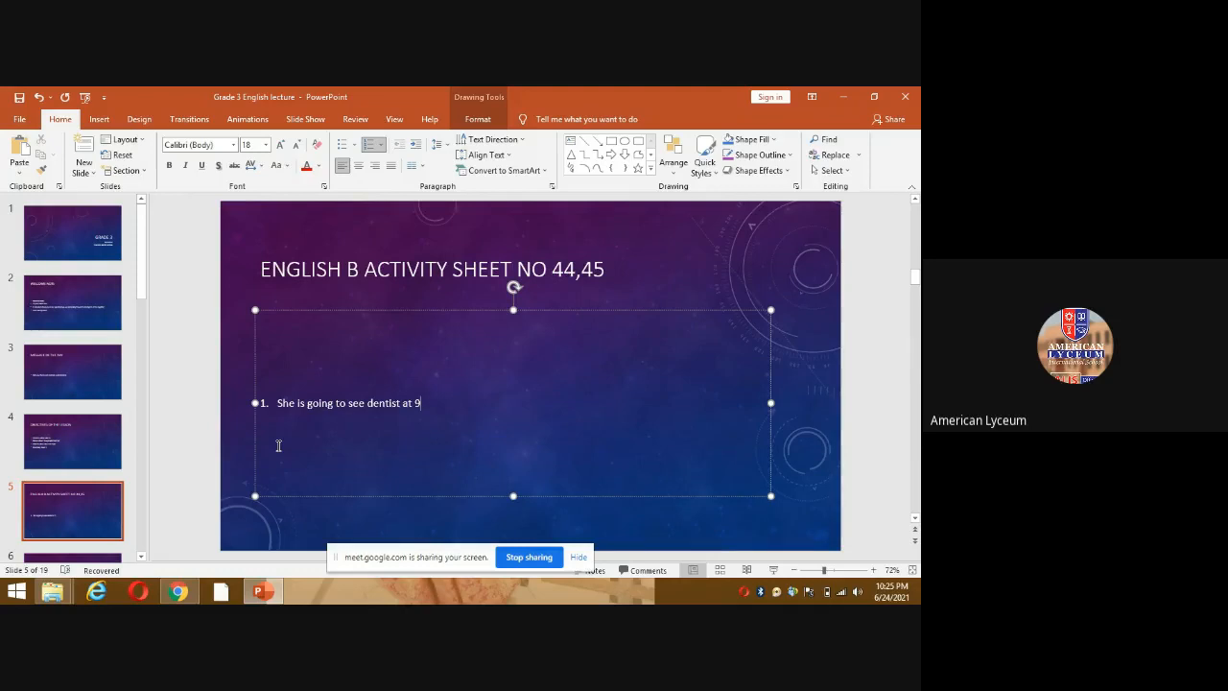
{"action": "type", "text": "a"}
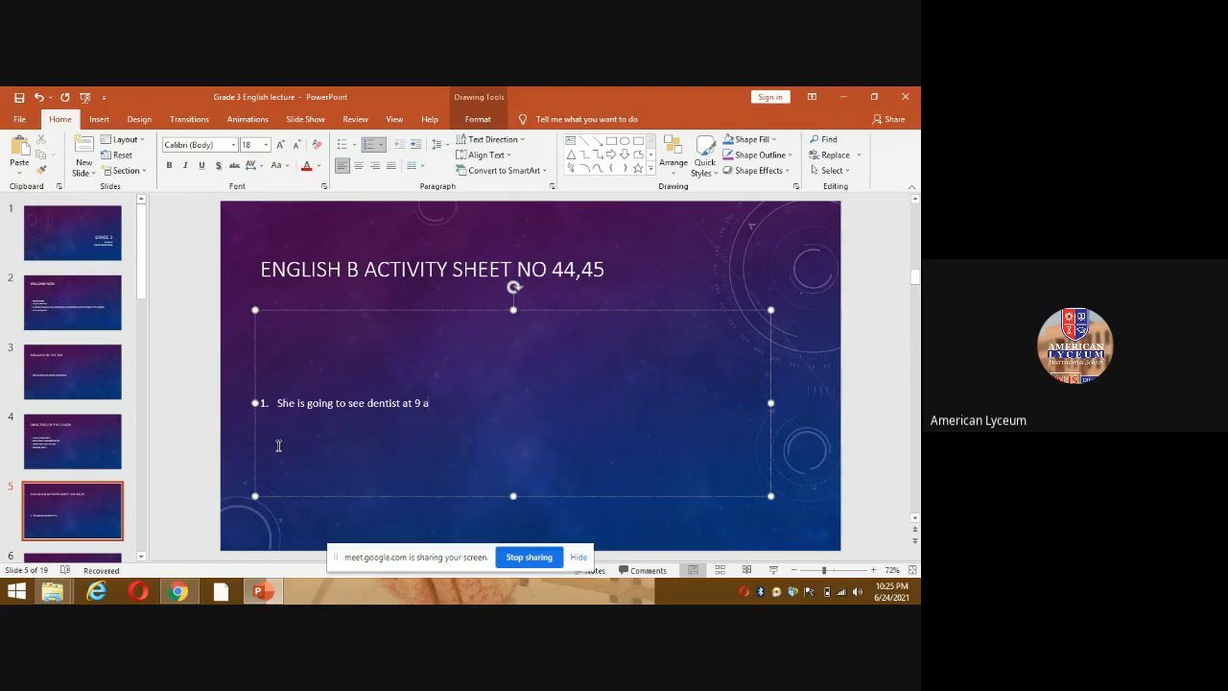
{"action": "type", "text": ".m"}
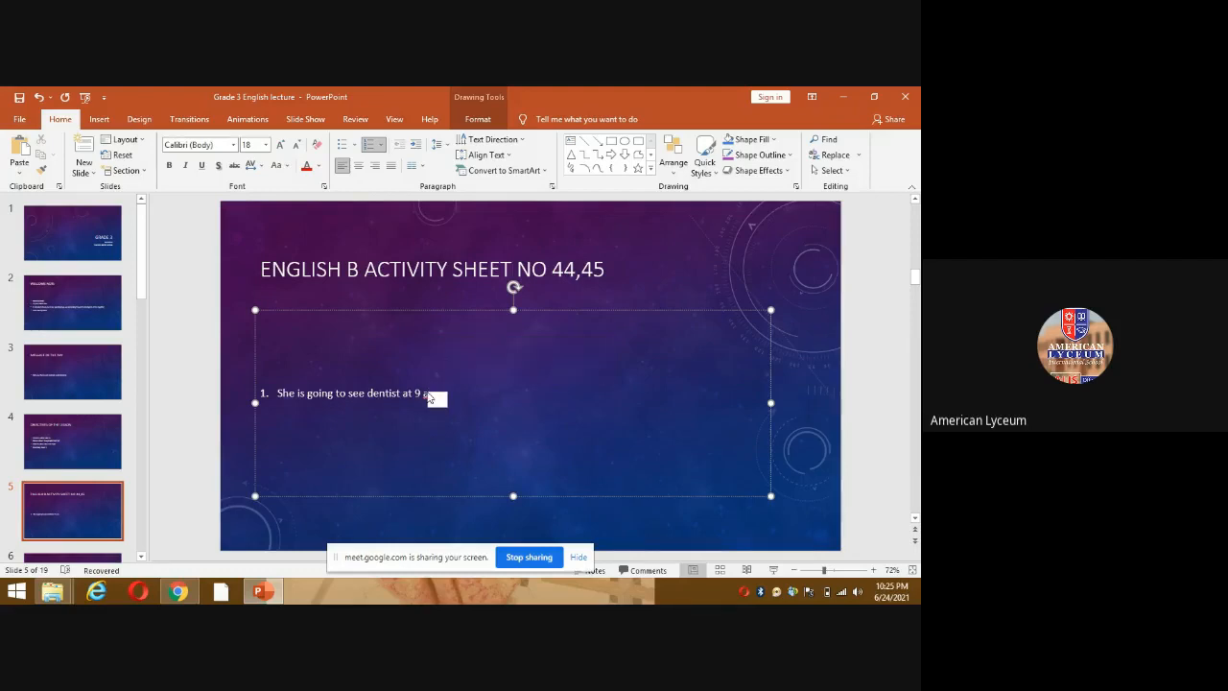
{"action": "type", "text": ".m."}
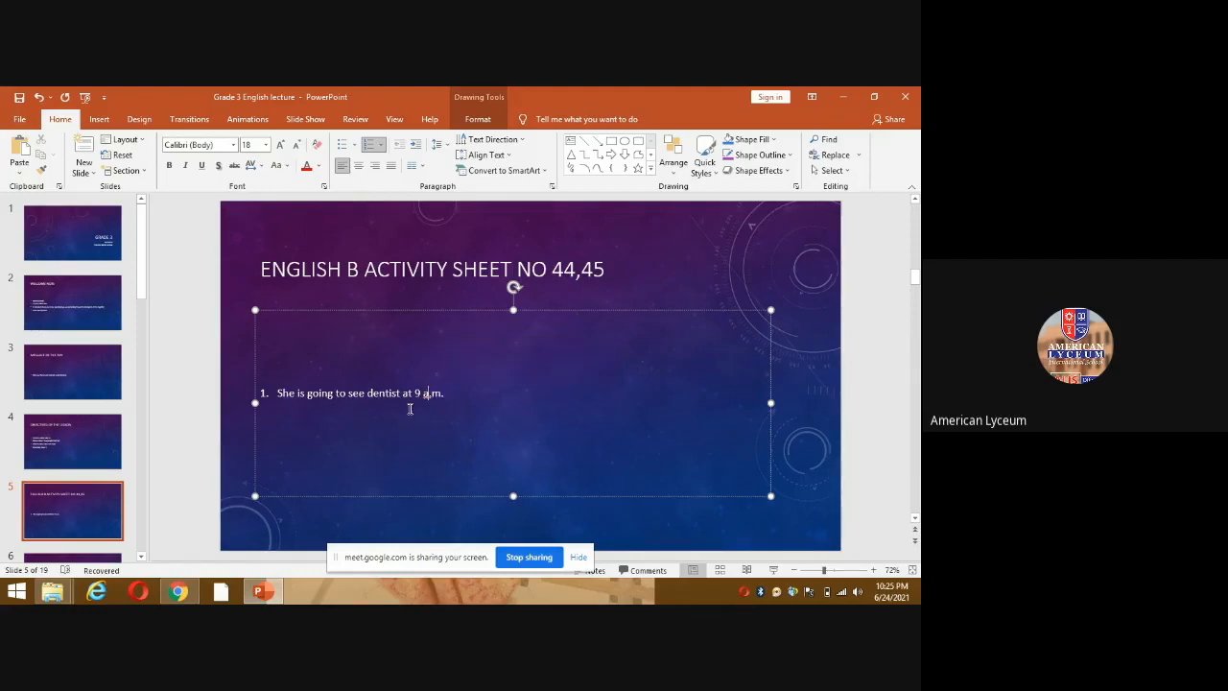
{"action": "key", "text": "enter"}
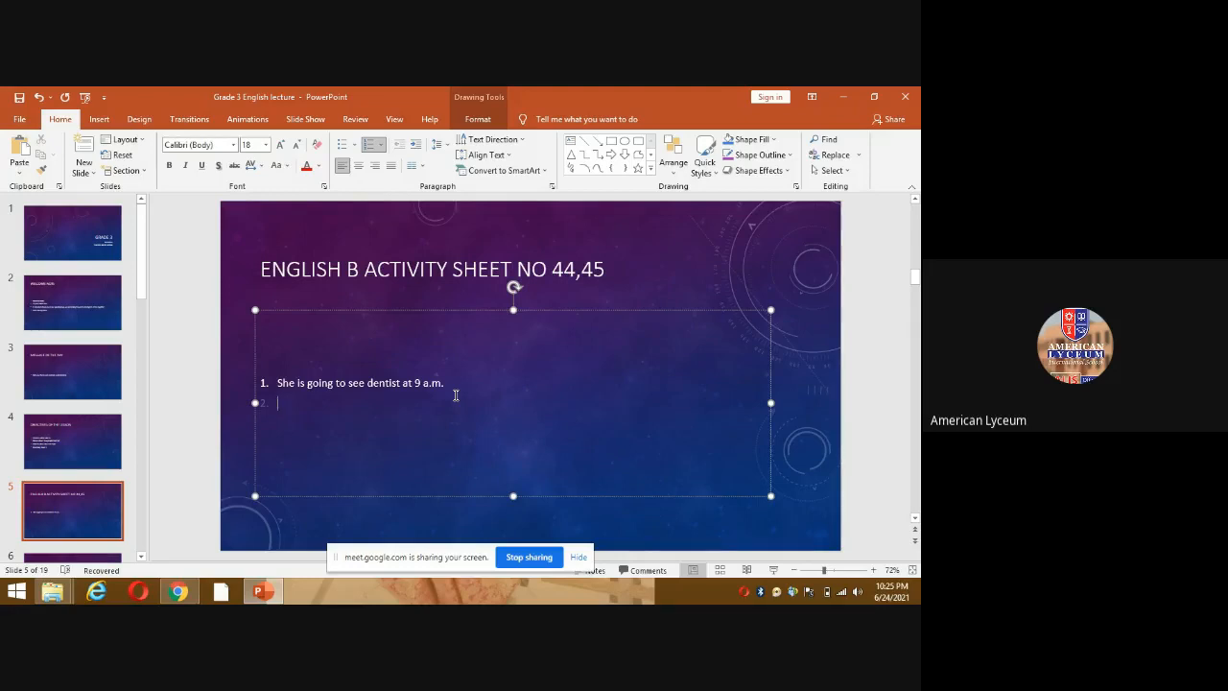
- Write answer 2 'No, she is not going to do anything on Tuesday morning.' and start line 3
{"action": "type", "text": "No, she"}
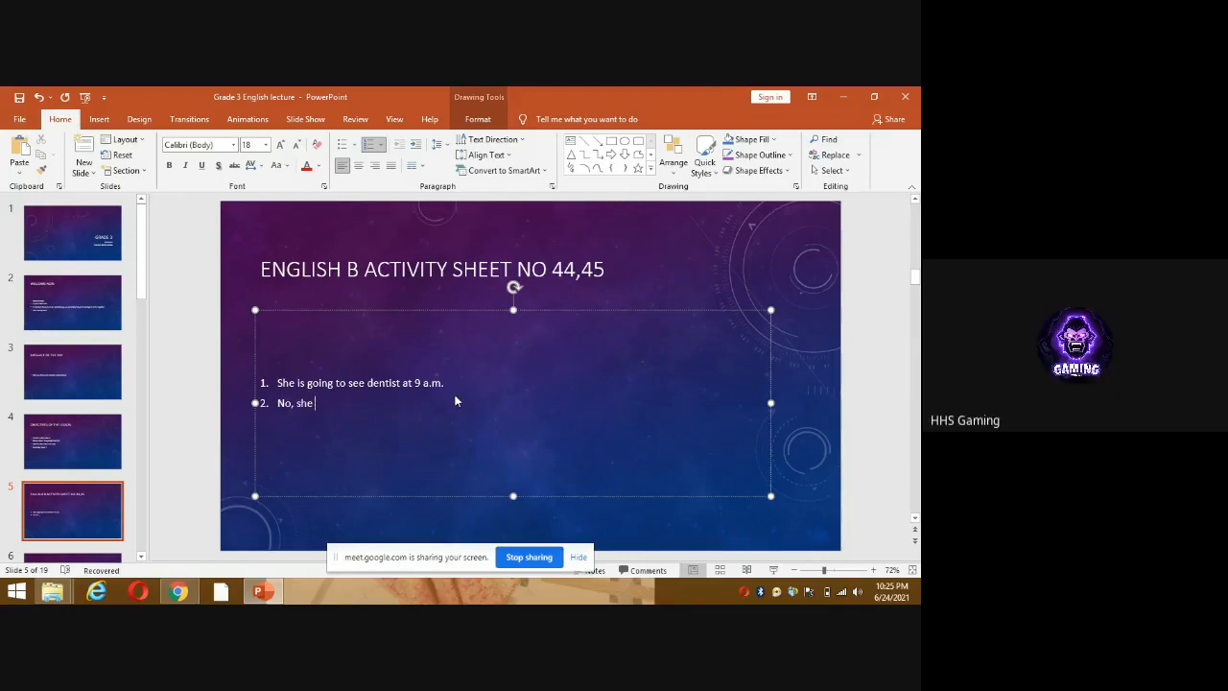
{"action": "type", "text": "d"}
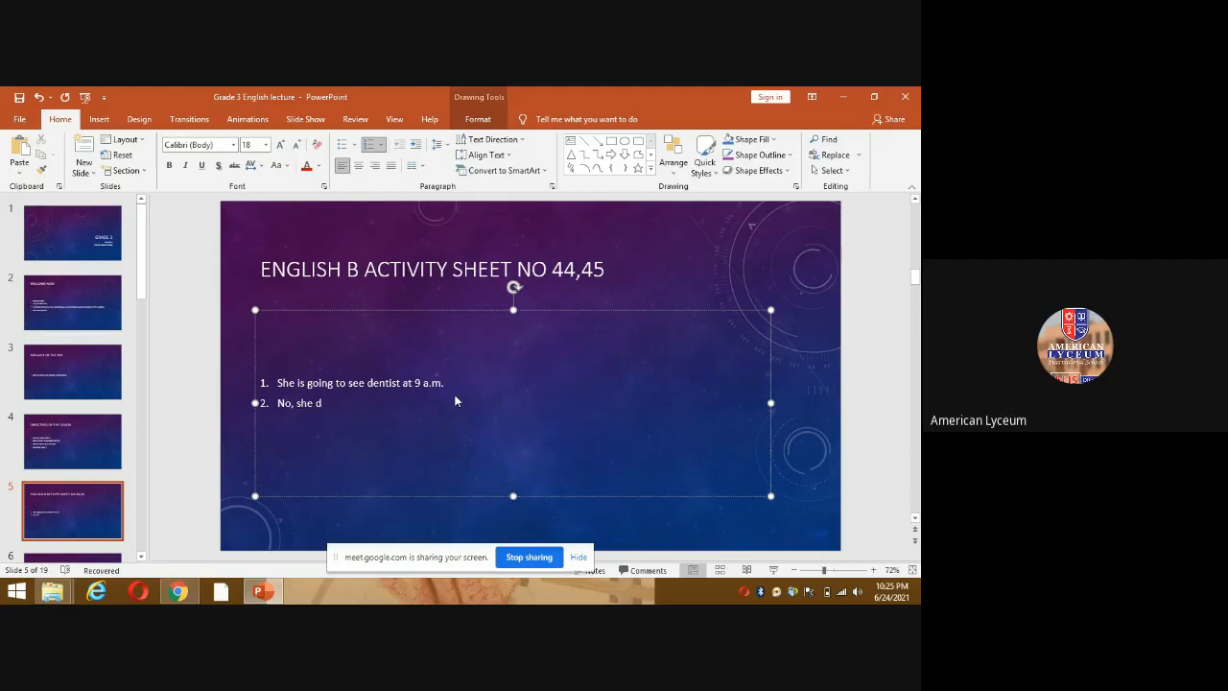
{"action": "type", "text": "on't"}
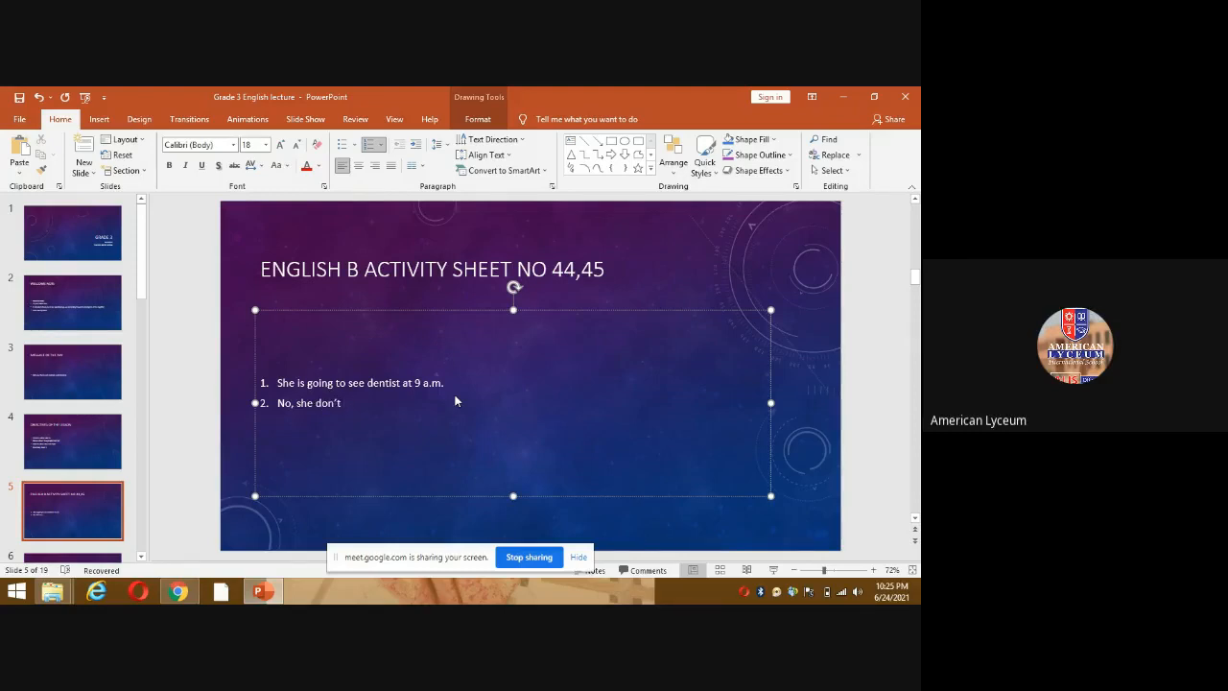
{"action": "type", "text": "do anything on"}
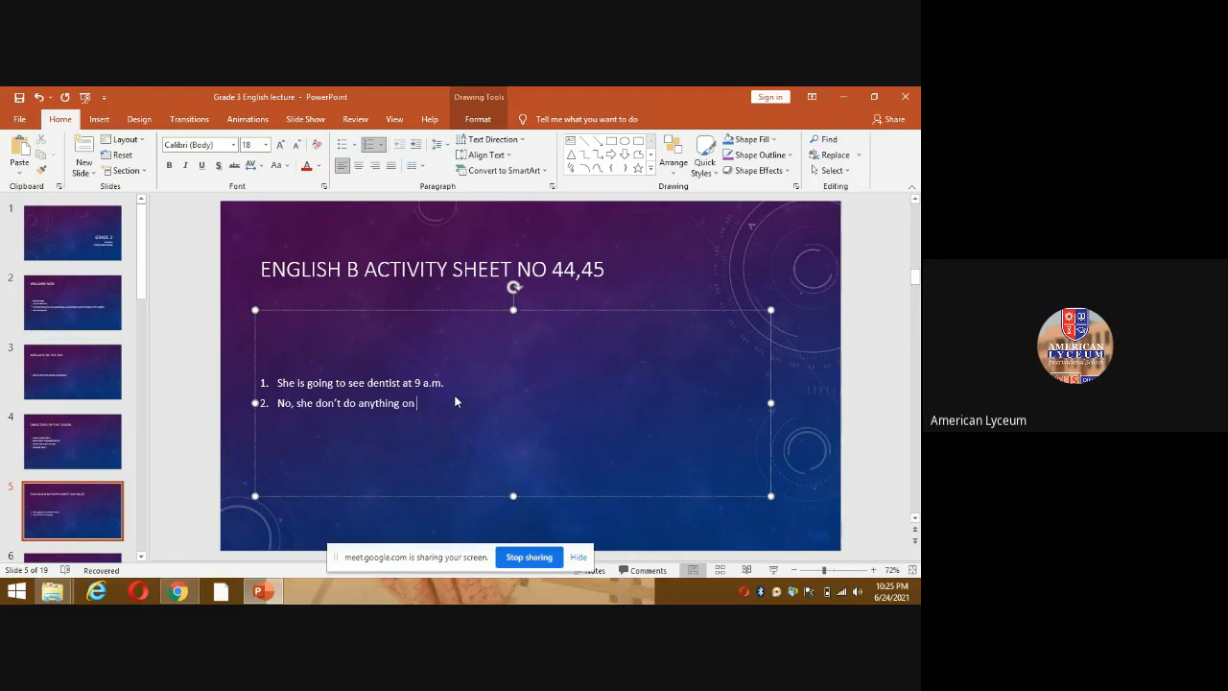
{"action": "type", "text": "T"}
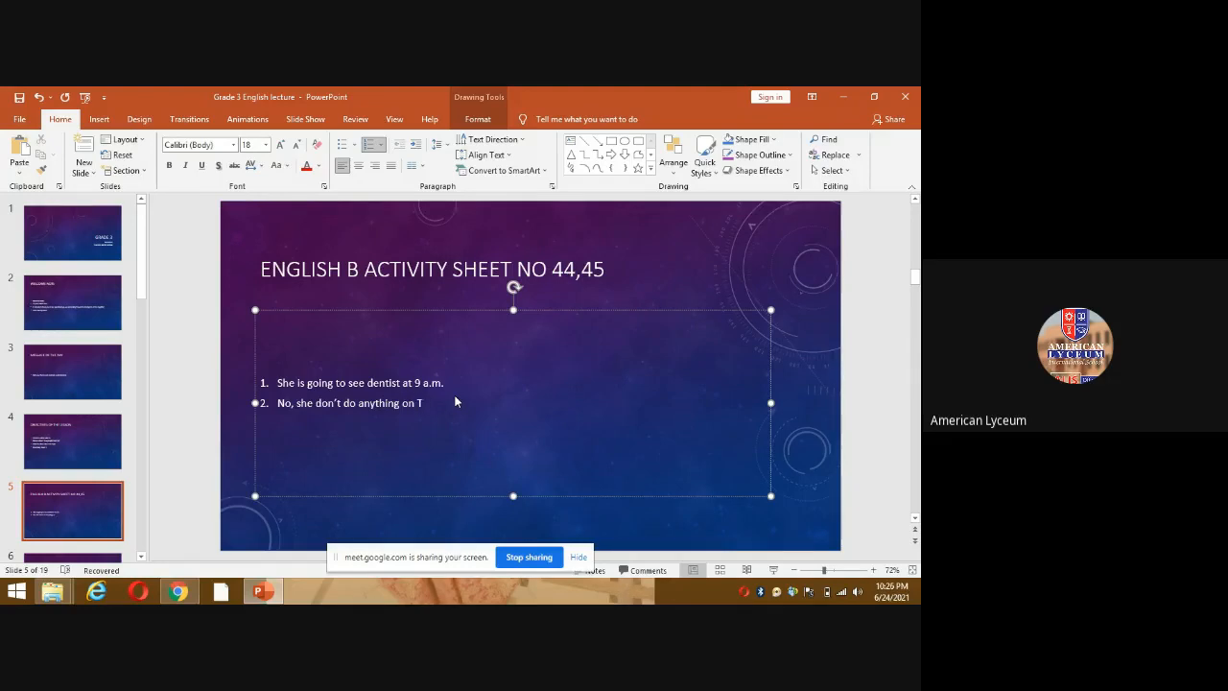
{"action": "type", "text": "uesday"}
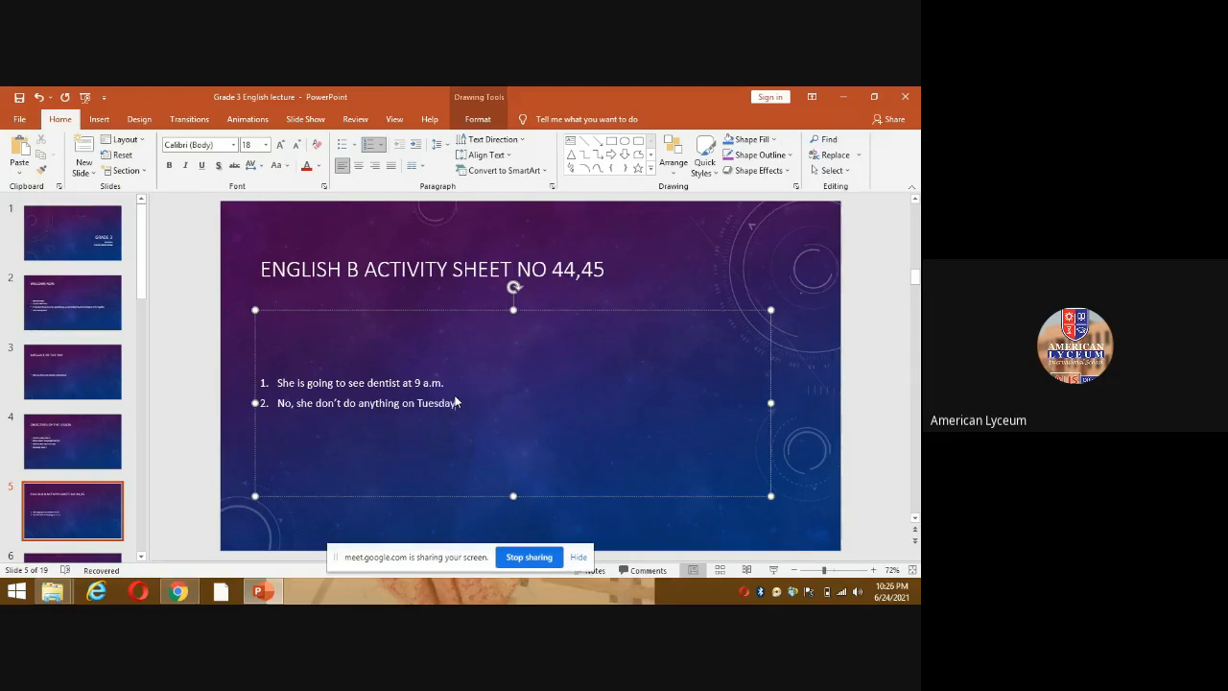
{"action": "type", "text": "morning."}
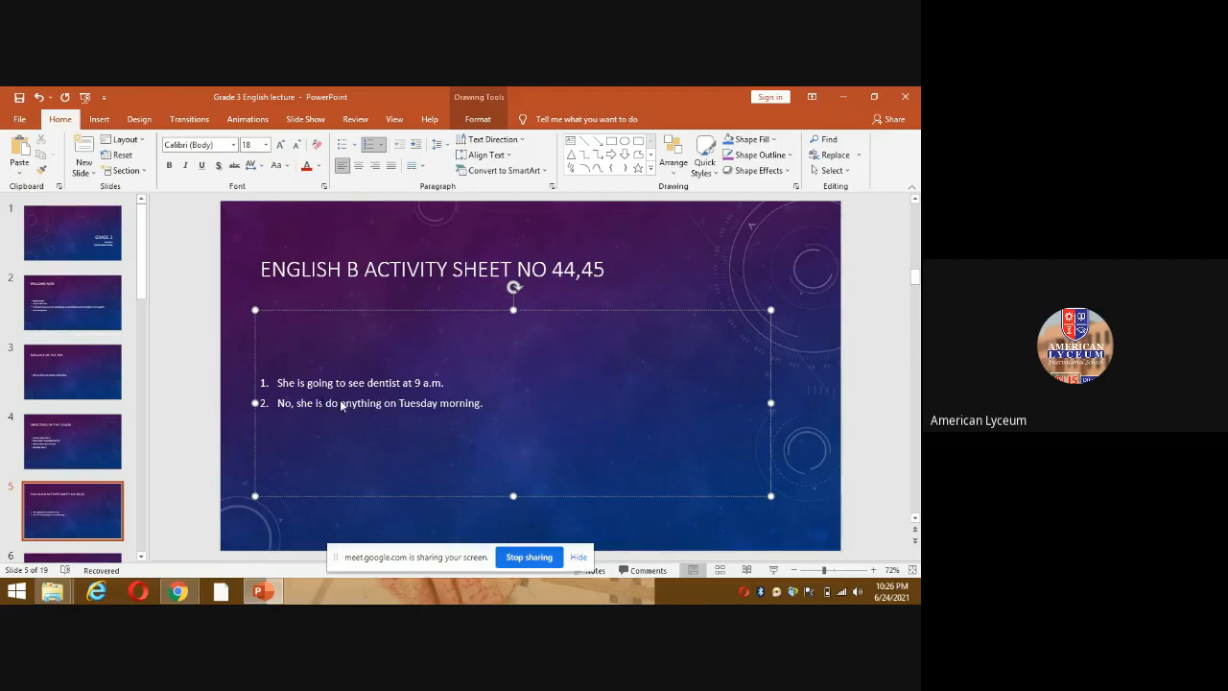
{"action": "type", "text": "not going to"}
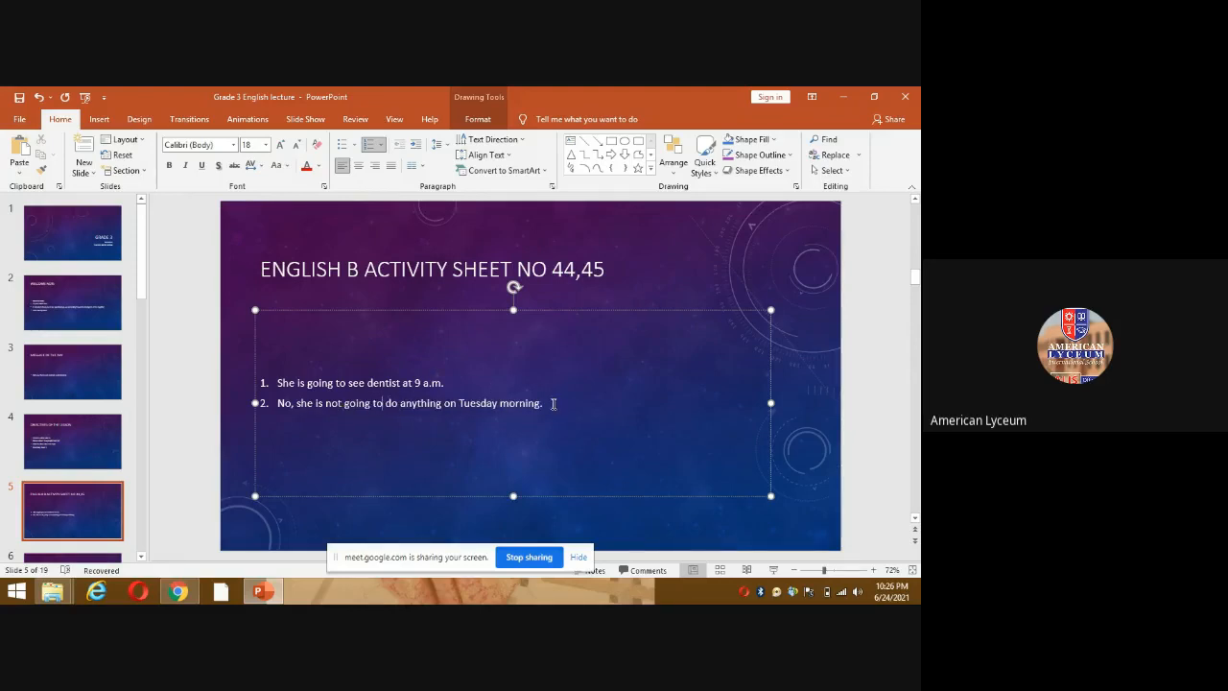
{"action": "key", "text": "enter"}
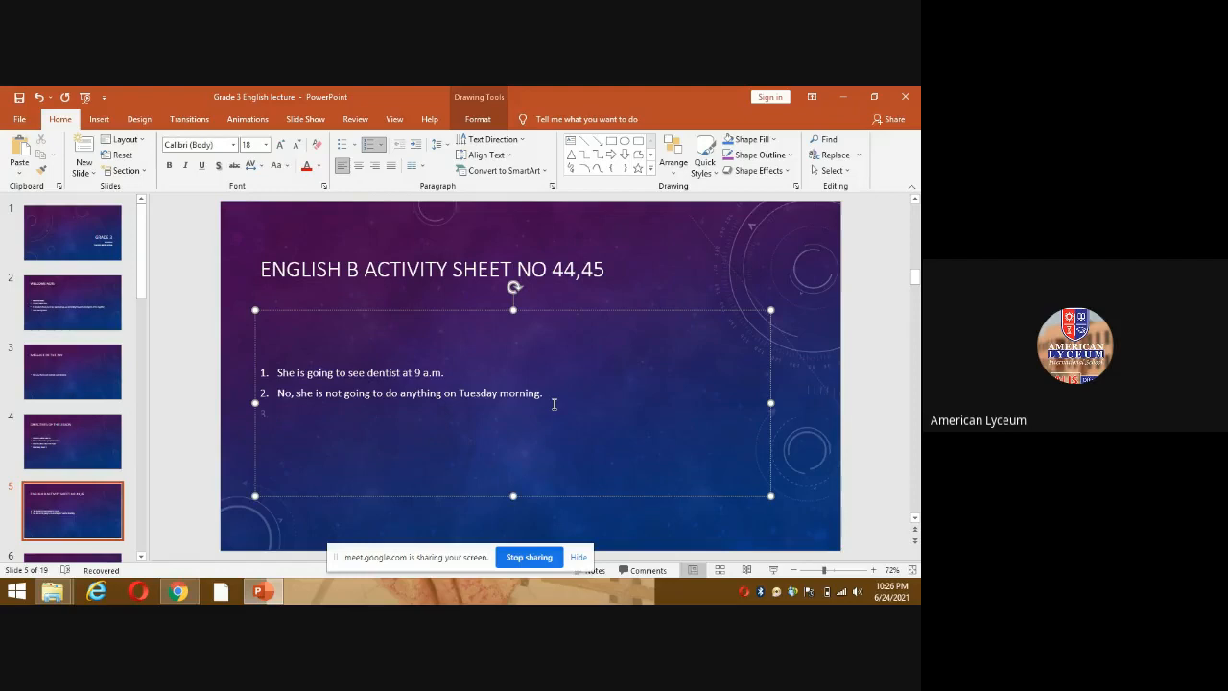
{"action": "left_click", "coordinate": [278, 413]}
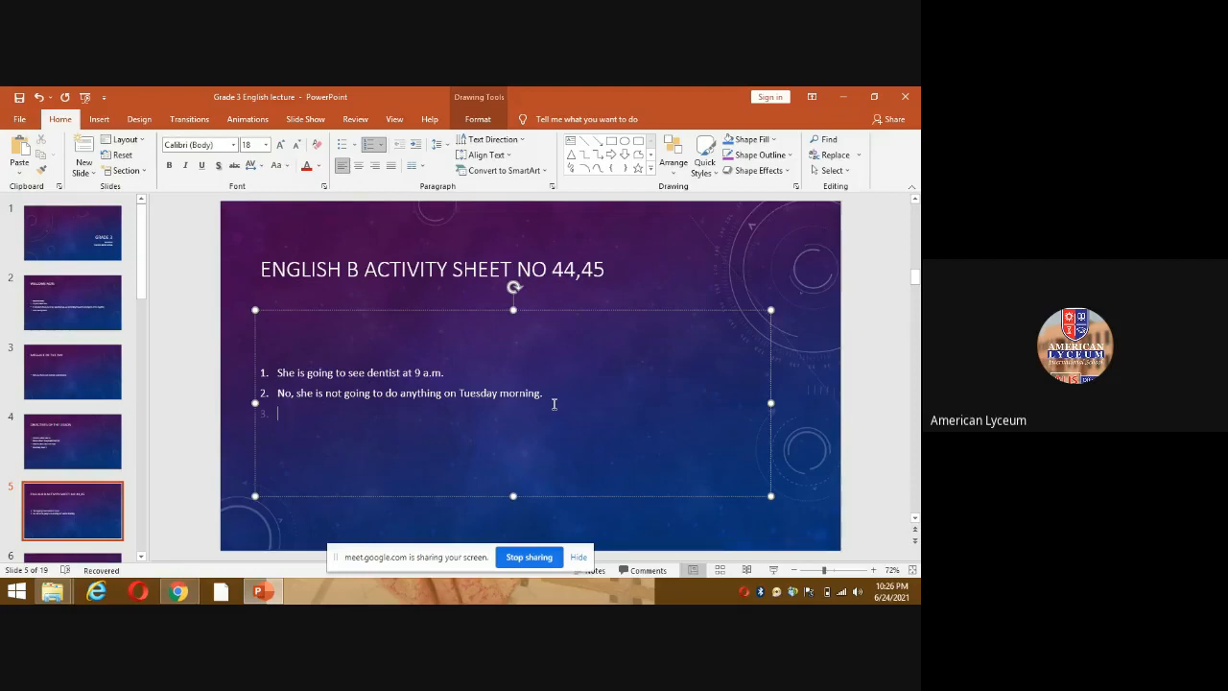
- Write answer 3 'Hanna is going to book a room at Oak hotel on the net.'
{"action": "type", "text": "H"}
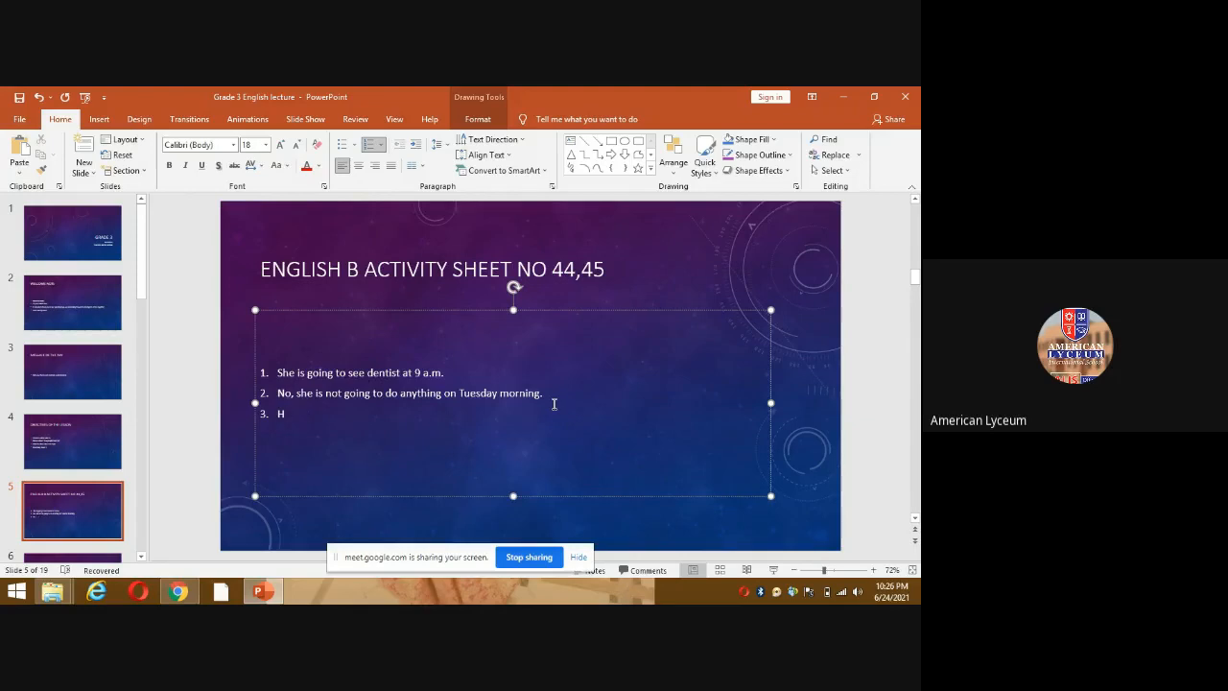
{"action": "type", "text": "anna is going to"}
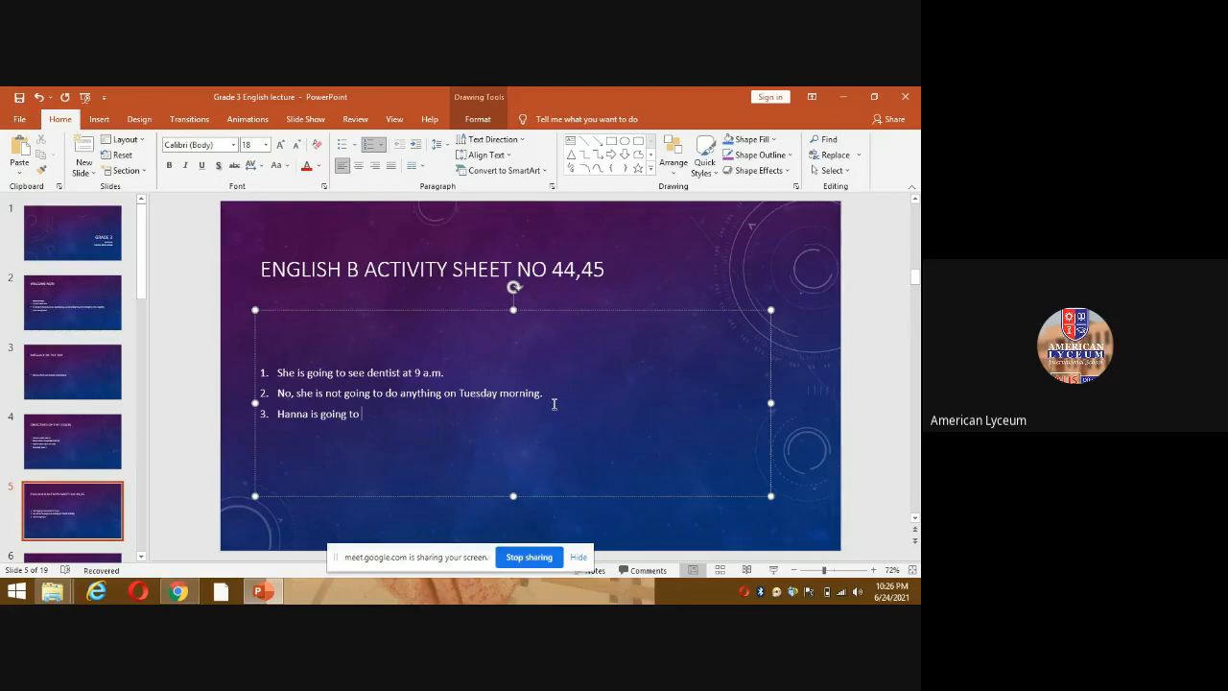
{"action": "type", "text": "bookn a"}
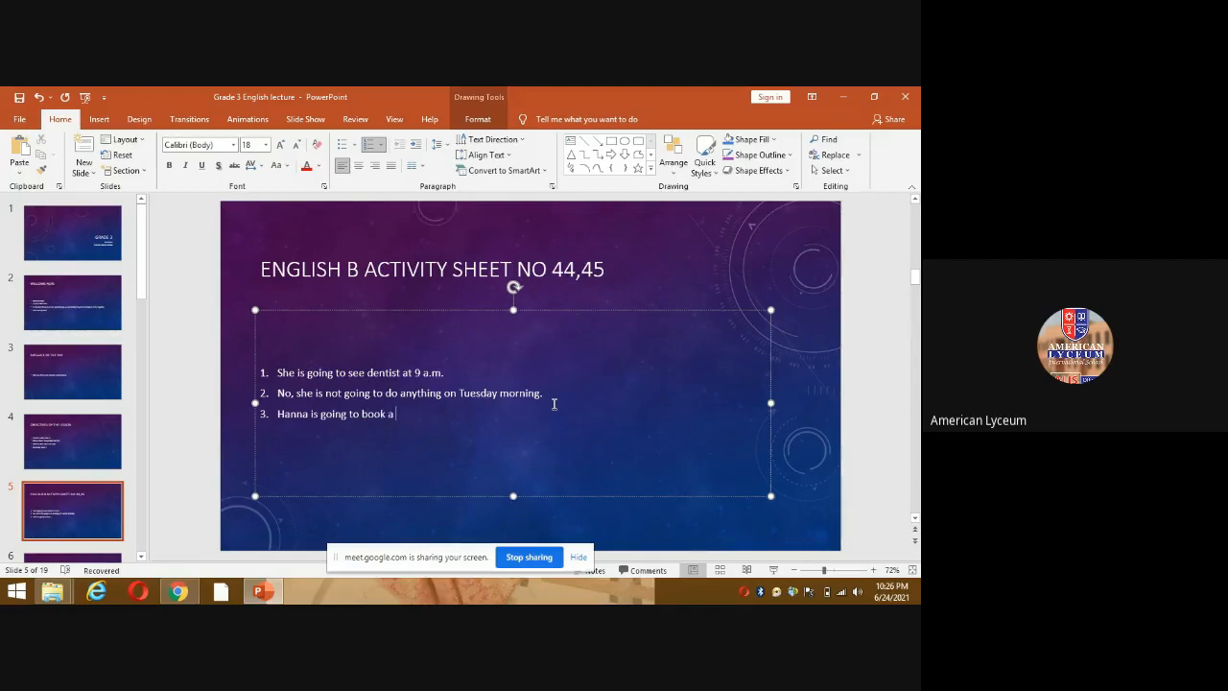
{"action": "type", "text": "room"}
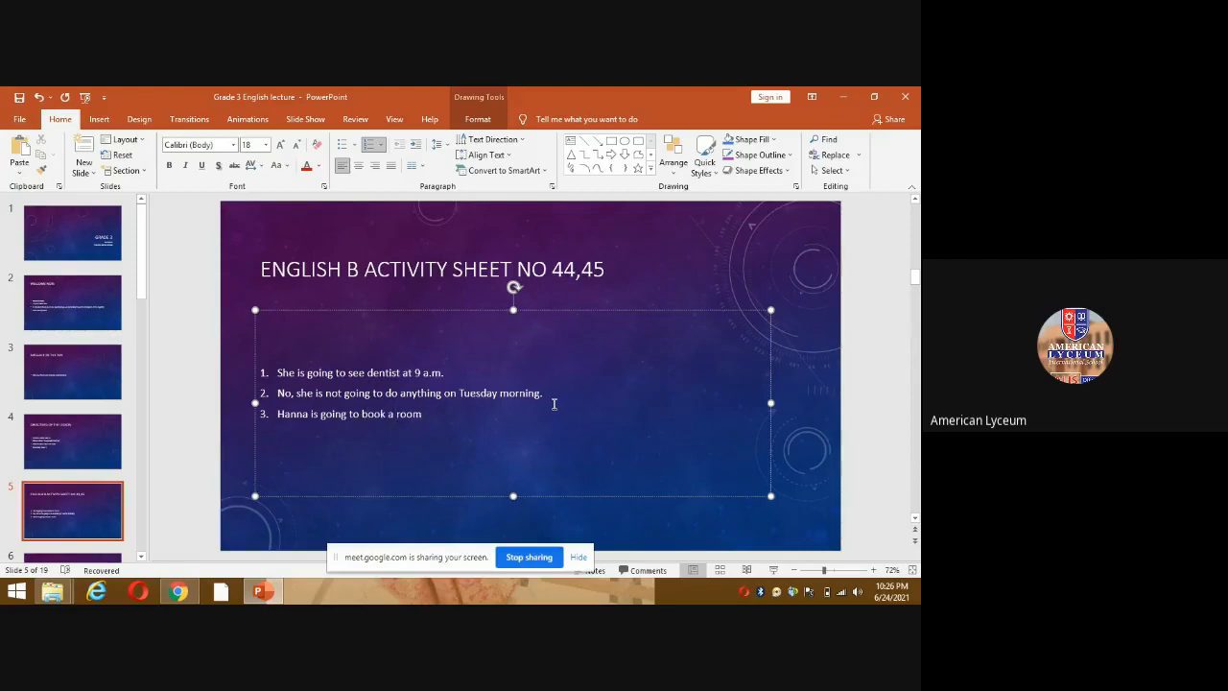
{"action": "type", "text": "at"}
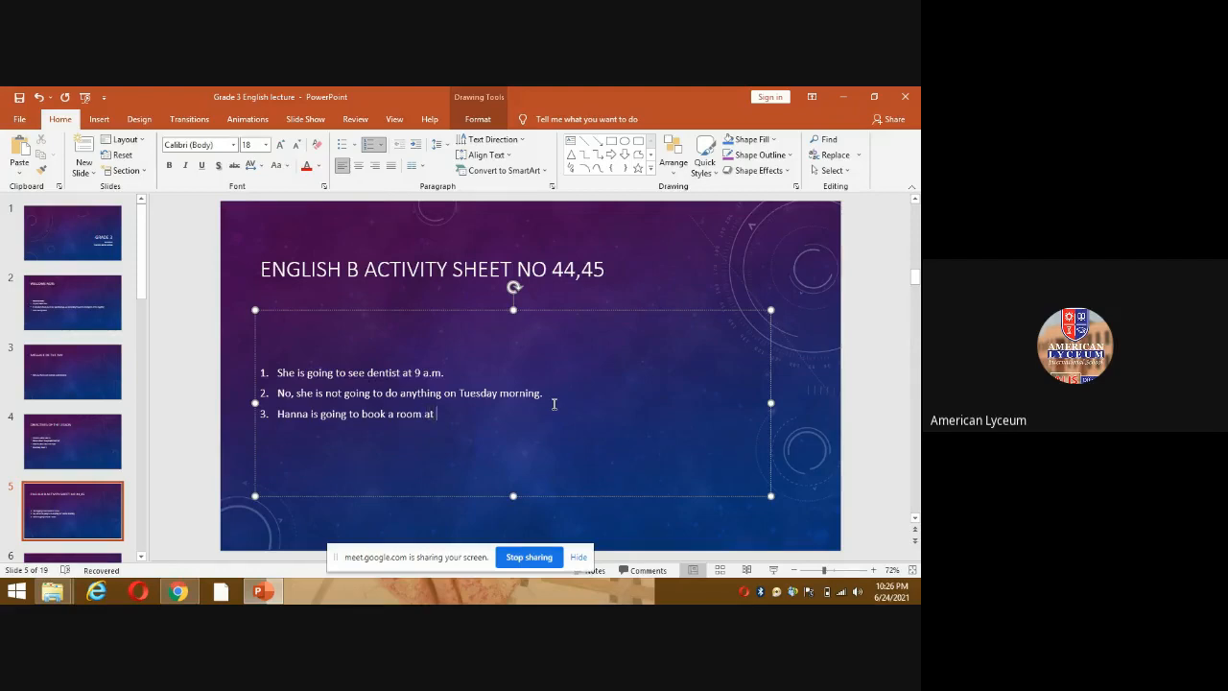
{"action": "type", "text": "Oak hp"}
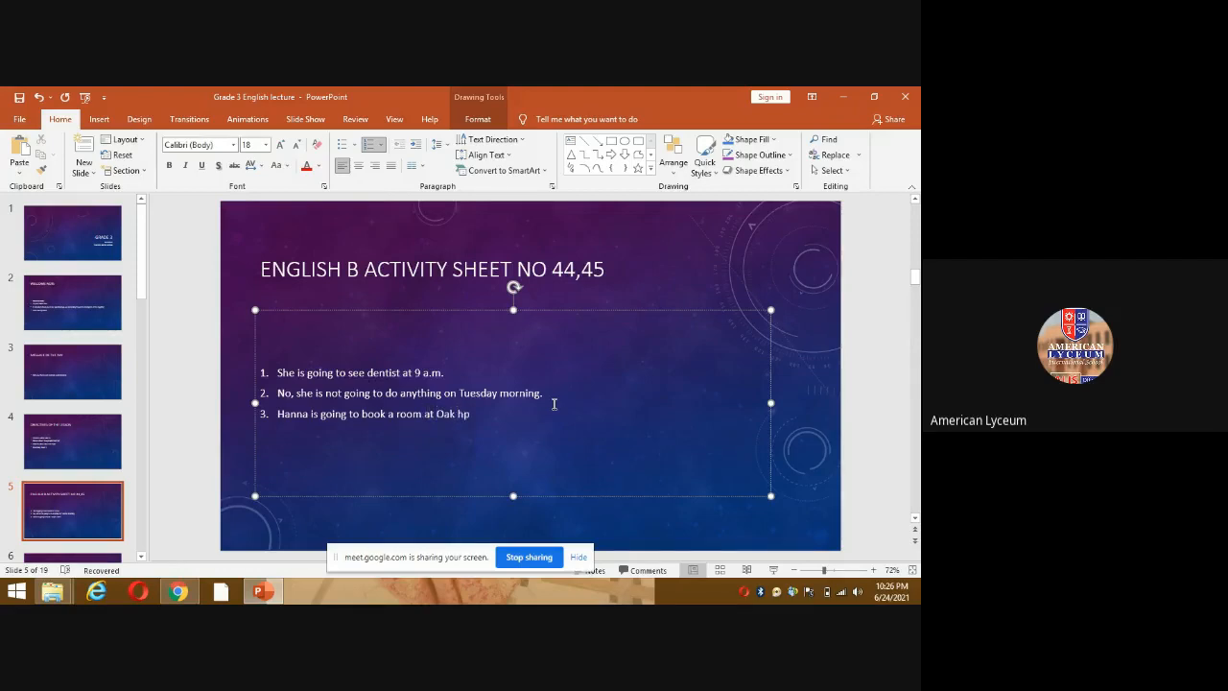
{"action": "key", "text": "Backspace"}
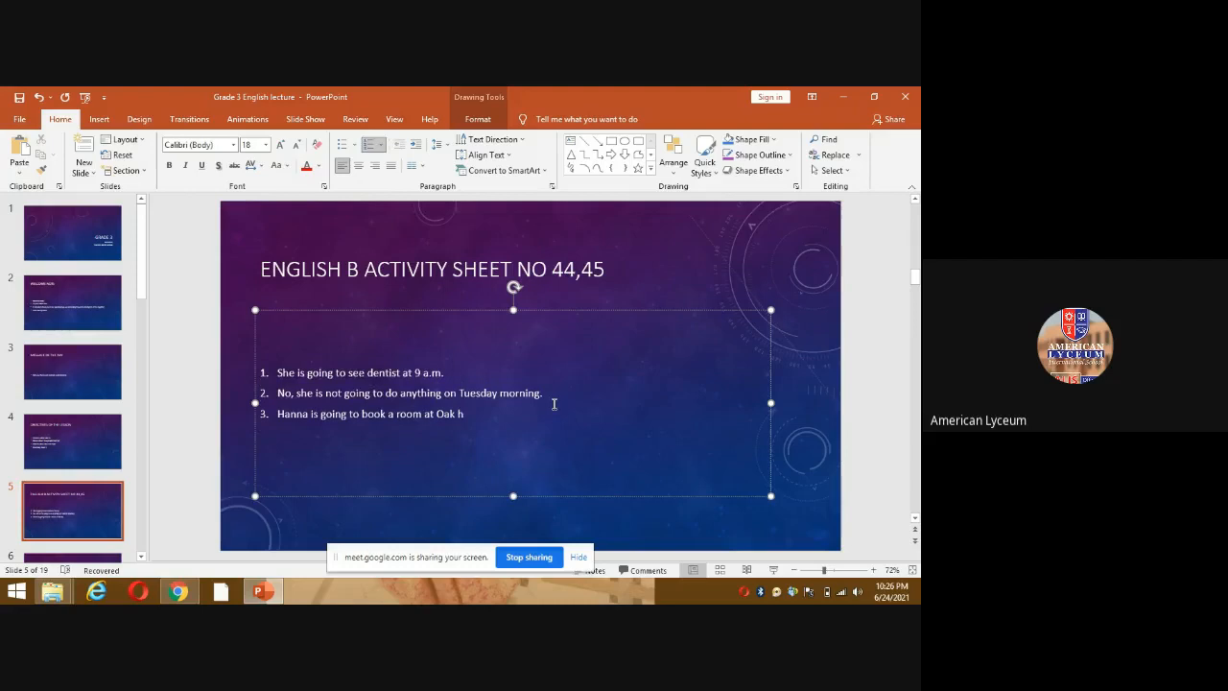
{"action": "type", "text": "otel"}
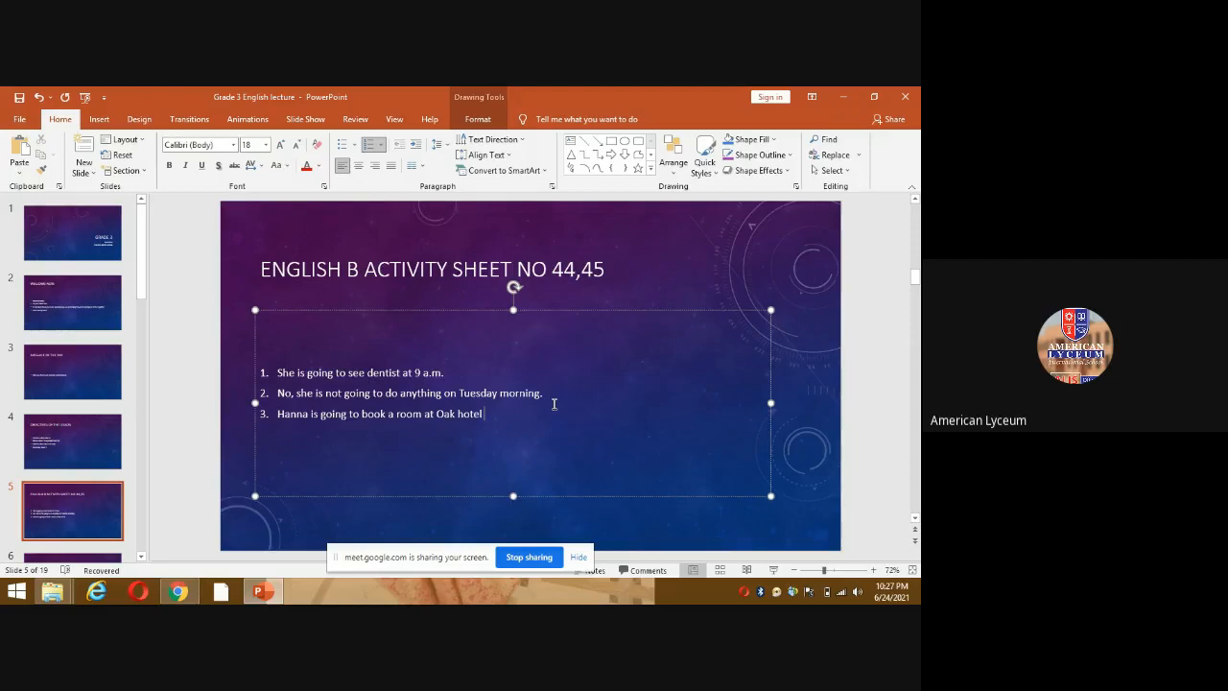
{"action": "type", "text": "on the"}
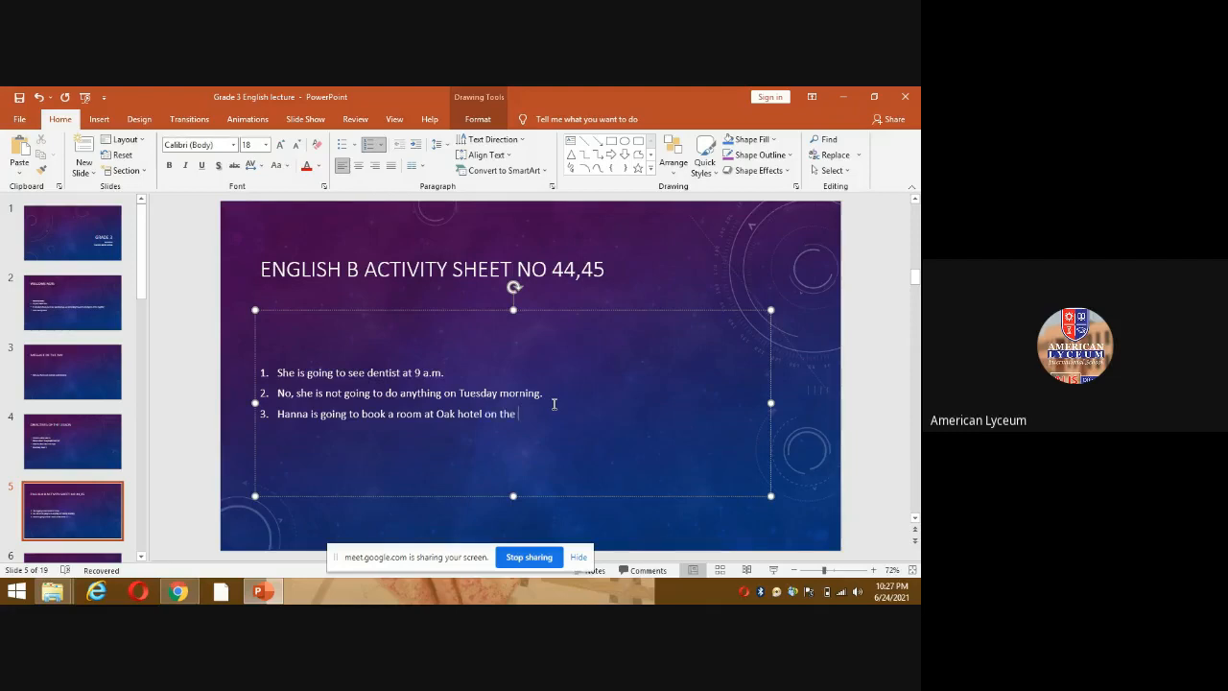
{"action": "type", "text": "net."}
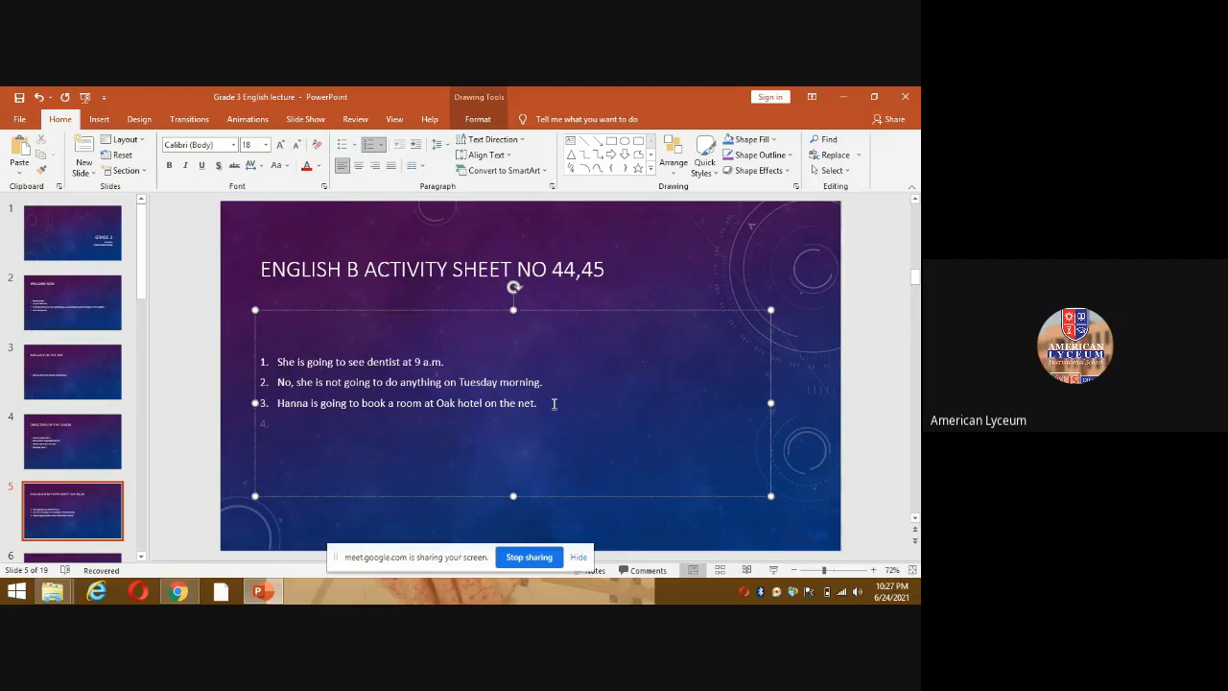
- Begin answer 4 'She is going to meet', correcting the mistyped name Johanna
{"action": "left_click", "coordinate": [278, 424]}
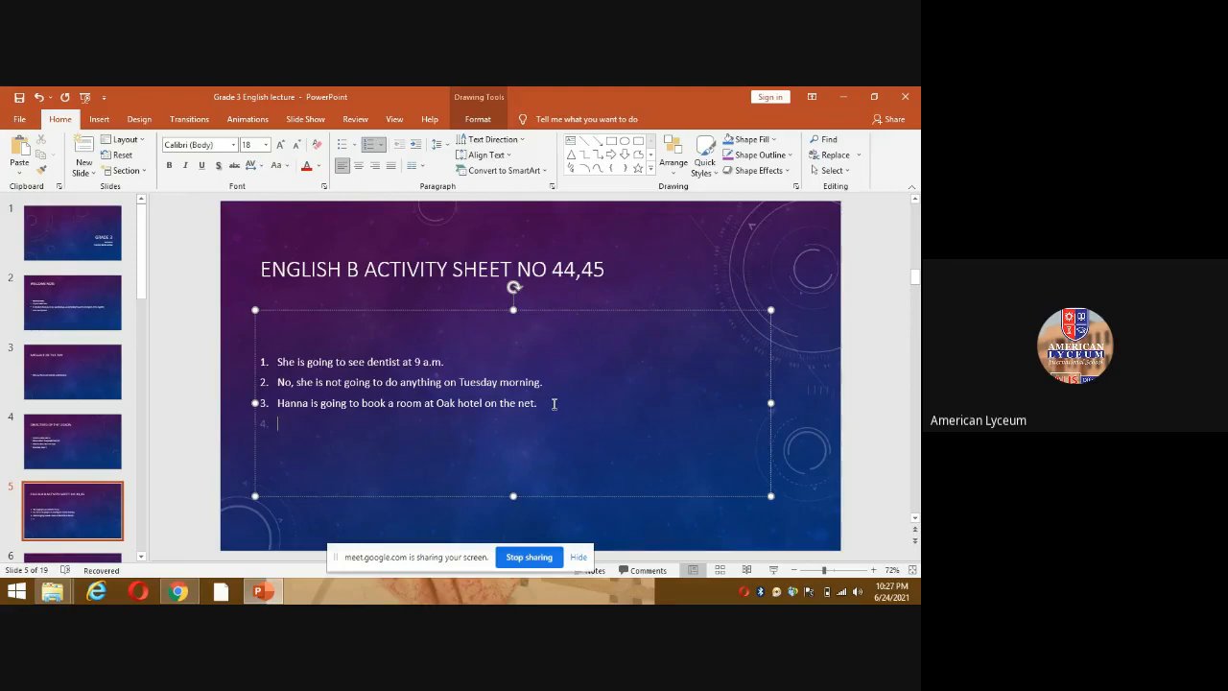
{"action": "type", "text": "Johann"}
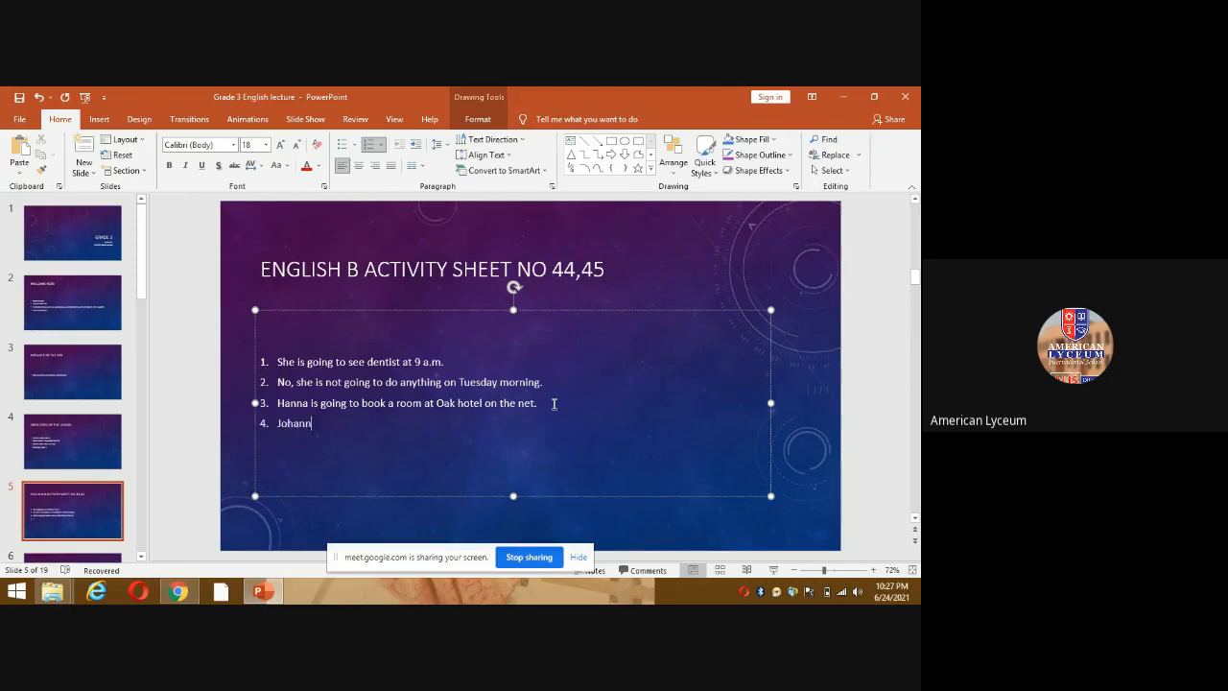
{"action": "type", "text": "a"}
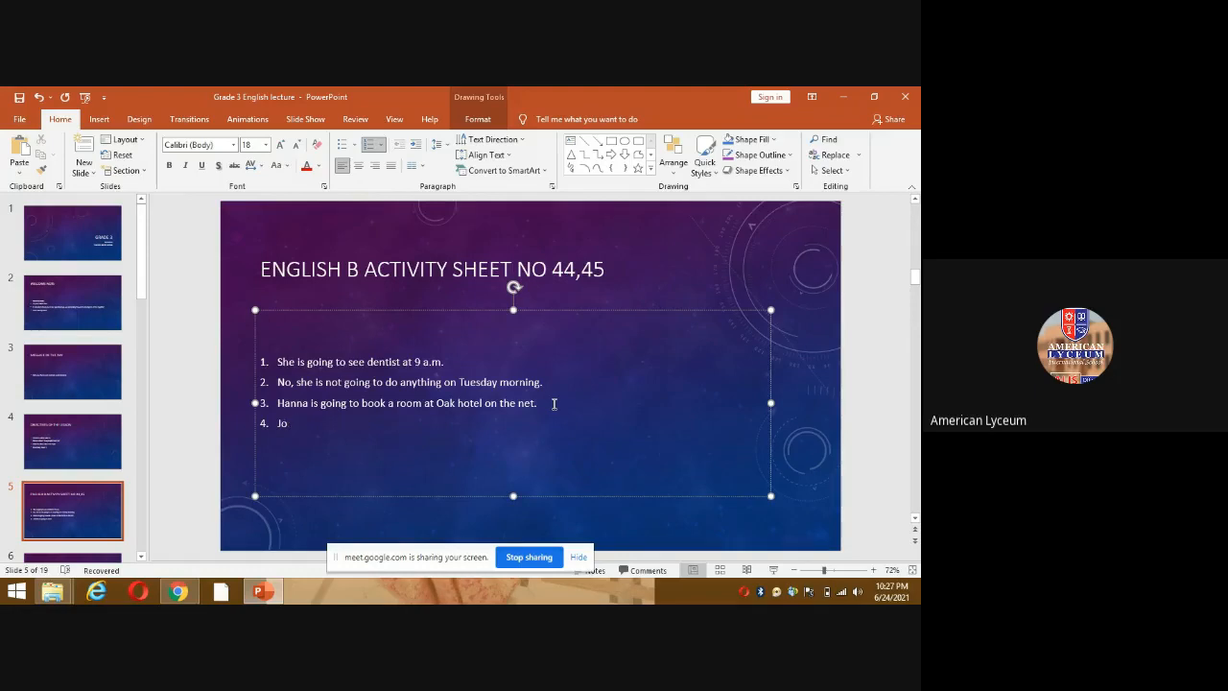
{"action": "type", "text": "She is"}
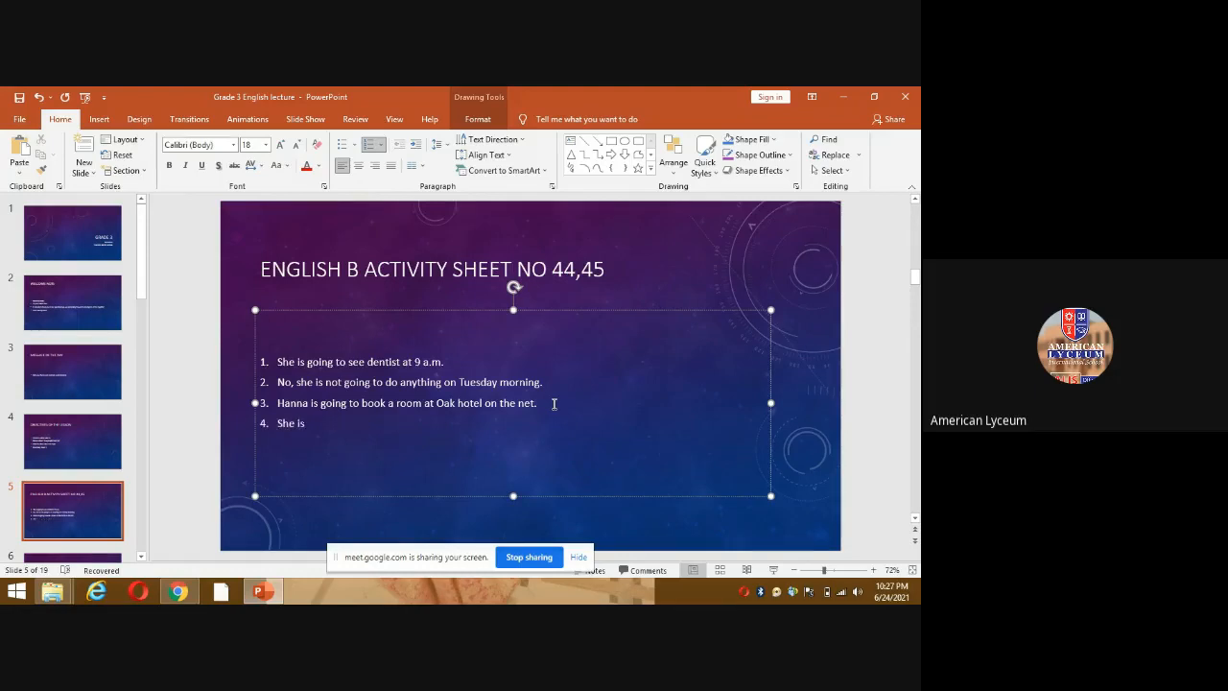
{"action": "type", "text": "going to m"}
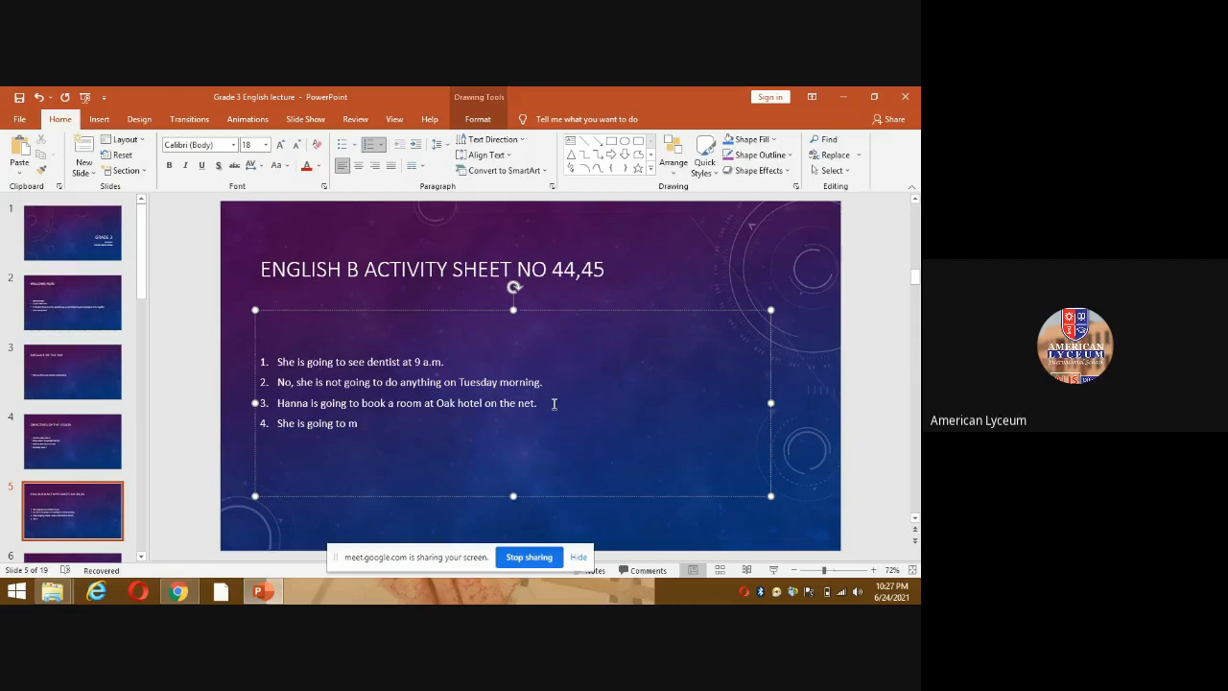
{"action": "type", "text": "eet"}
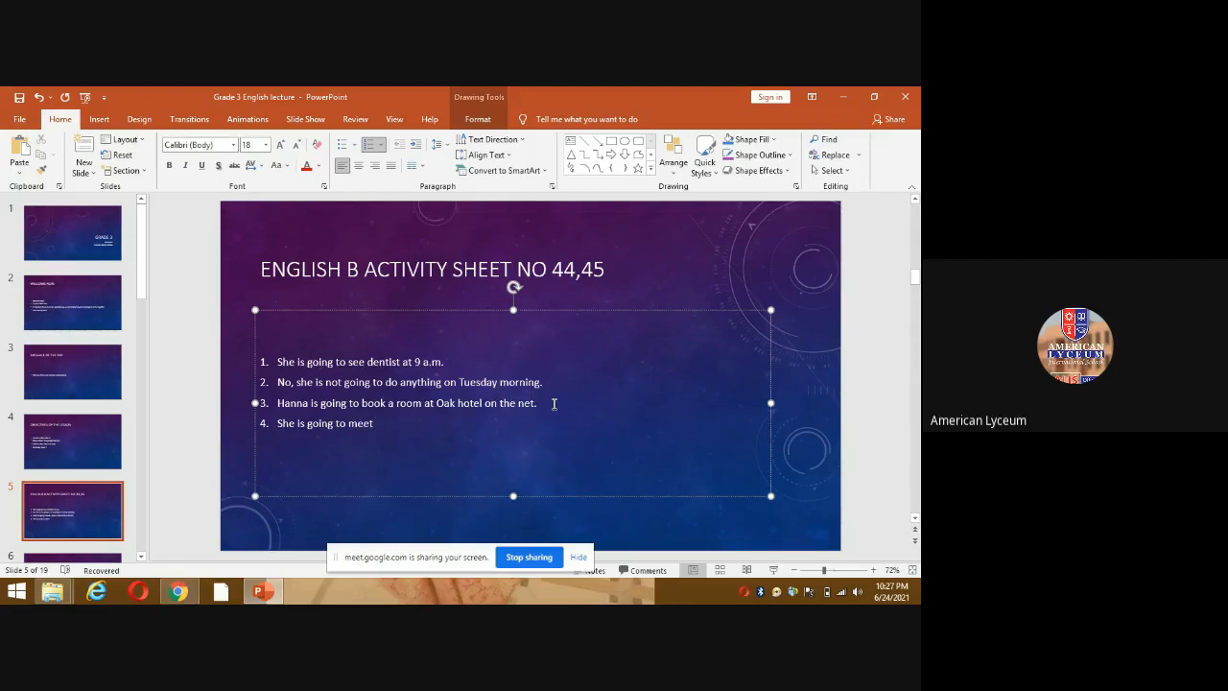
{"action": "type", "text": "jo"}
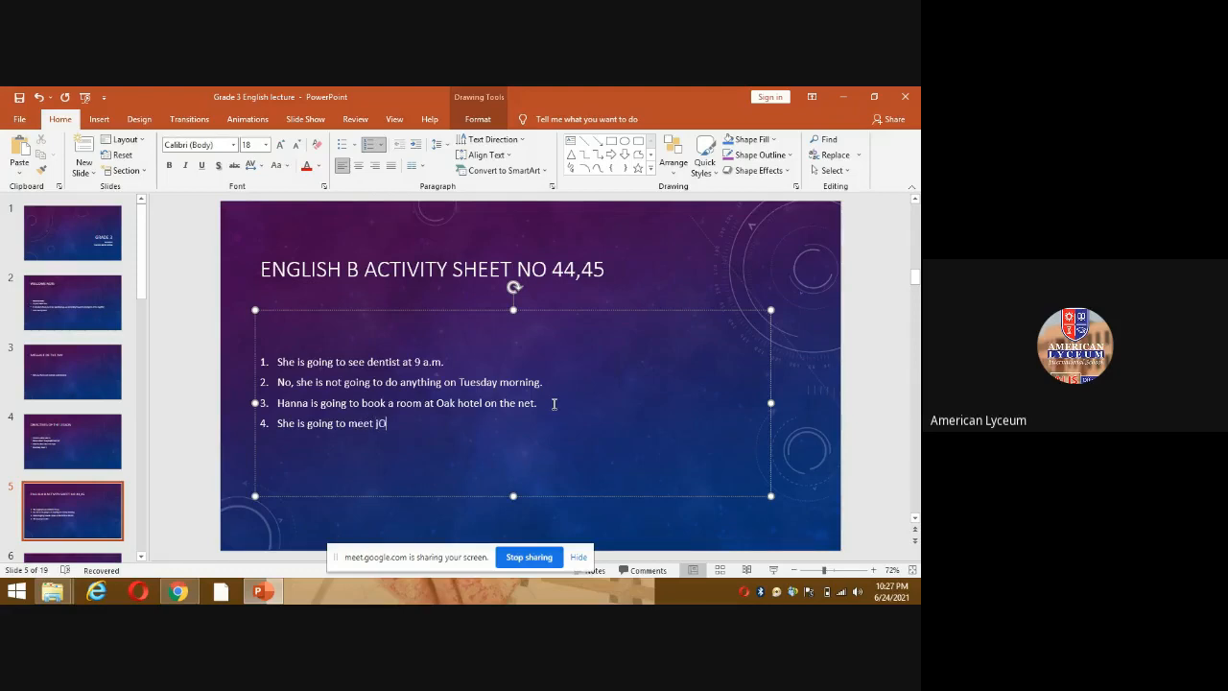
{"action": "key", "text": "backspace"}
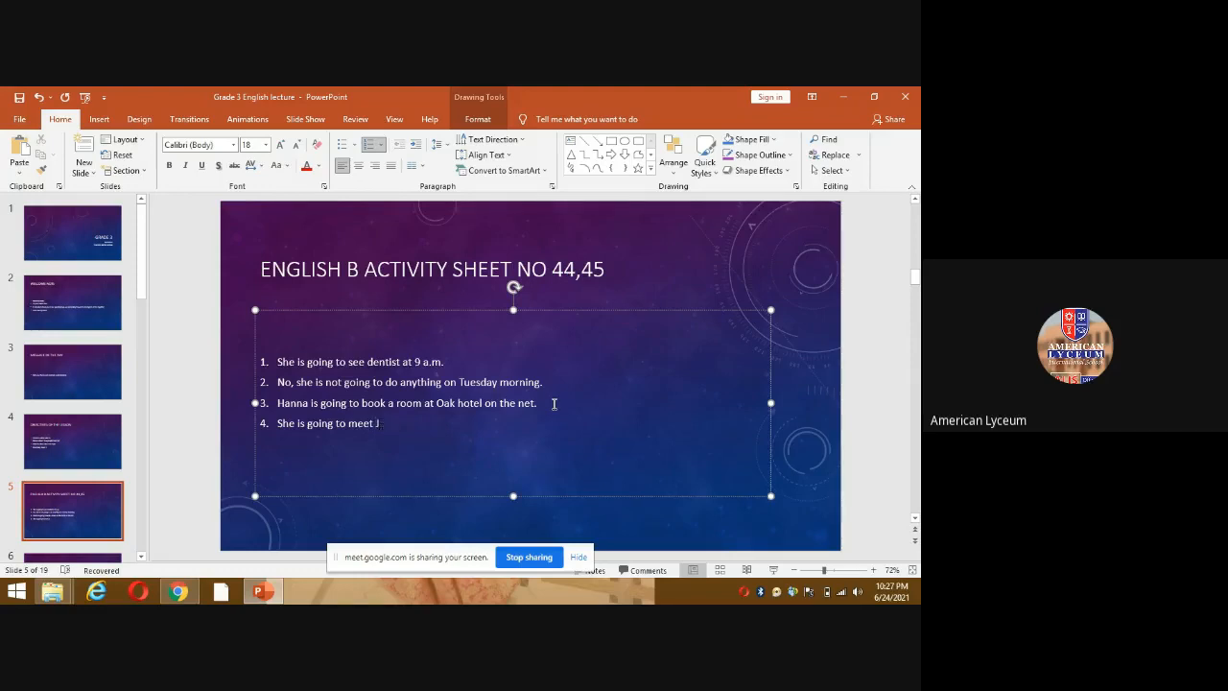
- Finish answer 4 as 'She is going to meet Johanna at 7 pm on Thursday'
{"action": "type", "text": "ohaana"}
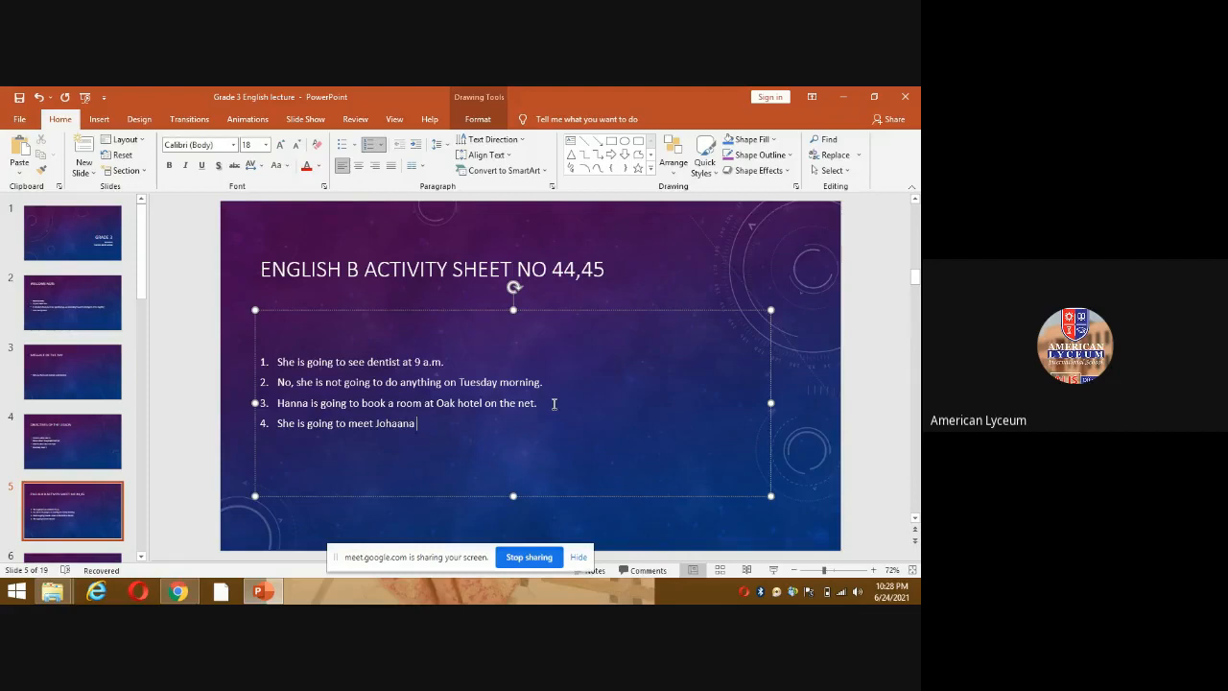
{"action": "type", "text": "at"}
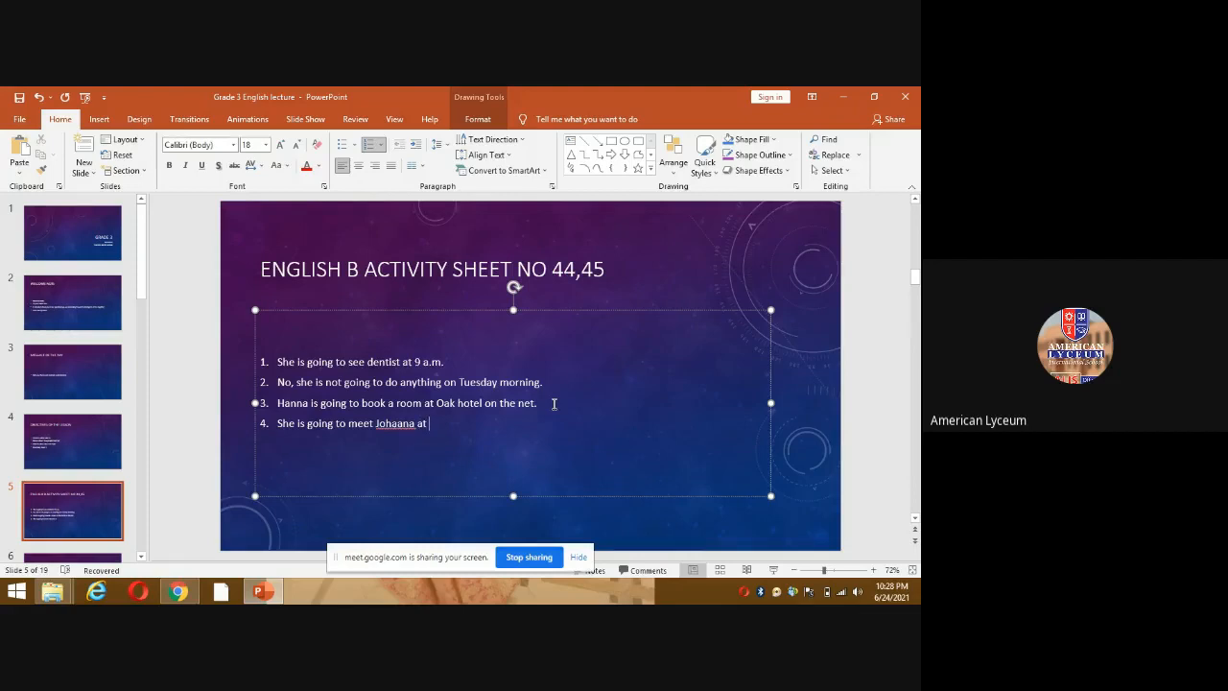
{"action": "type", "text": "7"}
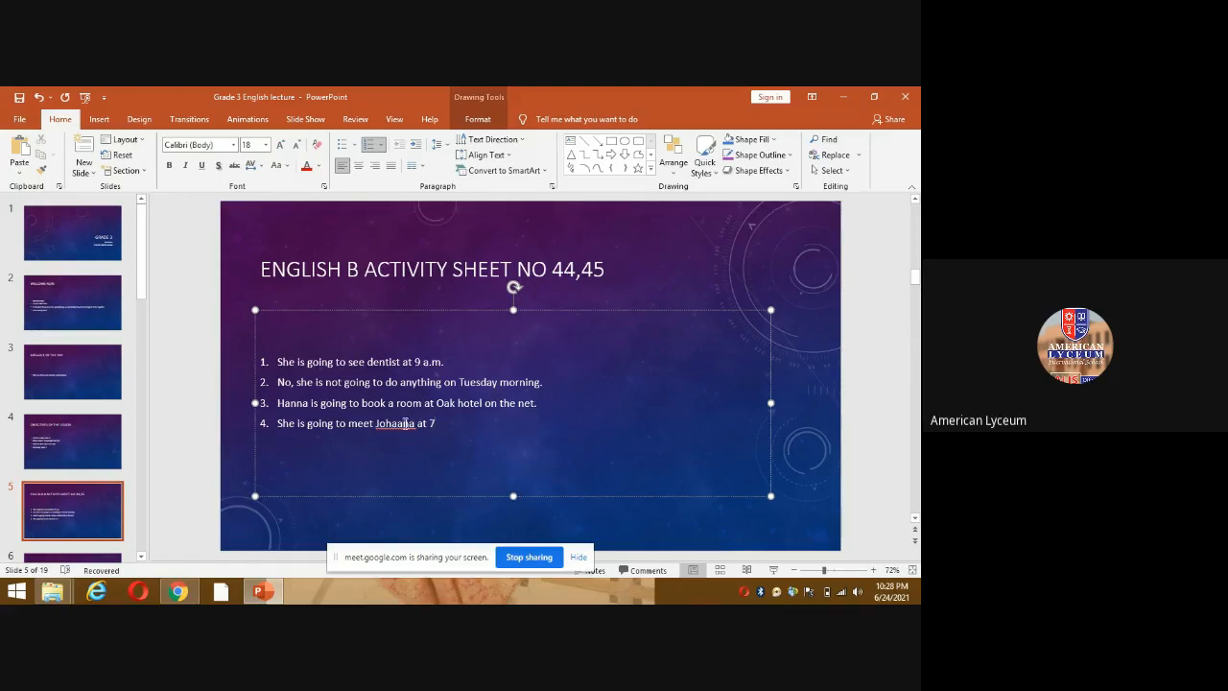
{"action": "type", "text": "Johanna"}
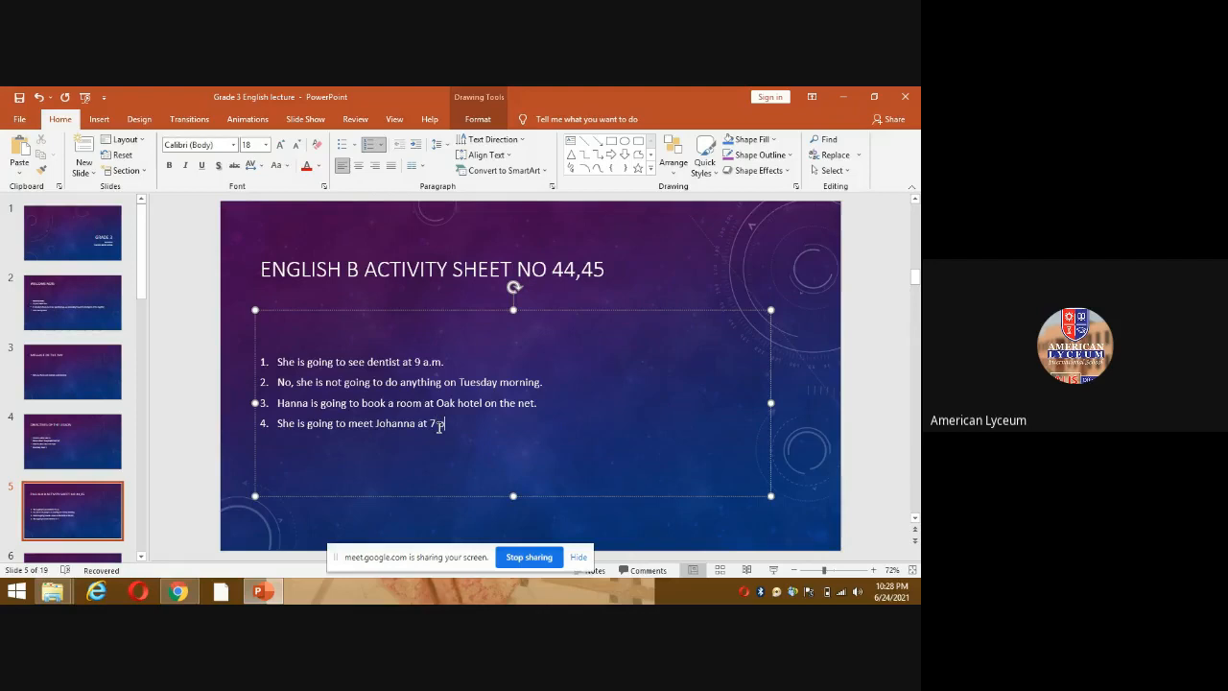
{"action": "type", "text": "pm"}
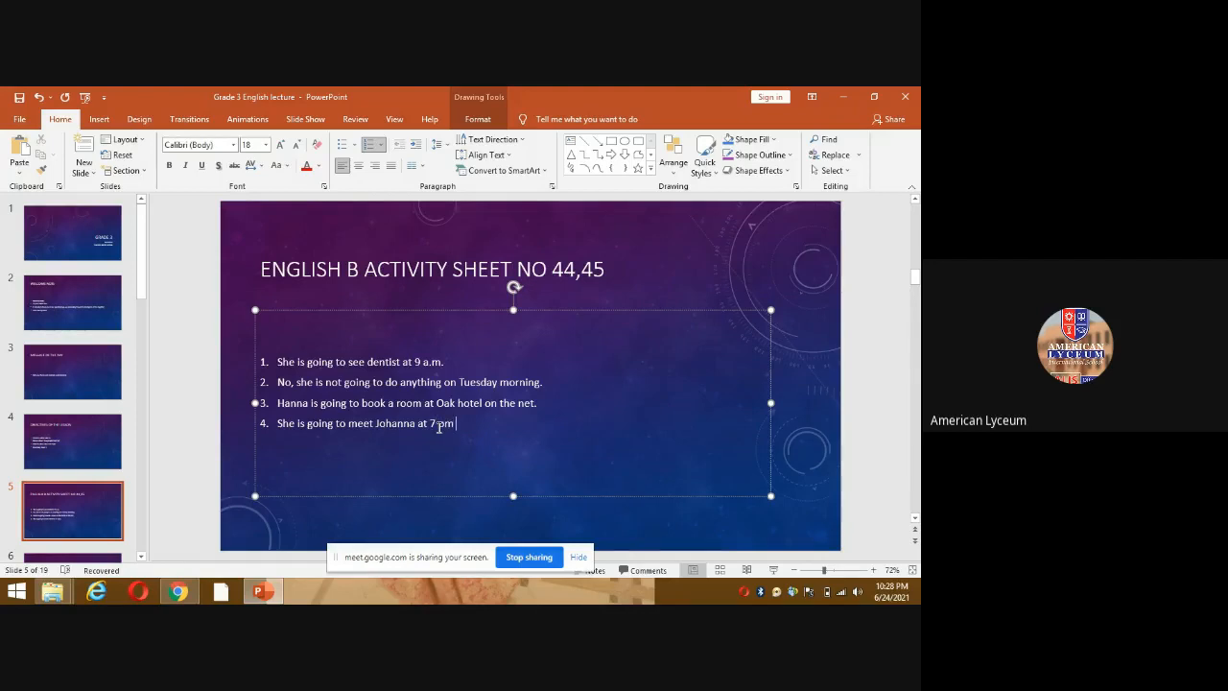
{"action": "type", "text": "o"}
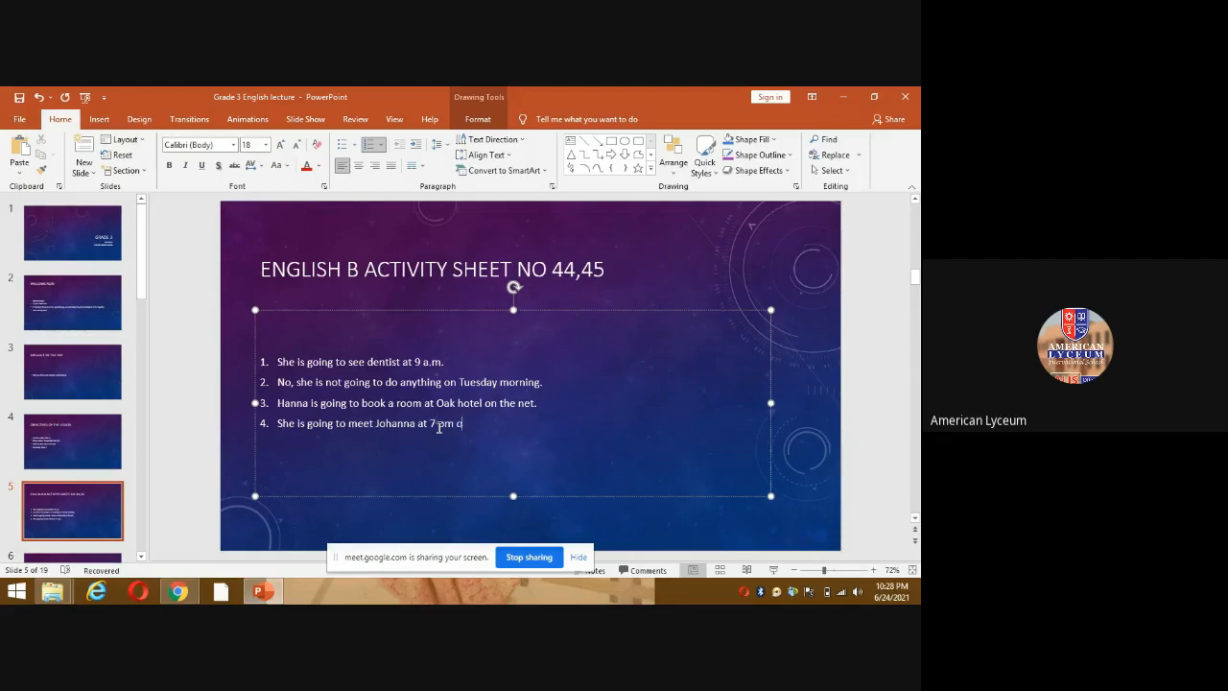
{"action": "type", "text": "on TH"}
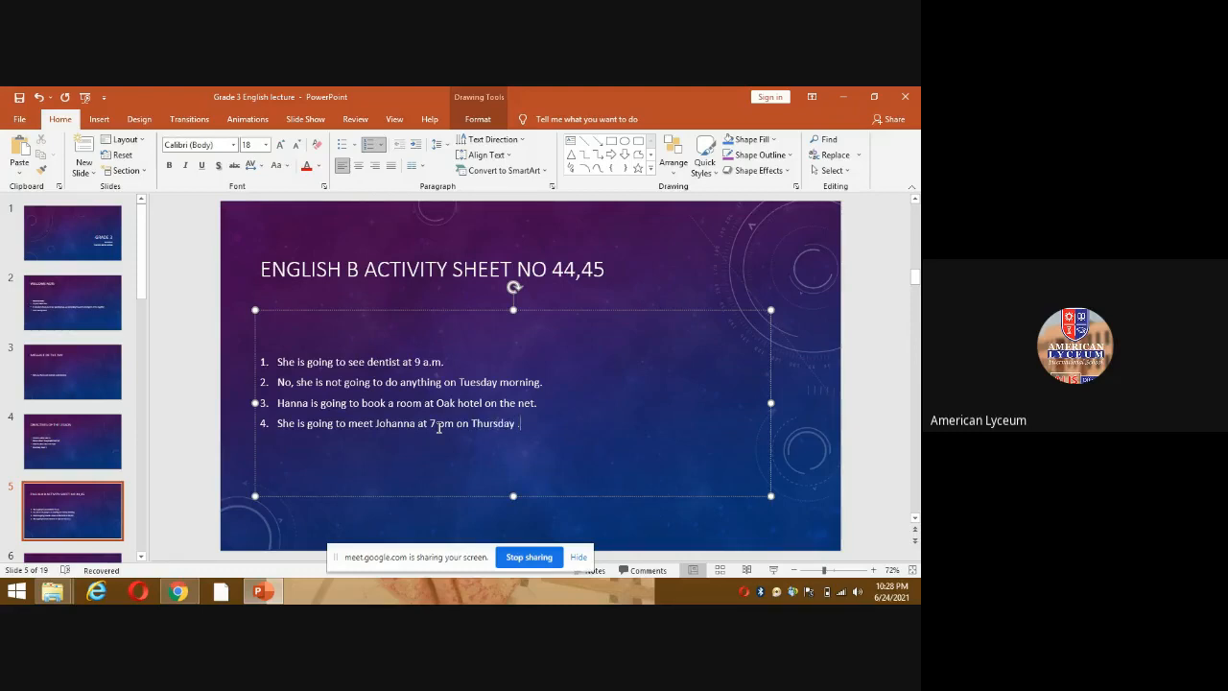
- Add answer 5 about her going to buy a gift for her father
{"action": "key", "text": "enter"}
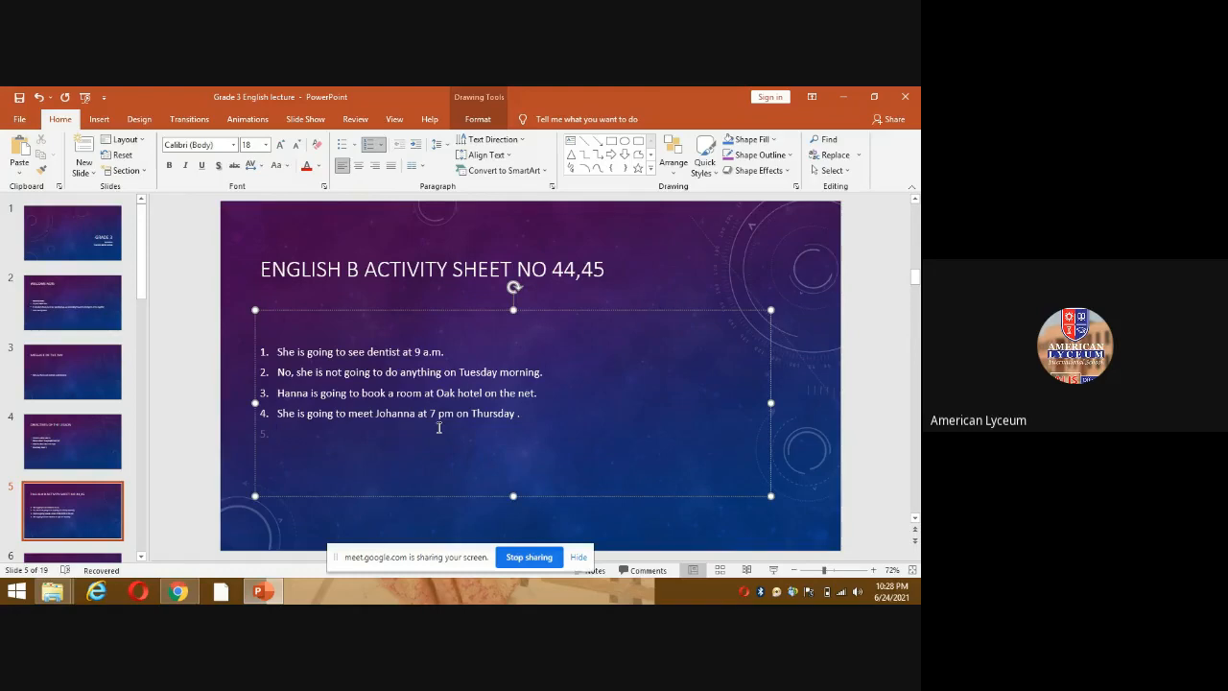
{"action": "type", "text": "She is going to b"}
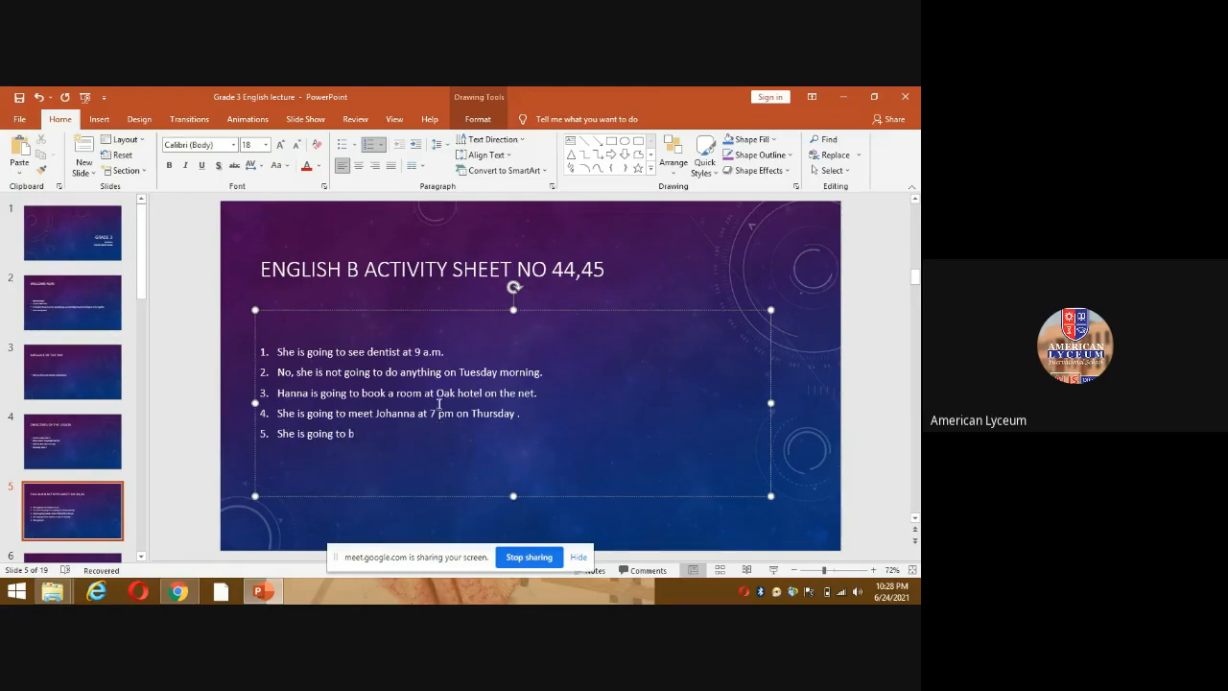
{"action": "type", "text": "uy a gift for her dad with her mo"}
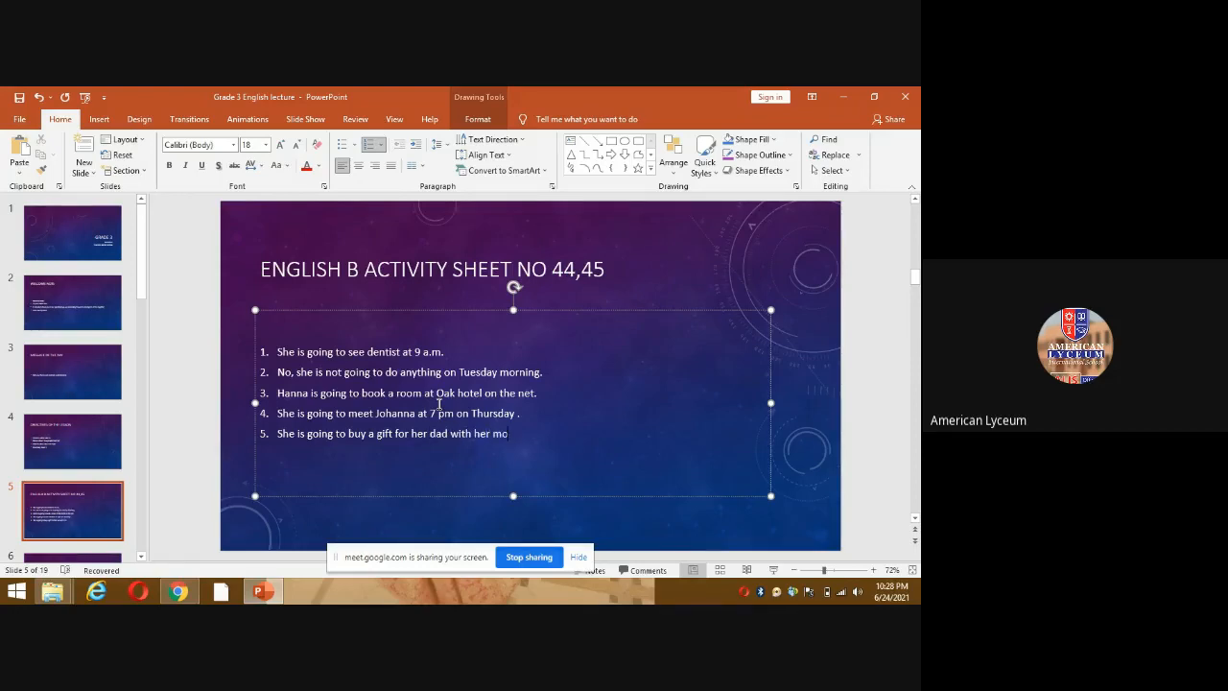
{"action": "type", "text": "ther."}
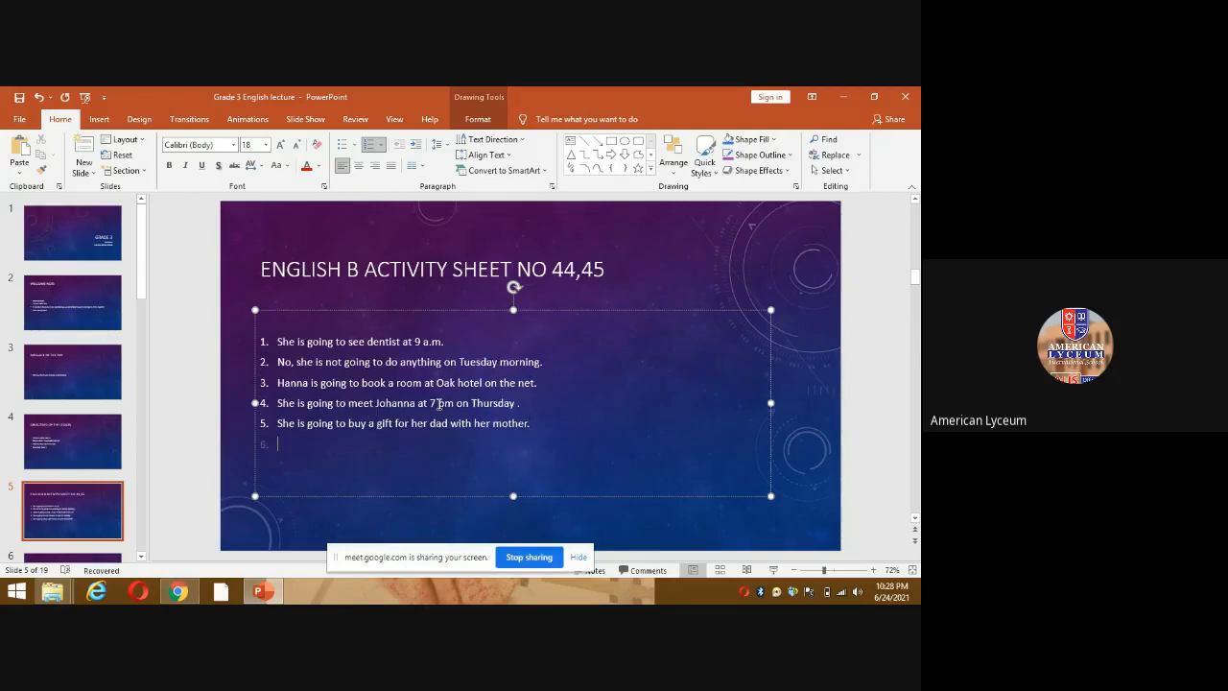
- Add answer 6 ending 'musical evening on Saturday at 8 pm'
{"action": "type", "text": "ha"}
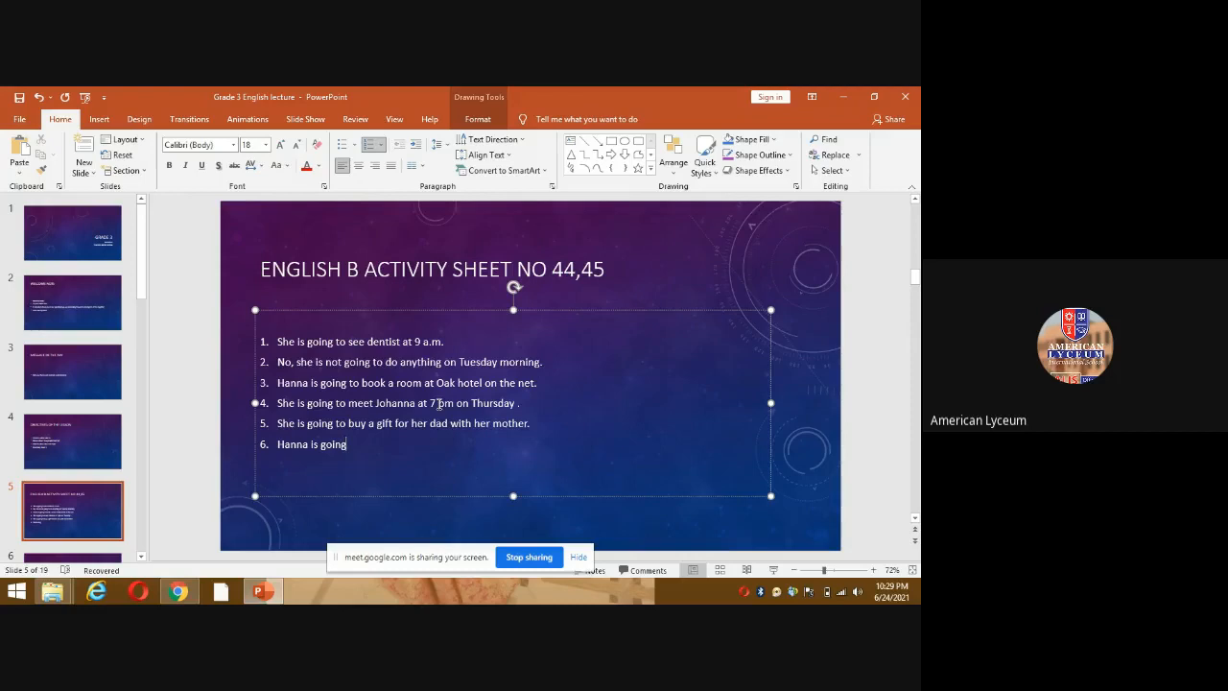
{"action": "type", "text": "to go"}
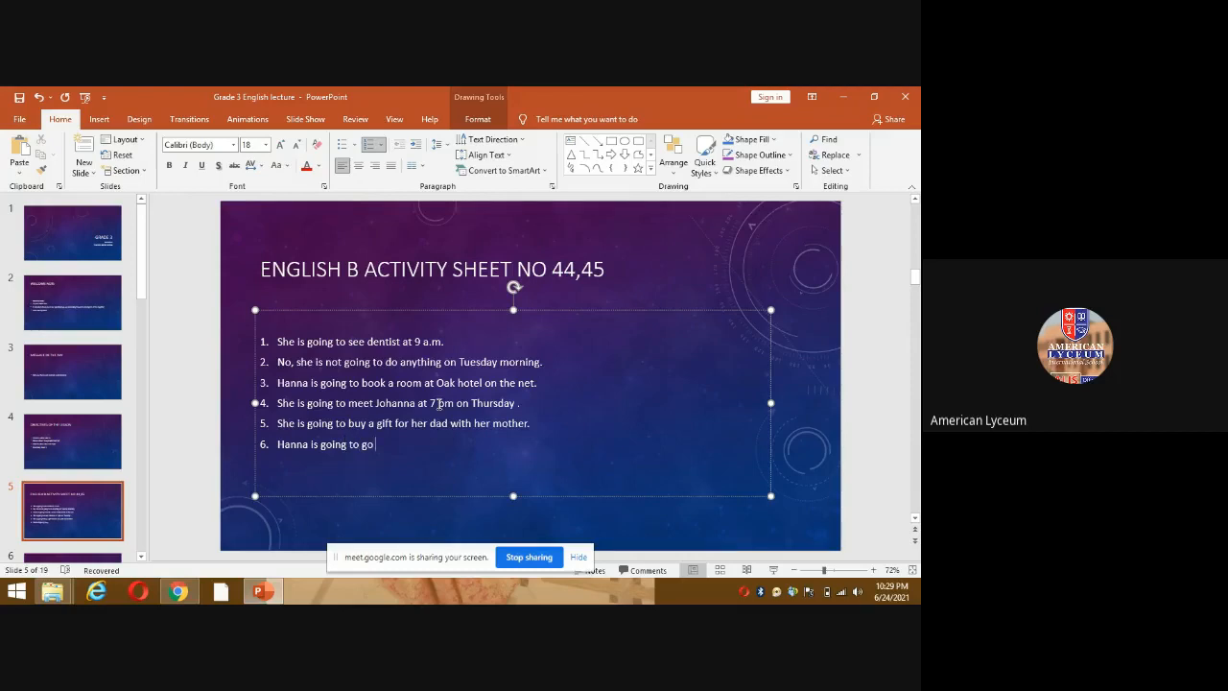
{"action": "type", "text": "on a musical"}
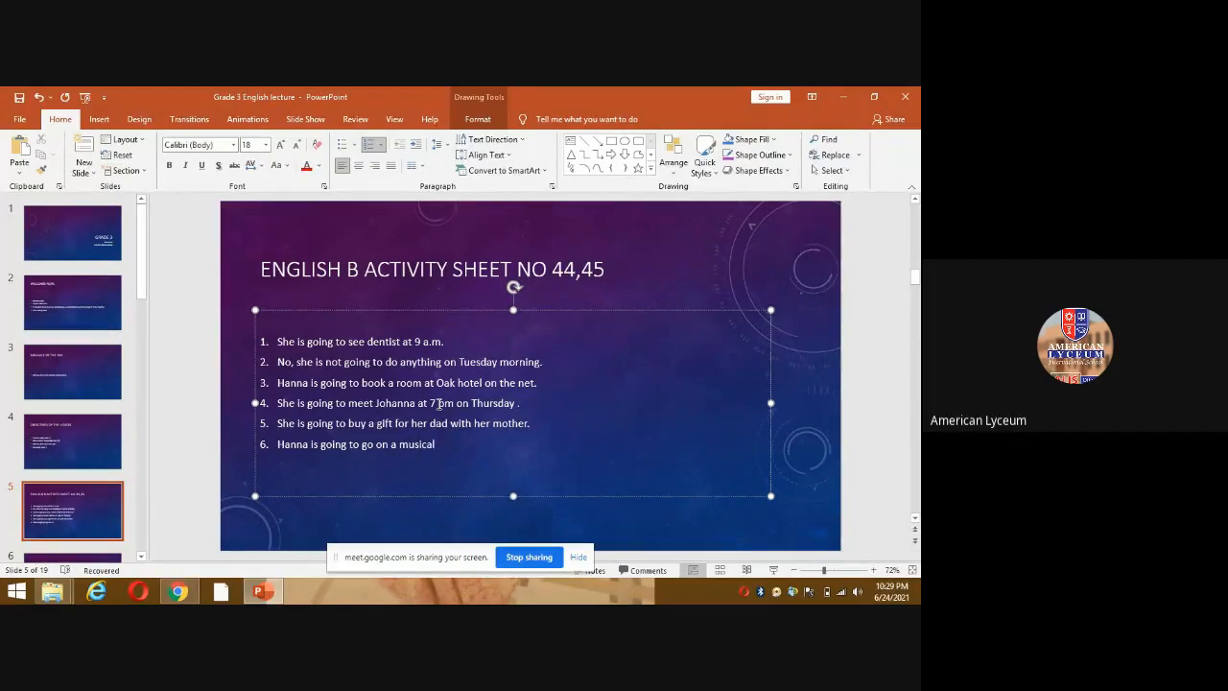
{"action": "type", "text": "evening"}
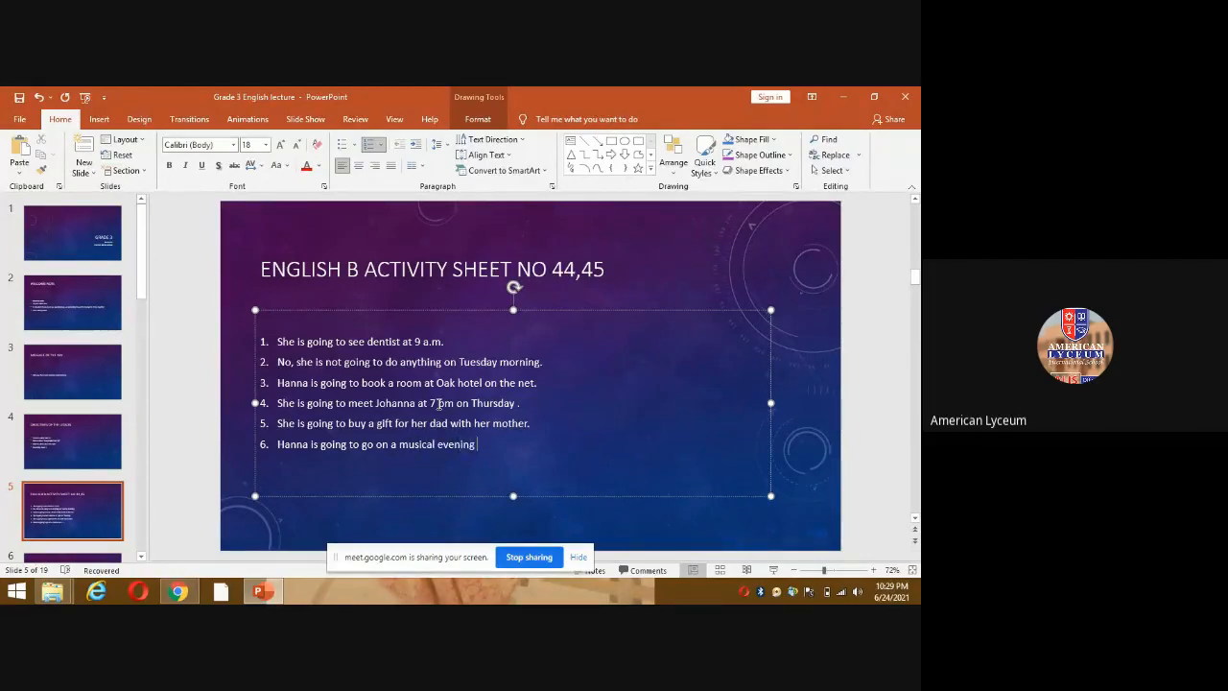
{"action": "type", "text": "on"}
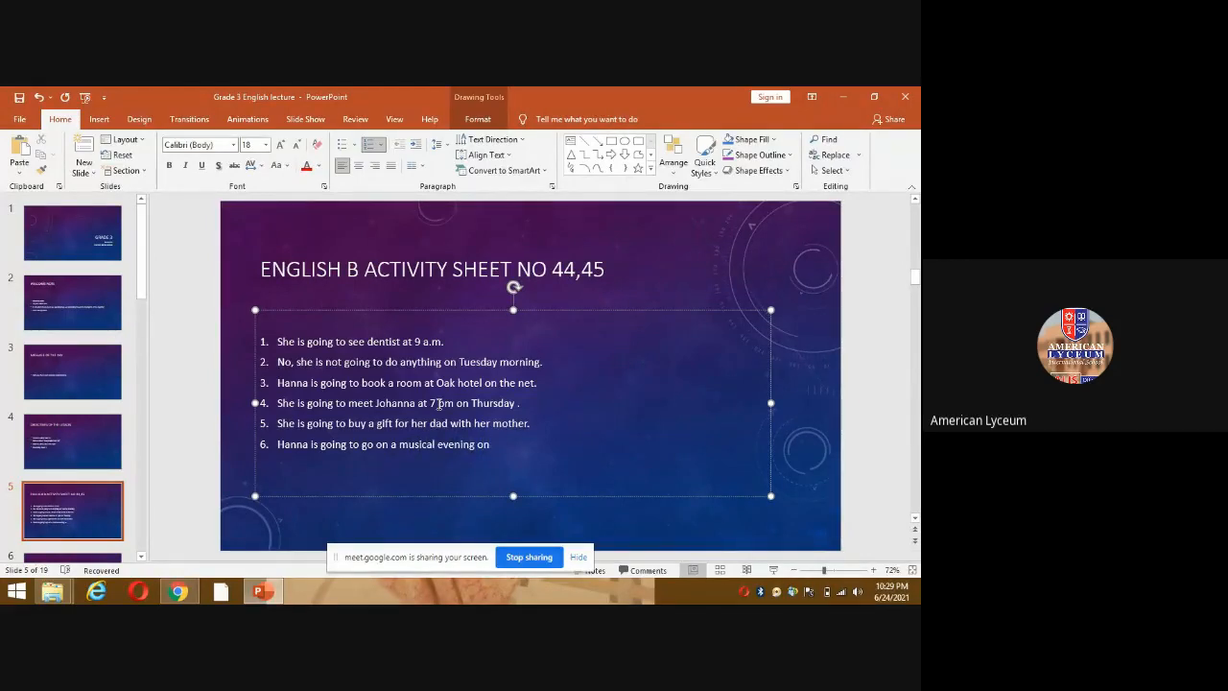
{"action": "type", "text": "Saturd"}
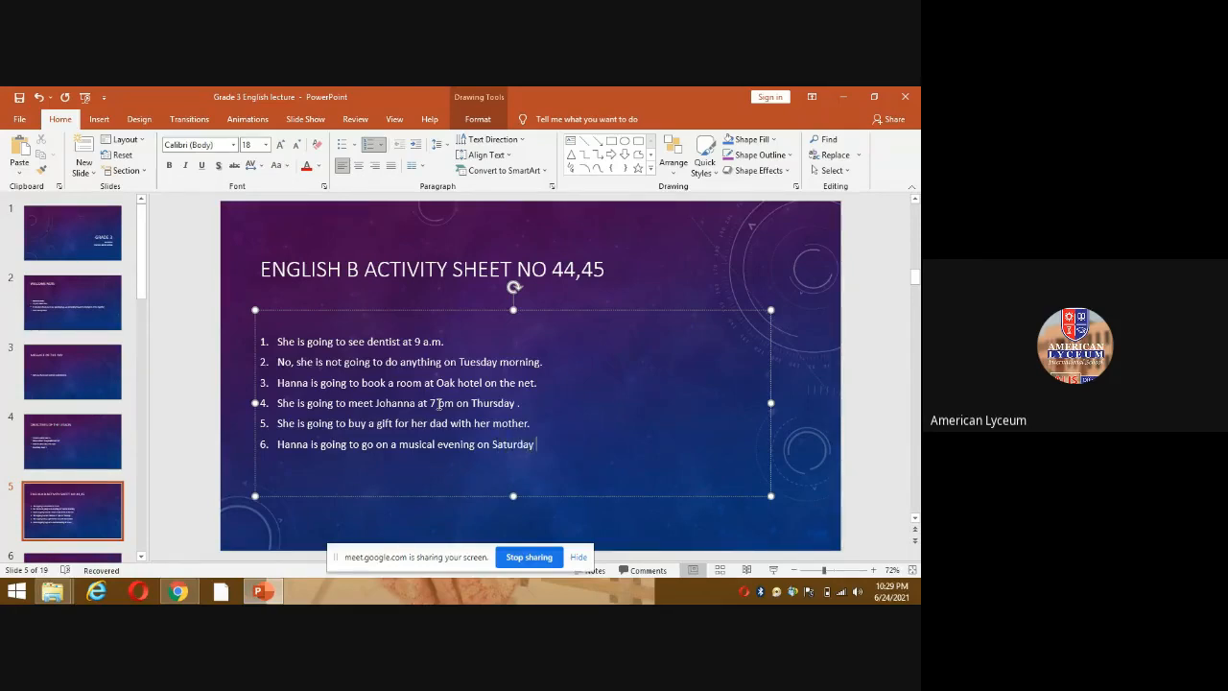
{"action": "type", "text": "ay"}
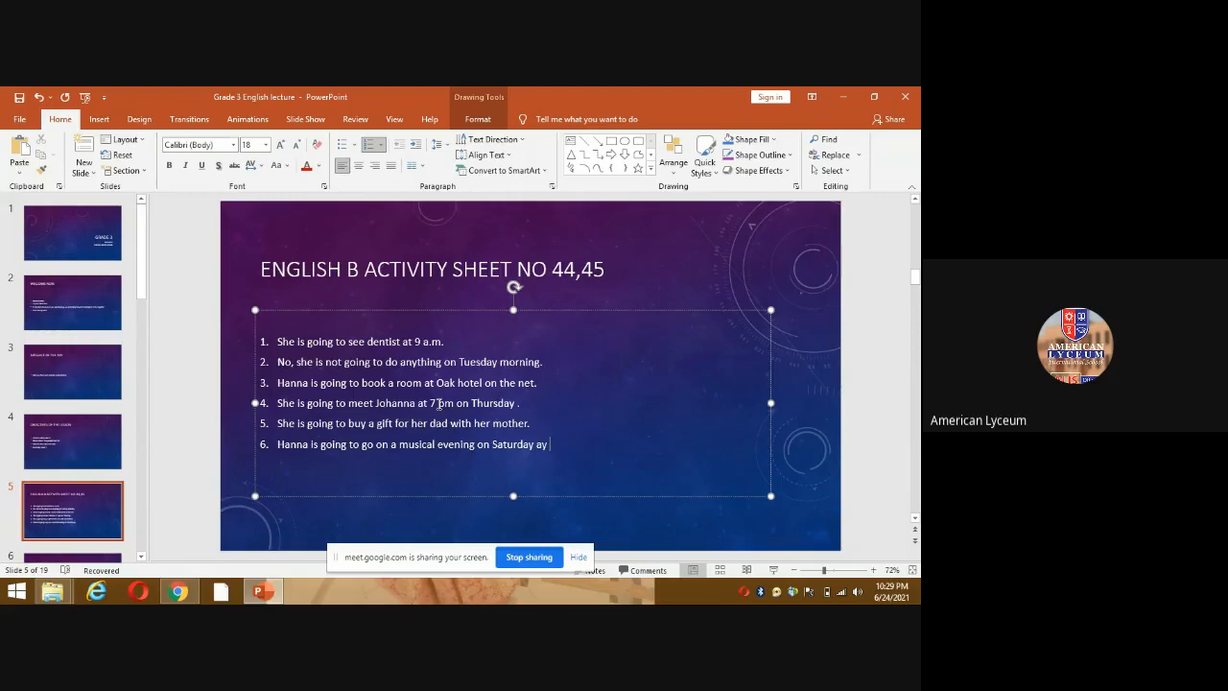
{"action": "type", "text": "8 p"}
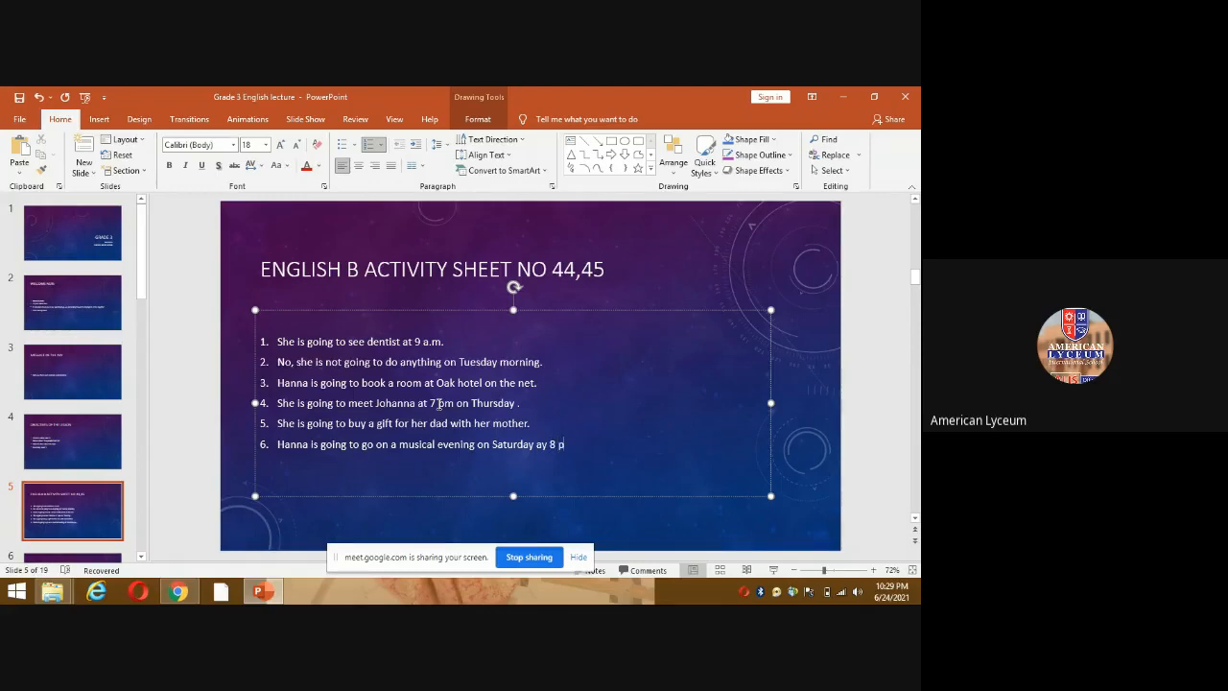
{"action": "type", "text": "m."}
{"action": "type", "text": "\\"}
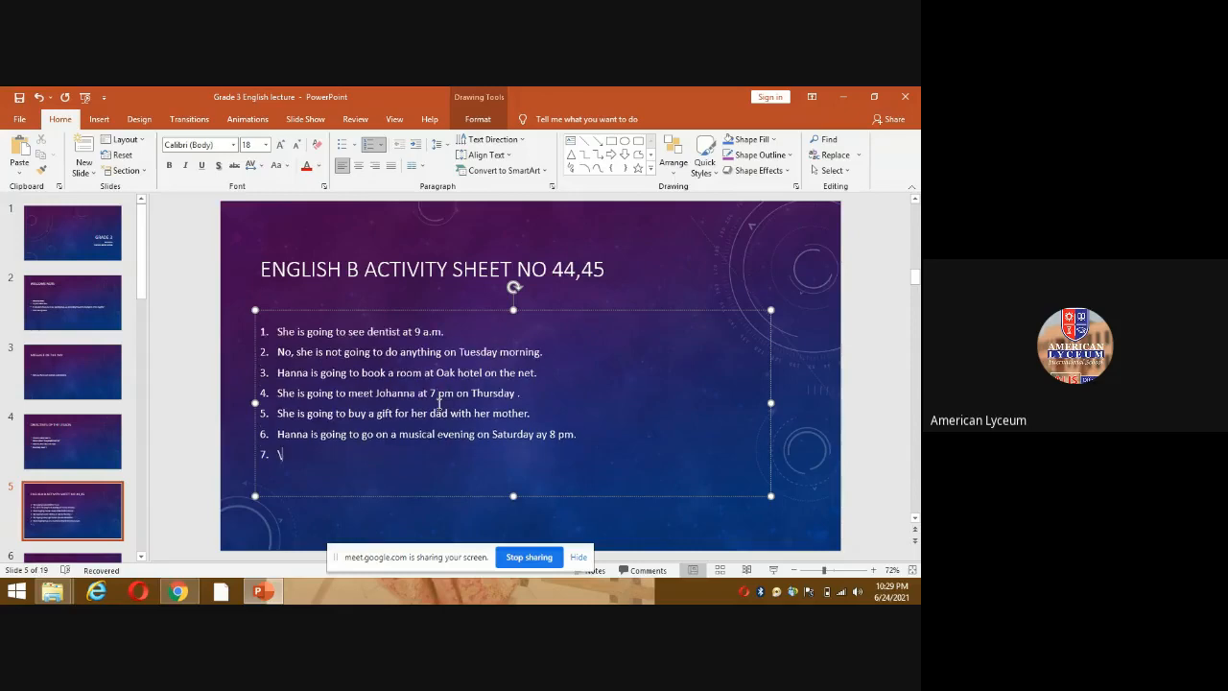
- Write answer 7 'She is going to revise English test with Theresa on Sunday.'
{"action": "key", "text": "backspace"}
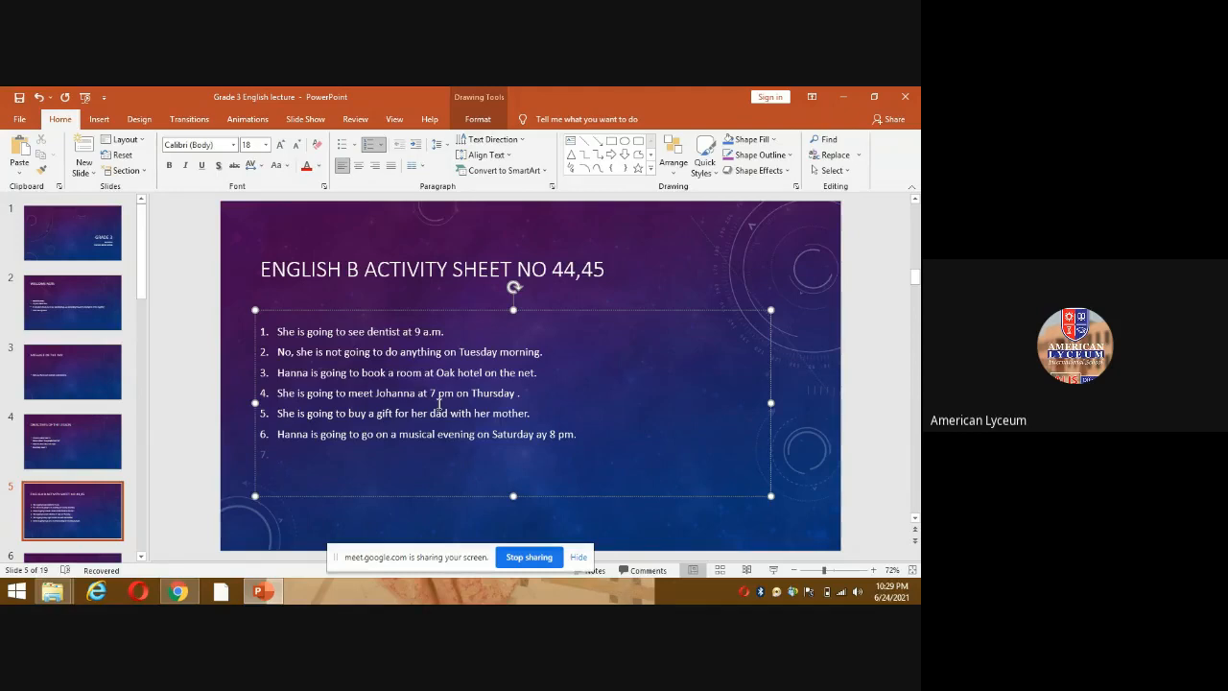
{"action": "left_click", "coordinate": [278, 453]}
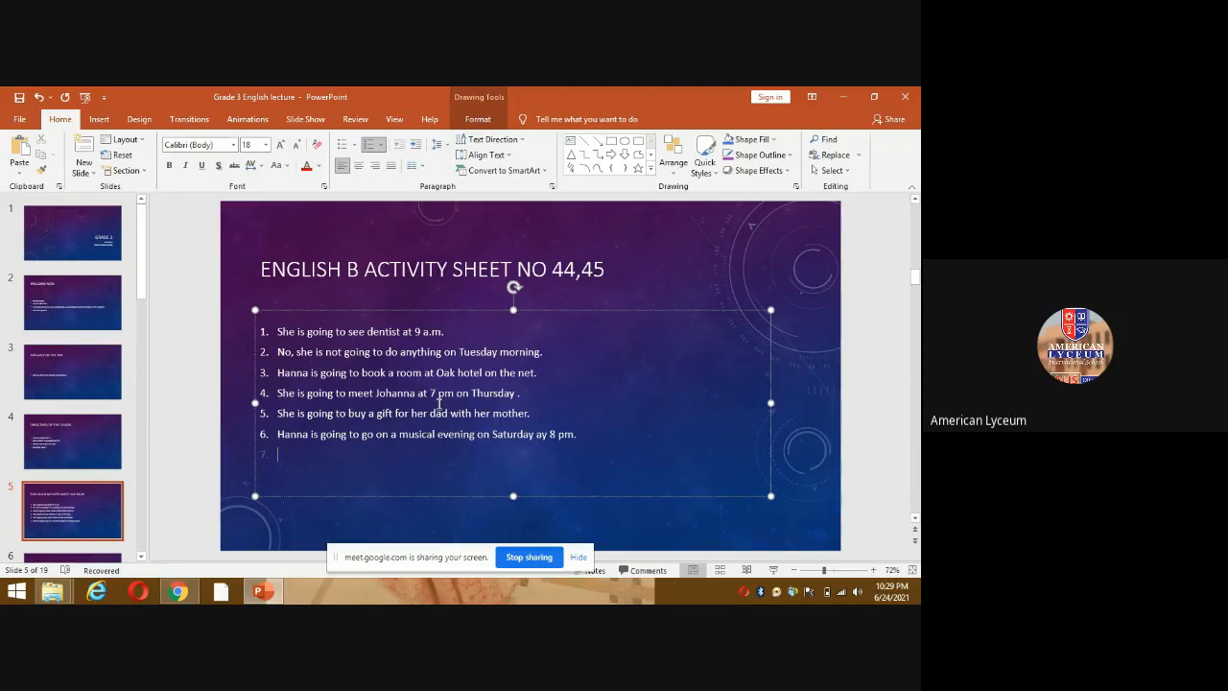
{"action": "type", "text": "She is"}
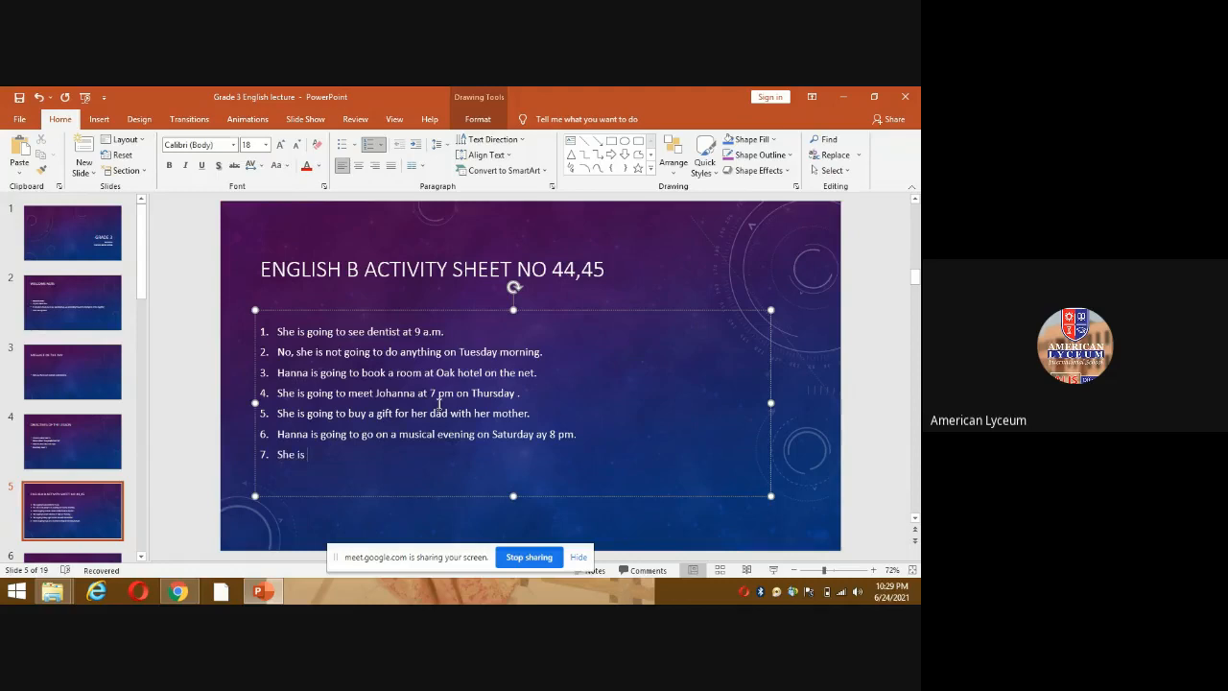
{"action": "type", "text": "going to"}
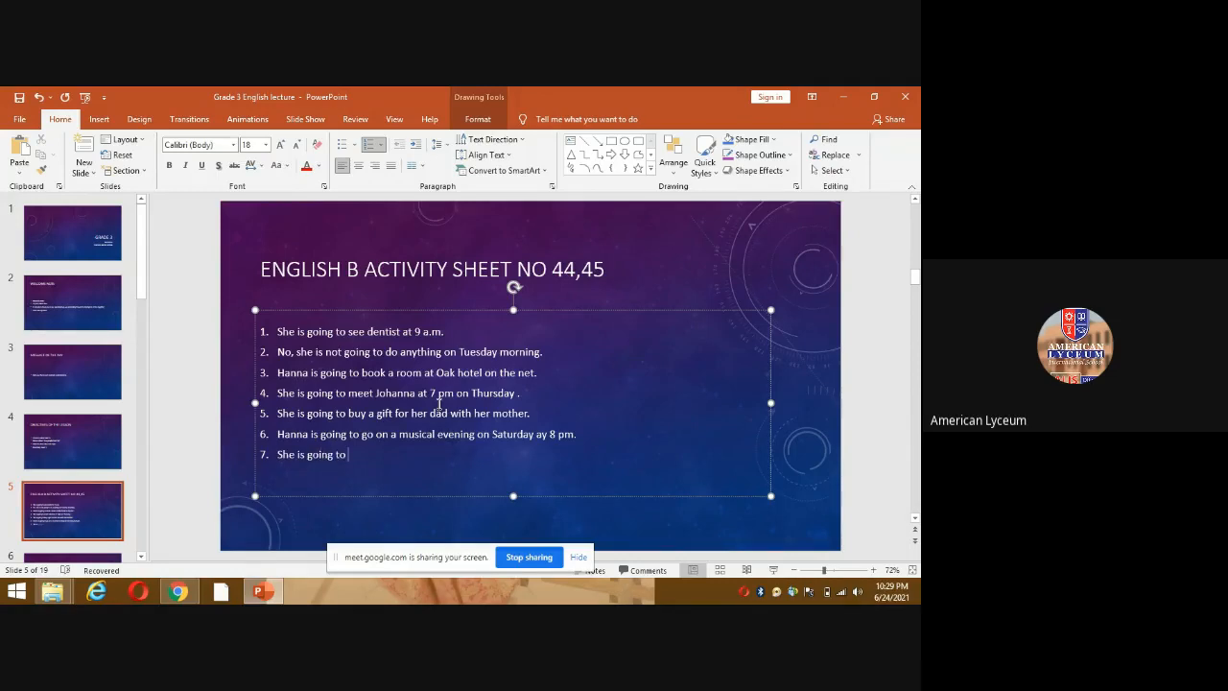
{"action": "type", "text": "revise"}
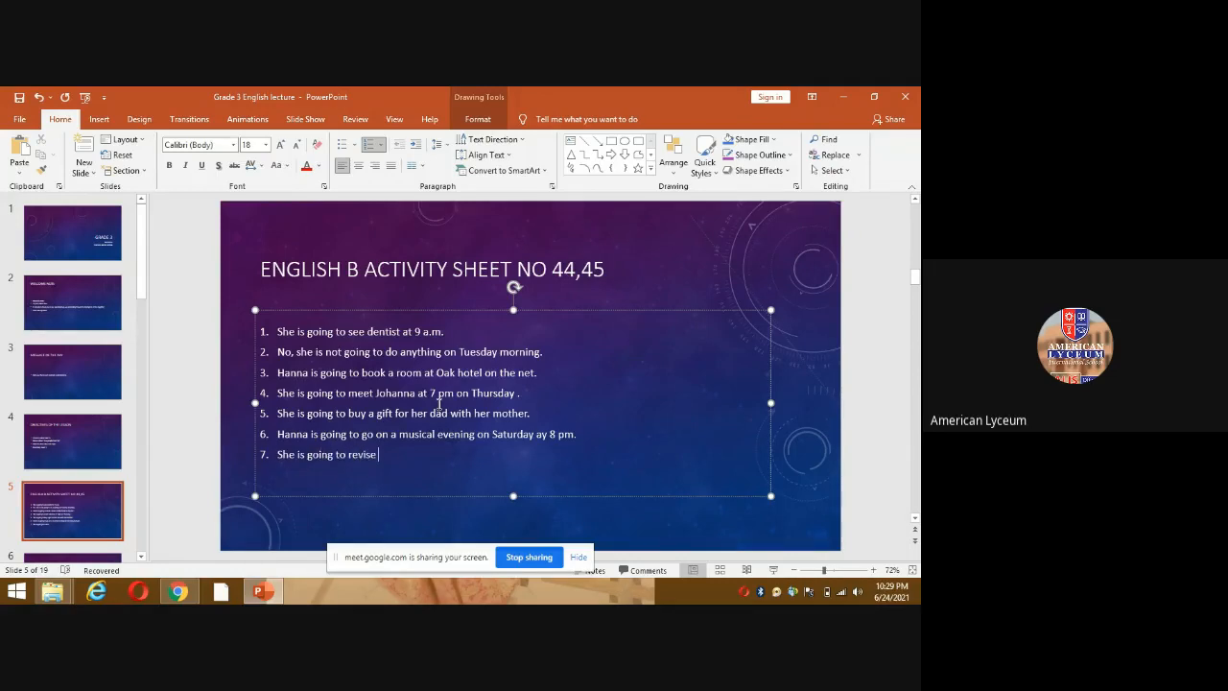
{"action": "type", "text": "E"}
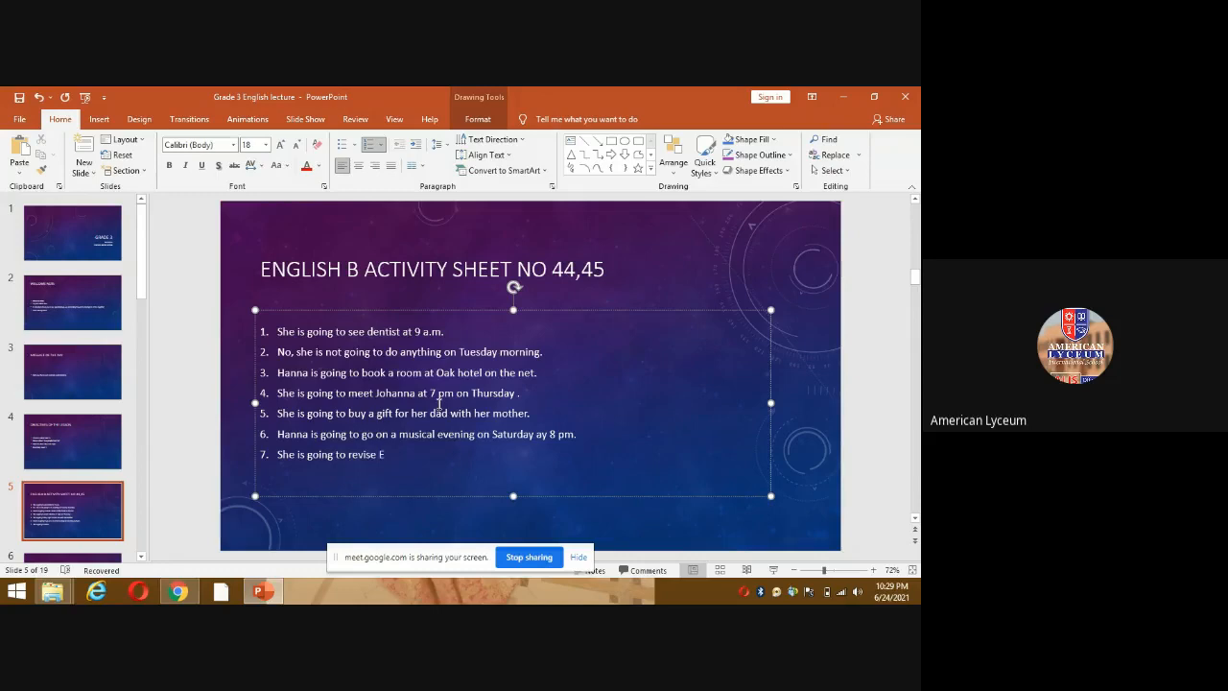
{"action": "type", "text": "nglish"}
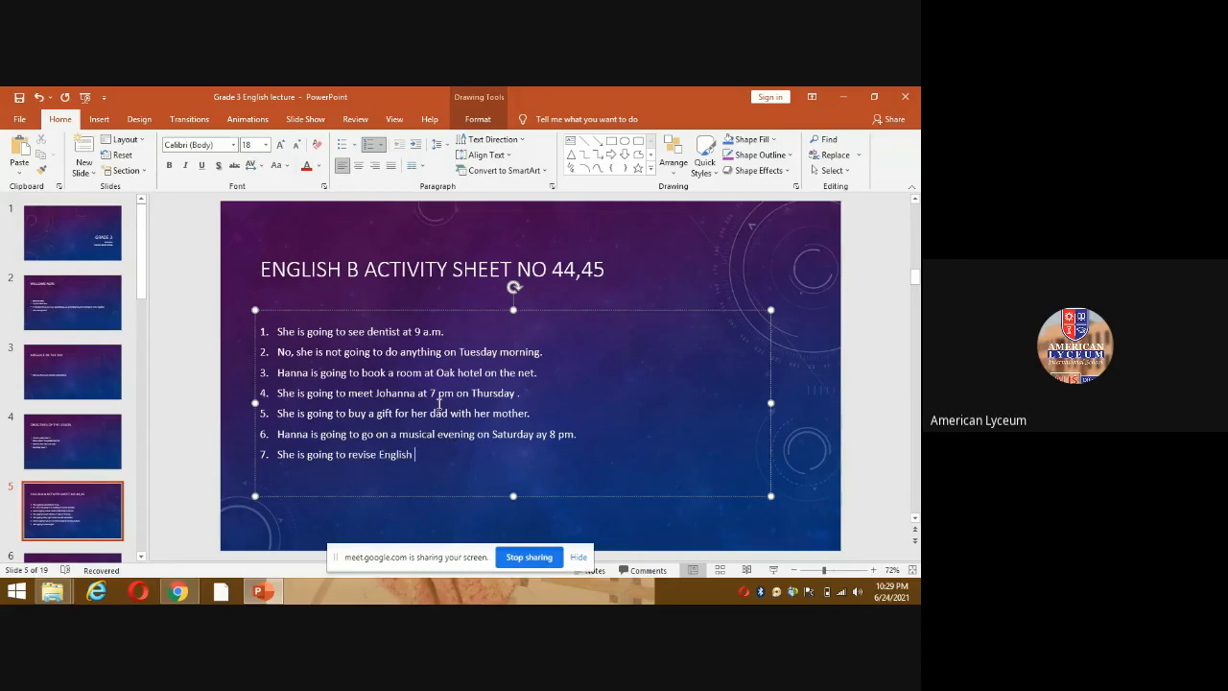
{"action": "type", "text": "tets"}
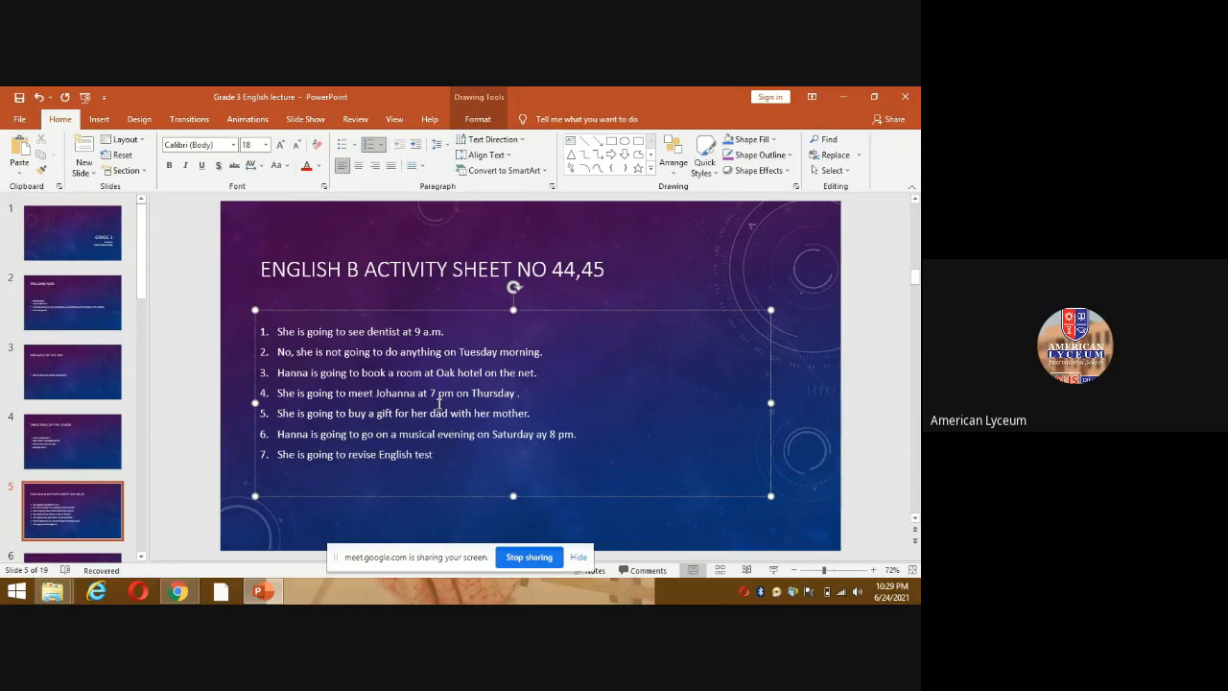
{"action": "type", "text": "with Th"}
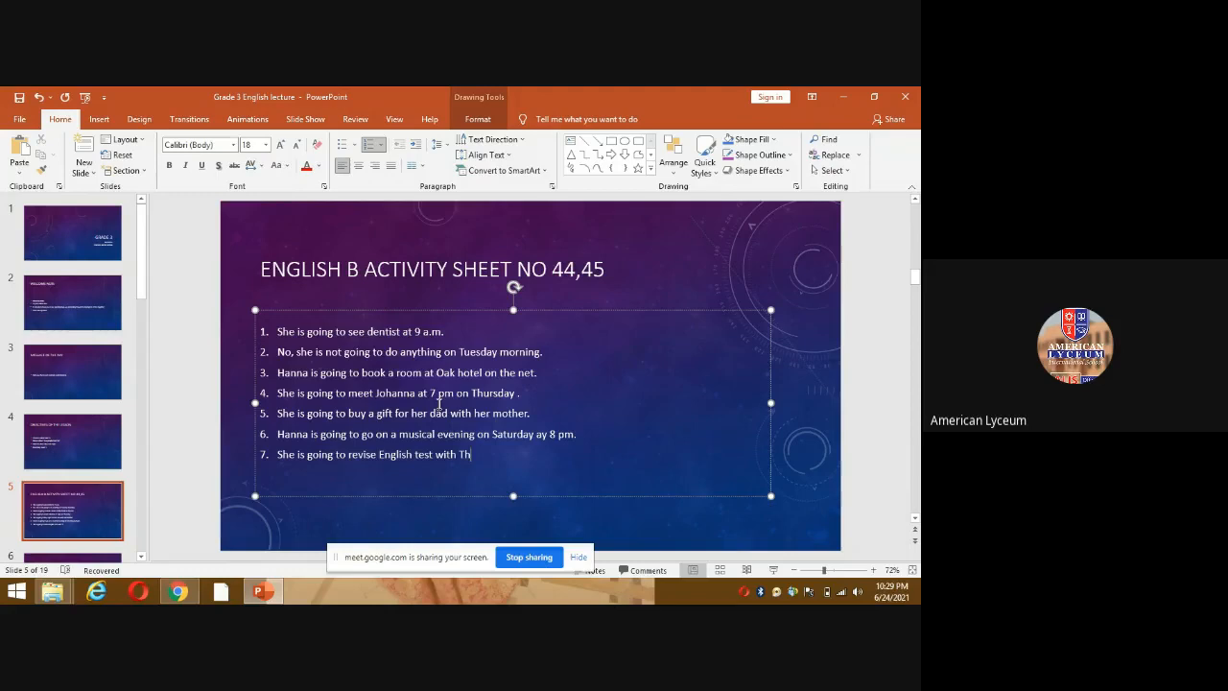
{"action": "type", "text": "es"}
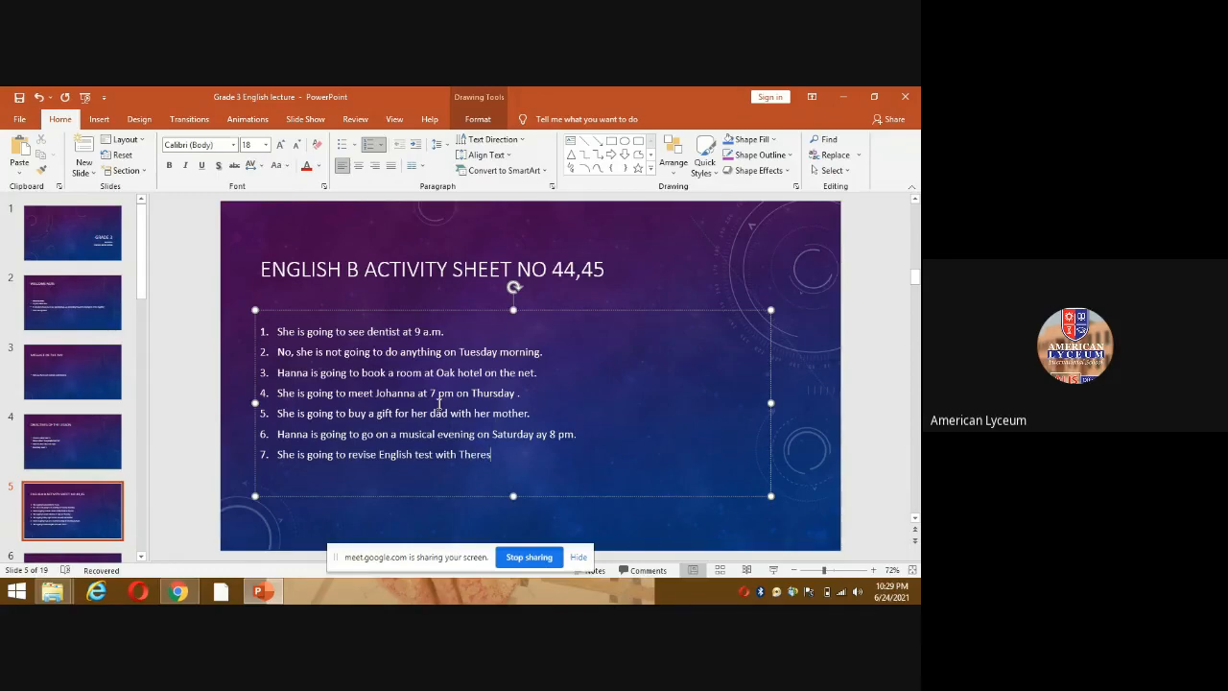
{"action": "type", "text": "a on Sunday."}
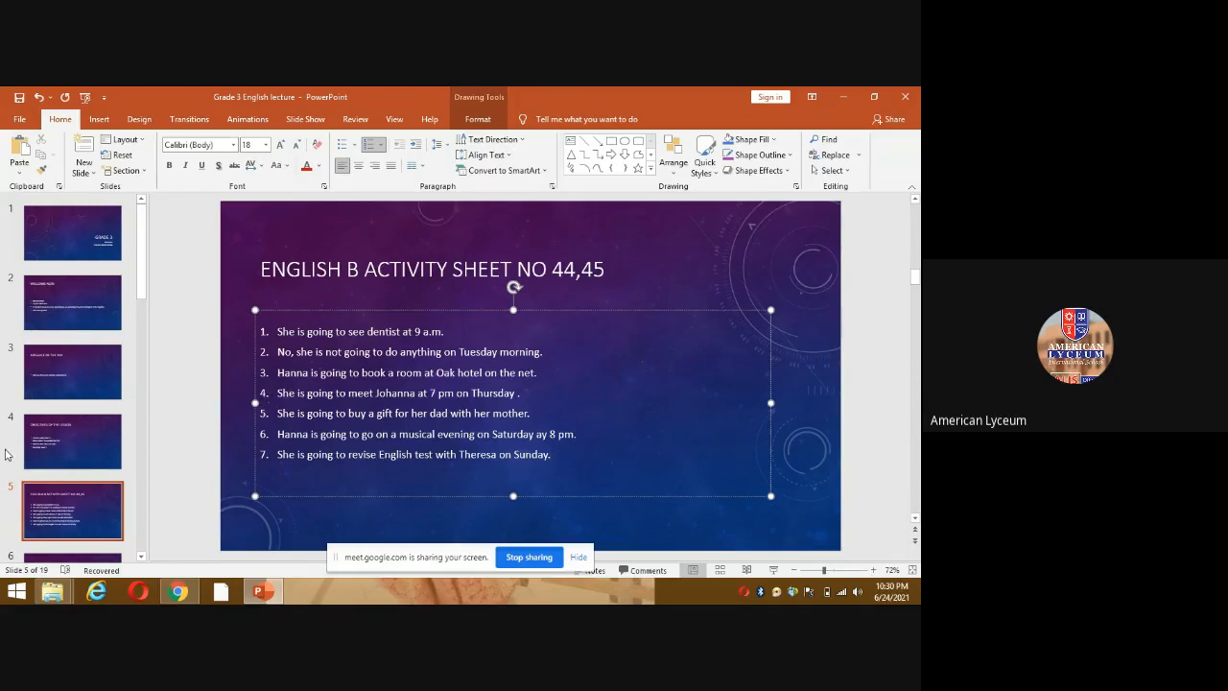
- Switch to the browser to bring up the Hannah's diary worksheet photo in WhatsApp
{"action": "left_click", "coordinate": [73, 439]}
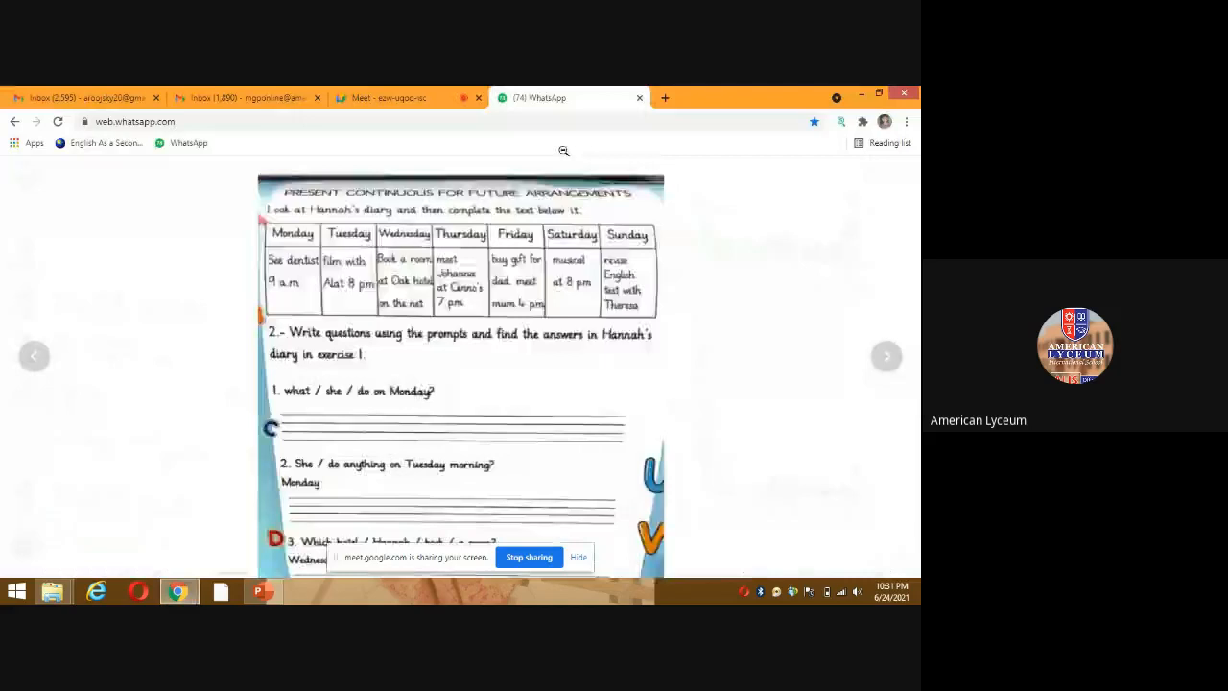
- In the Google Meet tab, request to stop the meeting recording via Activities > Recording
{"action": "left_click", "coordinate": [403, 96]}
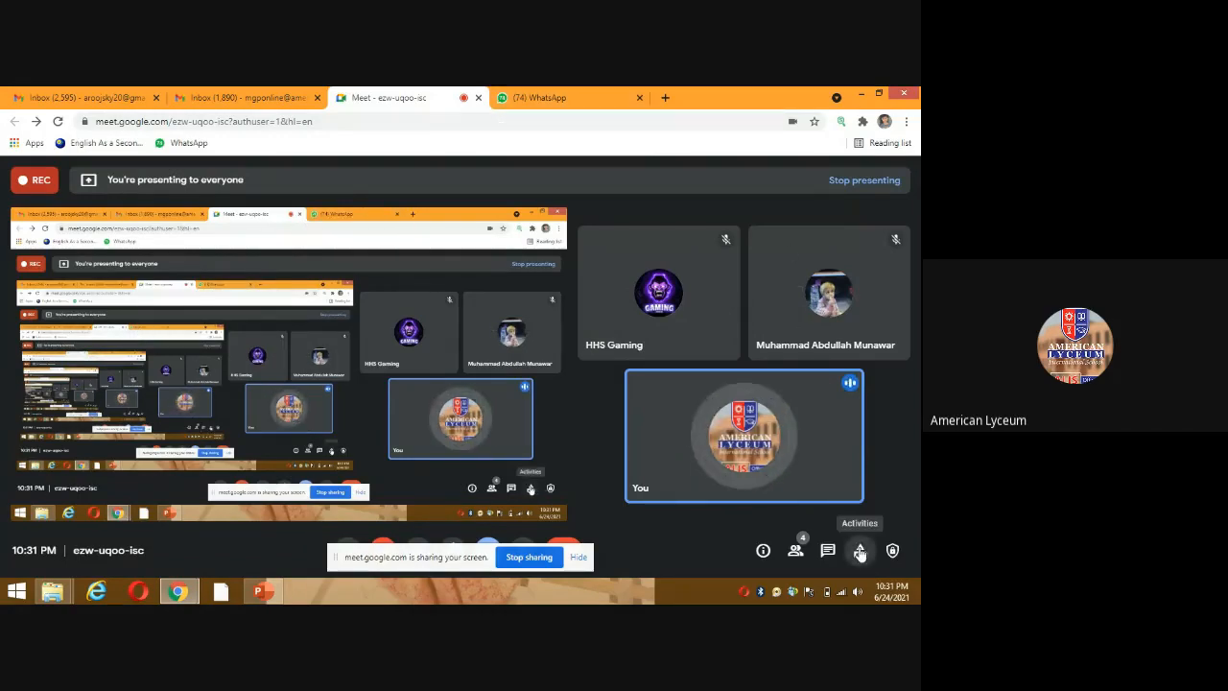
{"action": "left_click", "coordinate": [859, 549]}
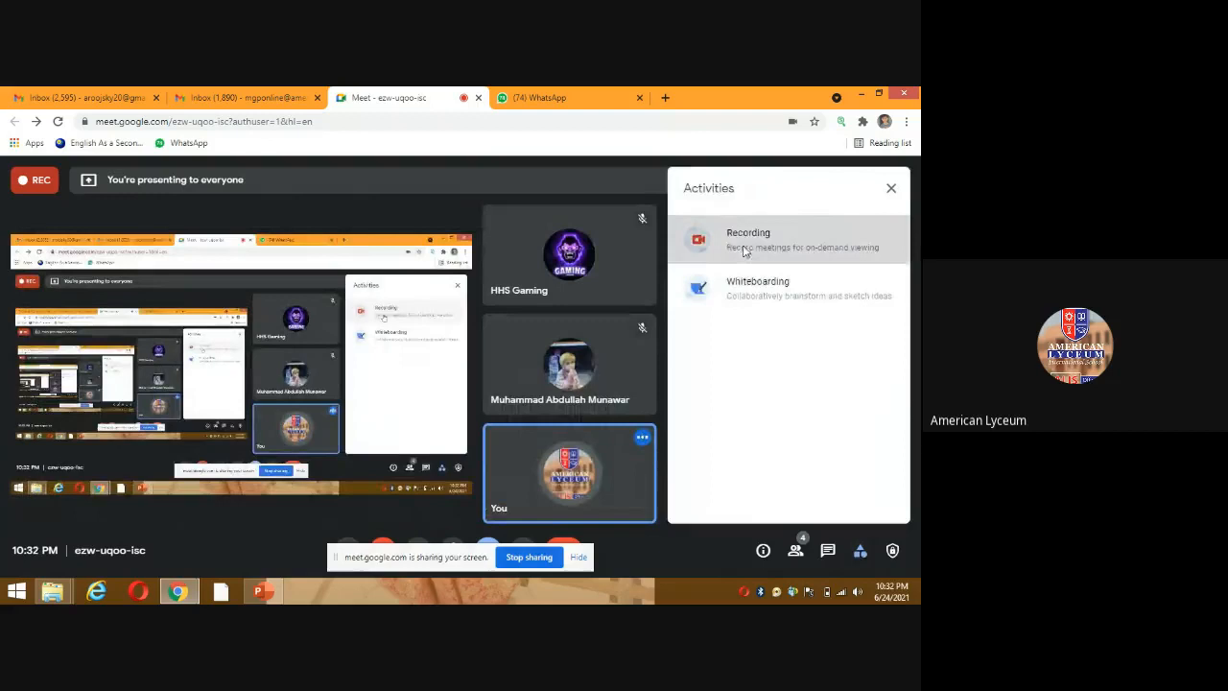
{"action": "left_click", "coordinate": [748, 238]}
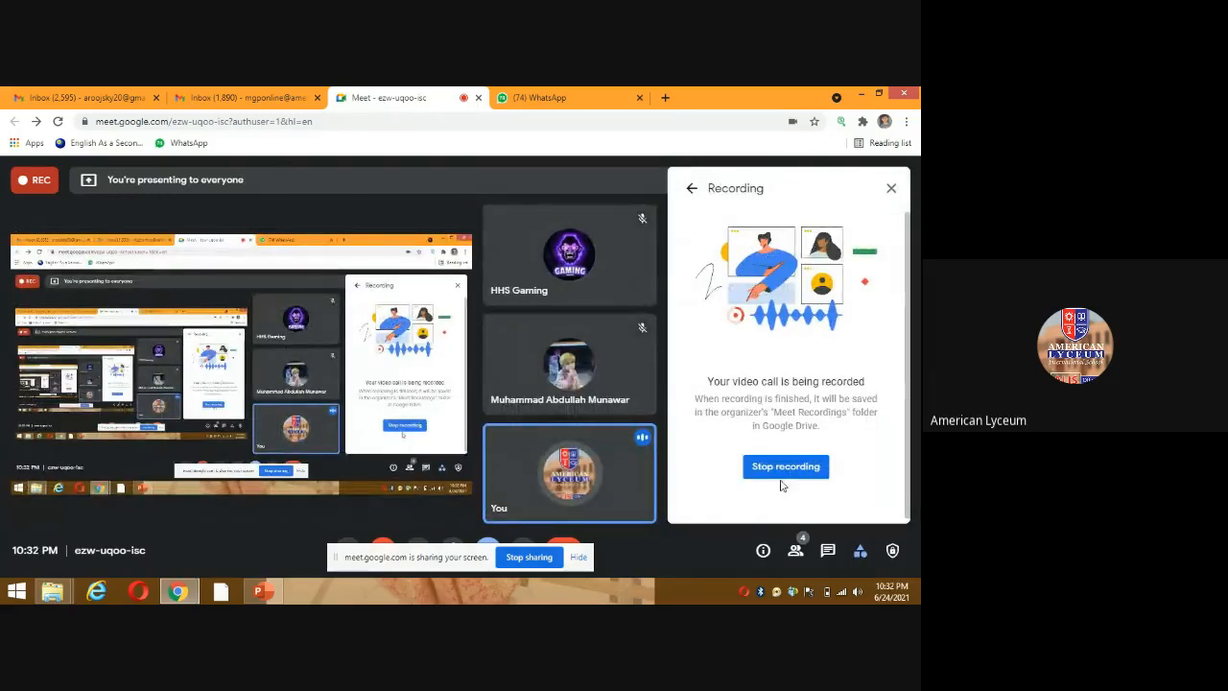
{"action": "left_click", "coordinate": [786, 467]}
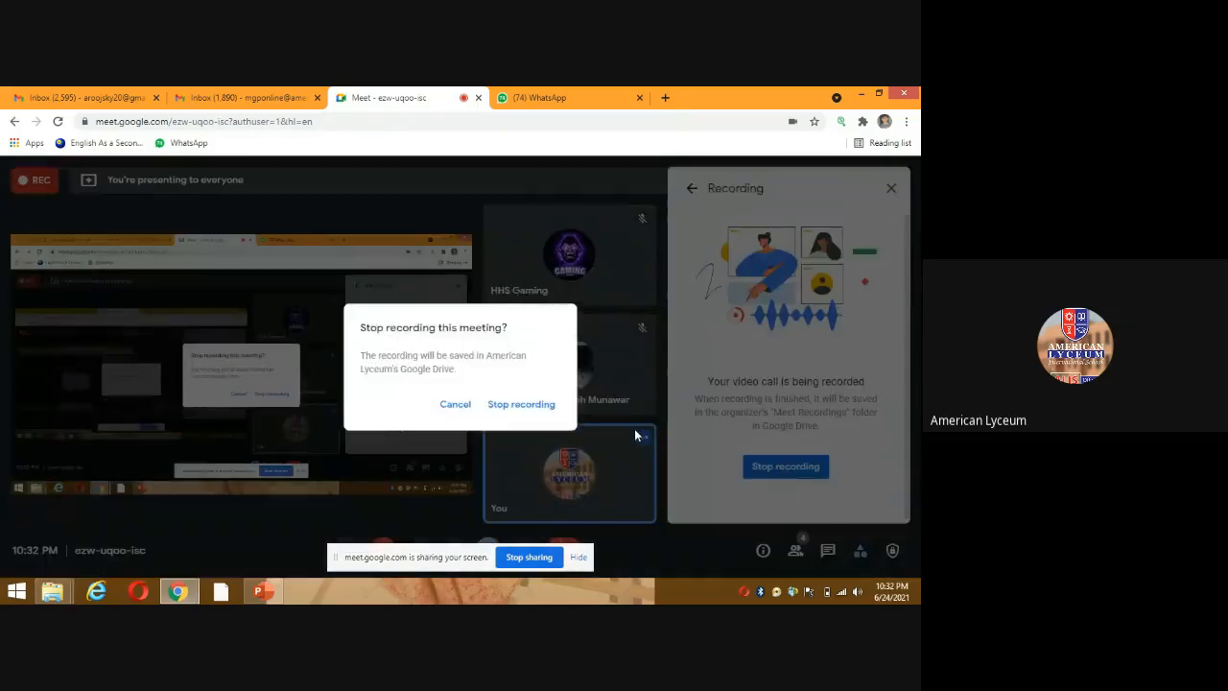